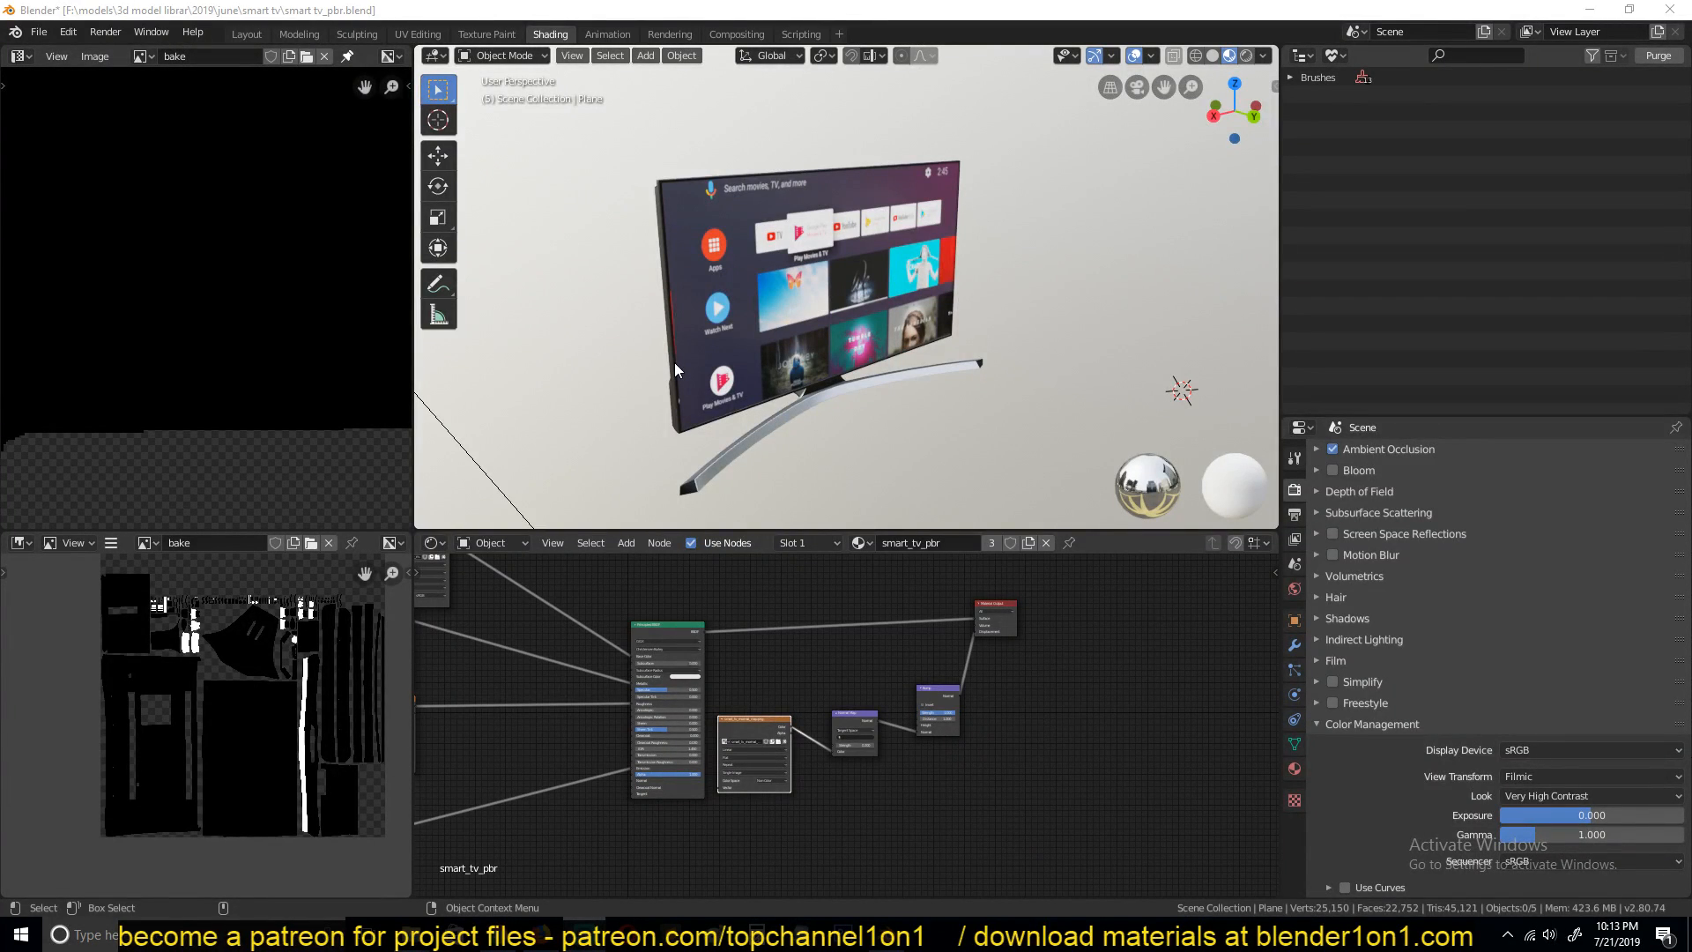
mouse_move(712, 519)
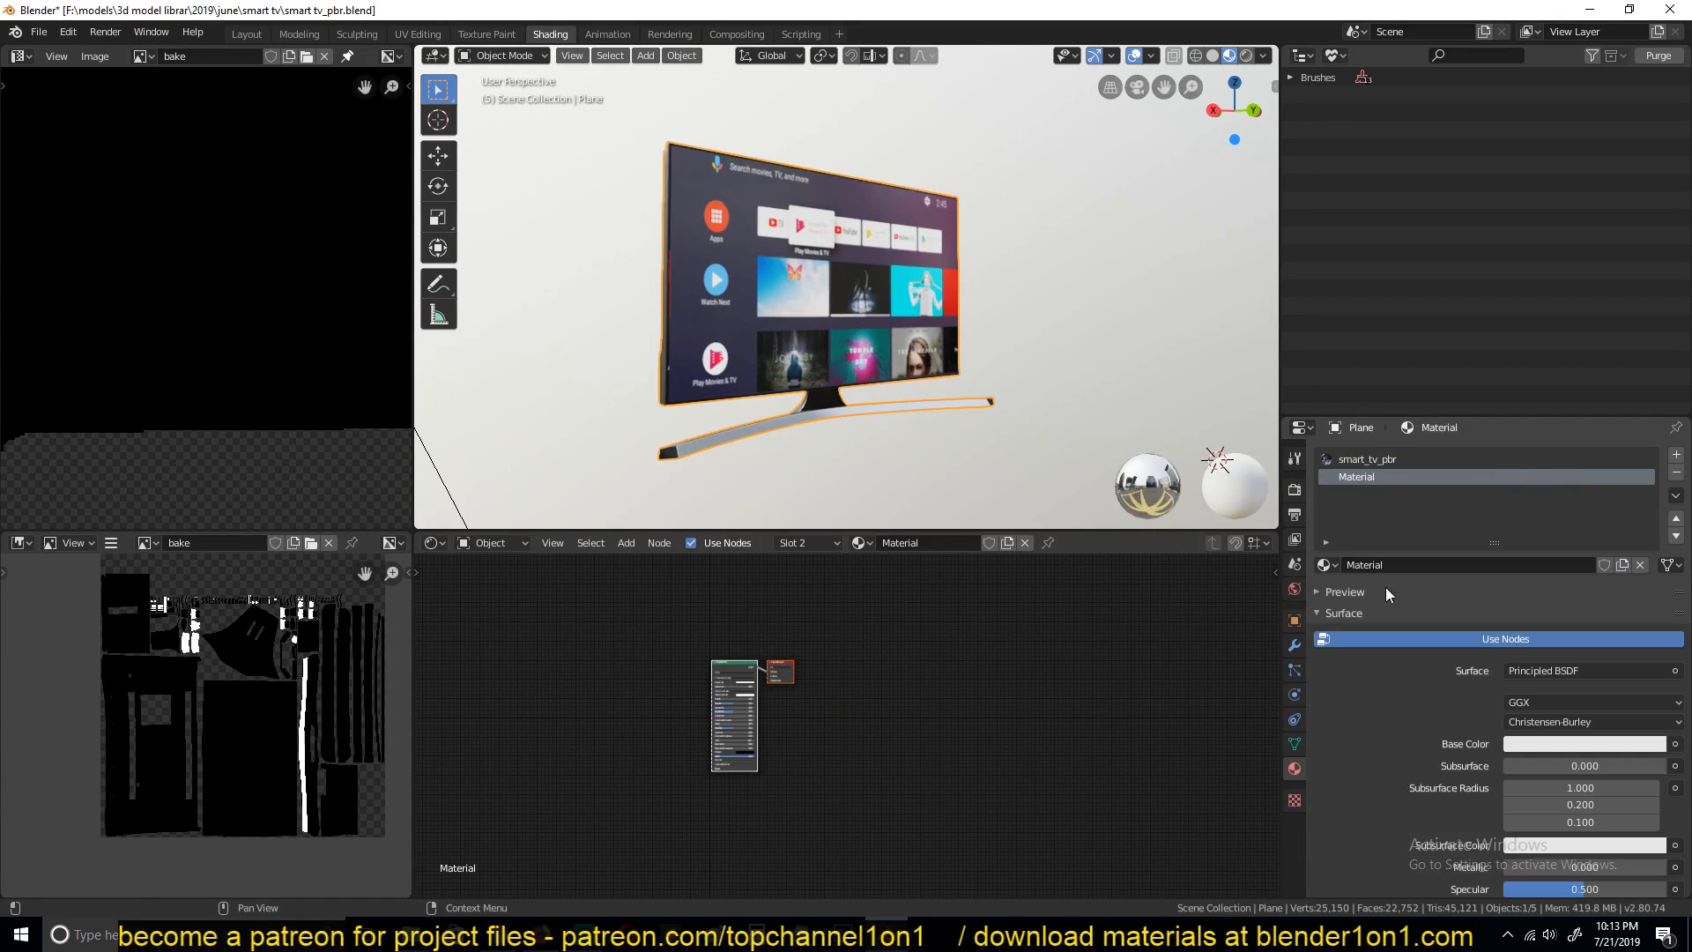
- Enter Edit Mode on the TV and select its screen faces for the plain material
key("Tab")
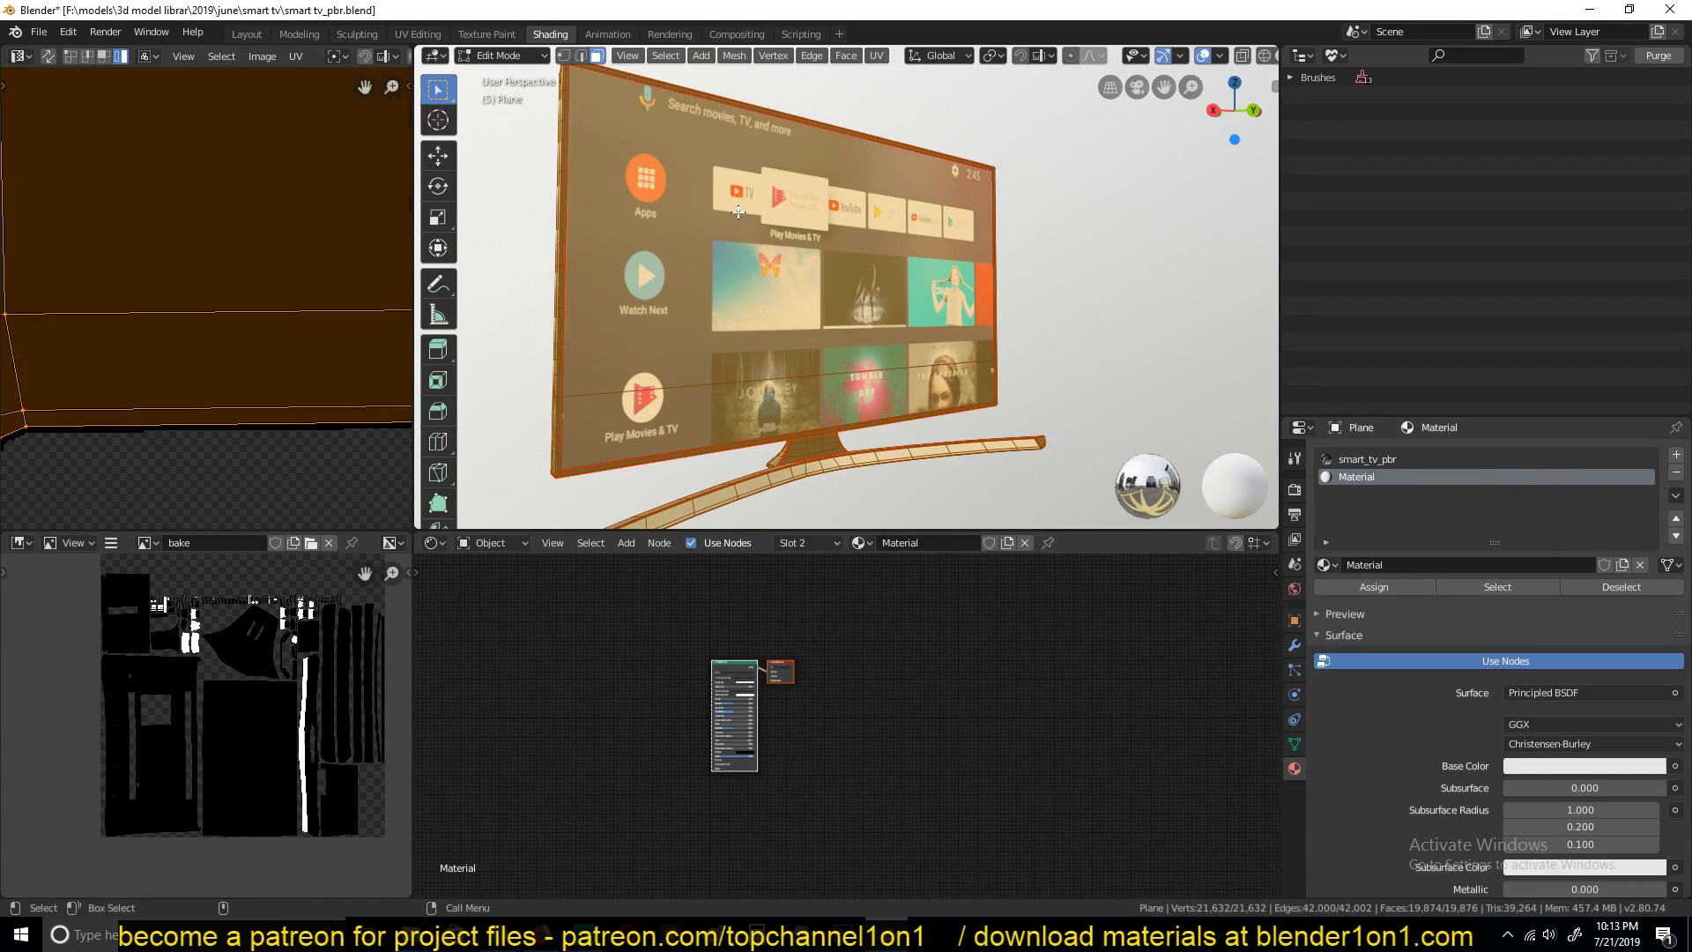
left_click(1392, 458)
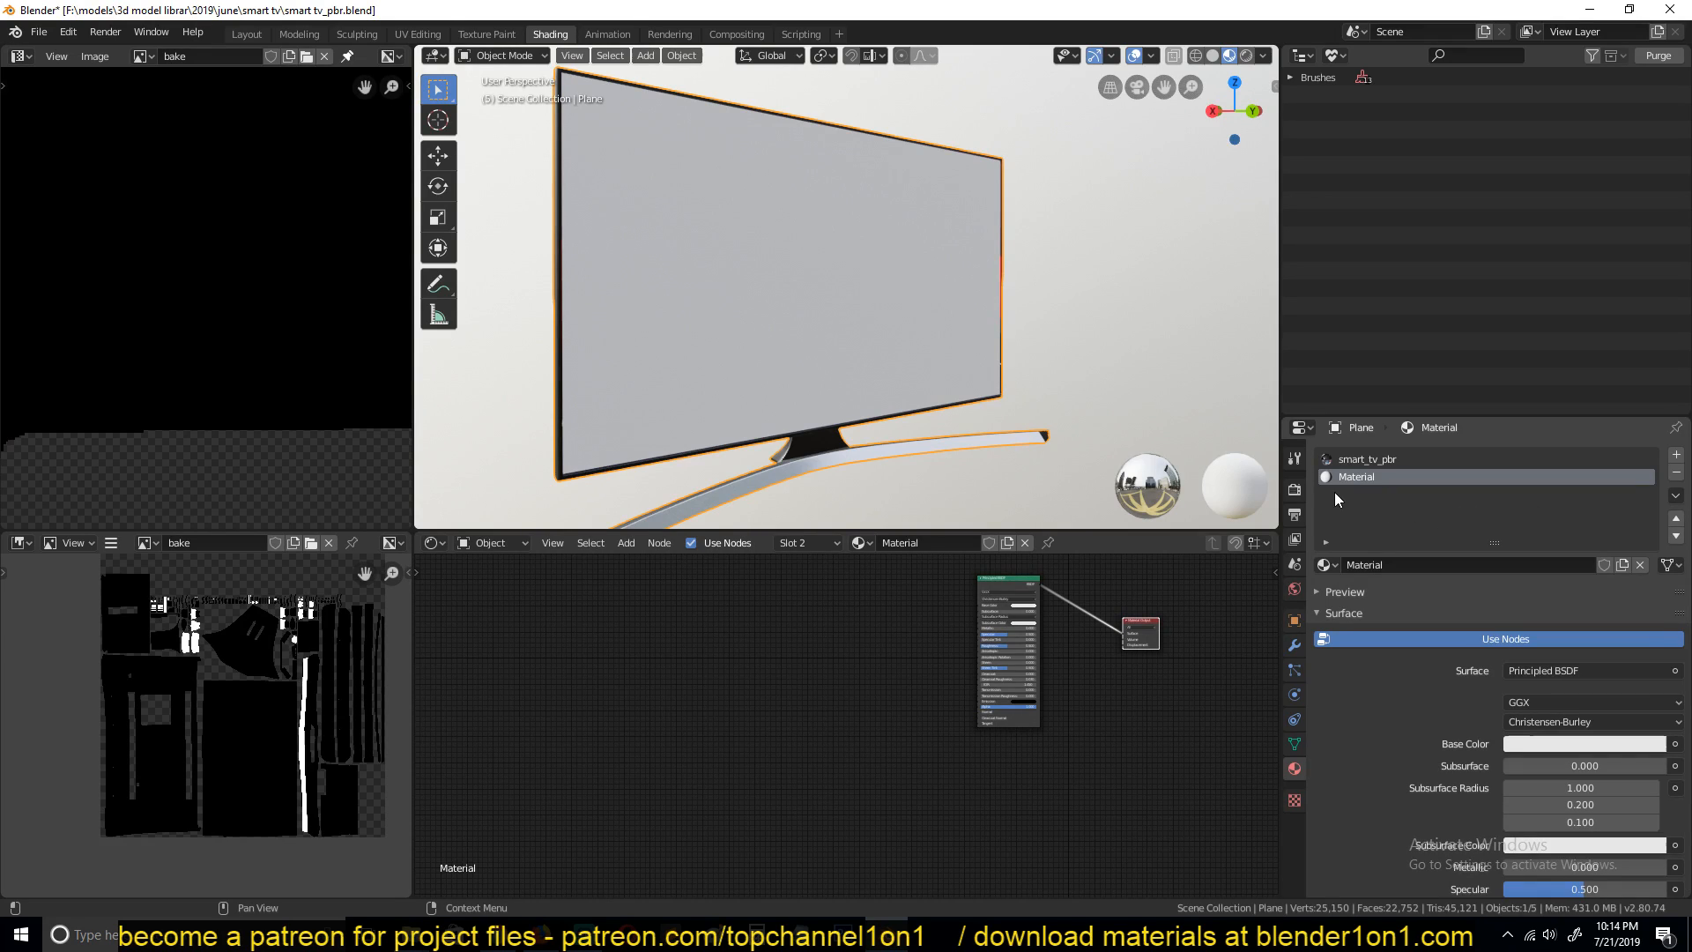
mouse_move(1294, 491)
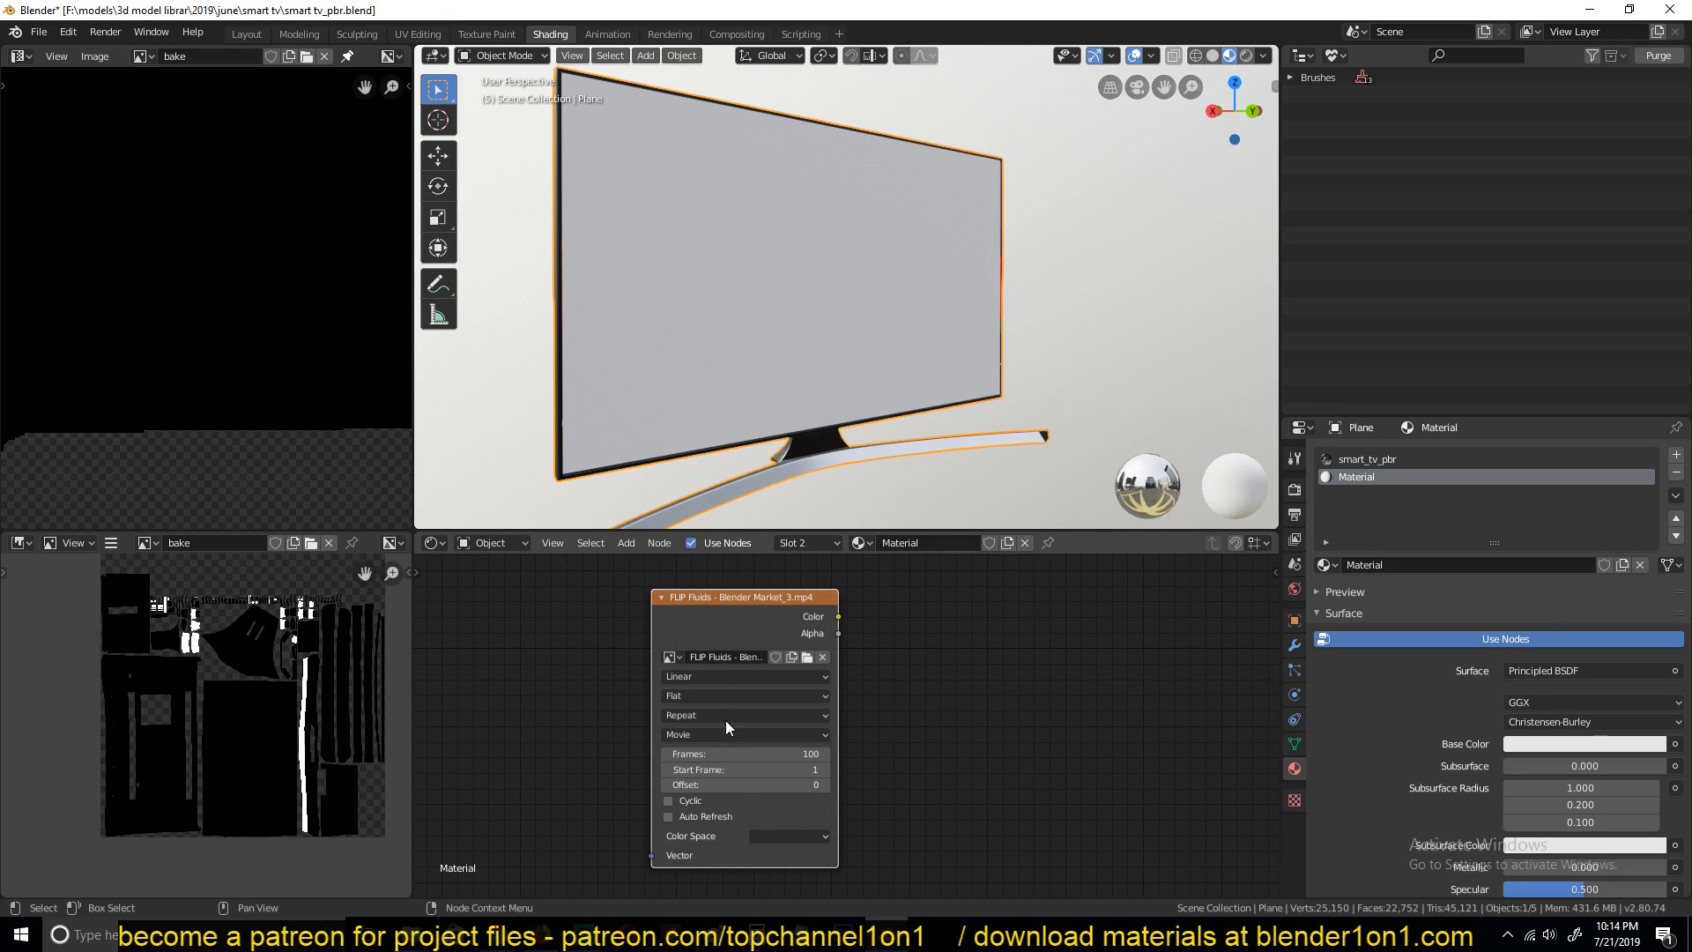
mouse_move(691, 641)
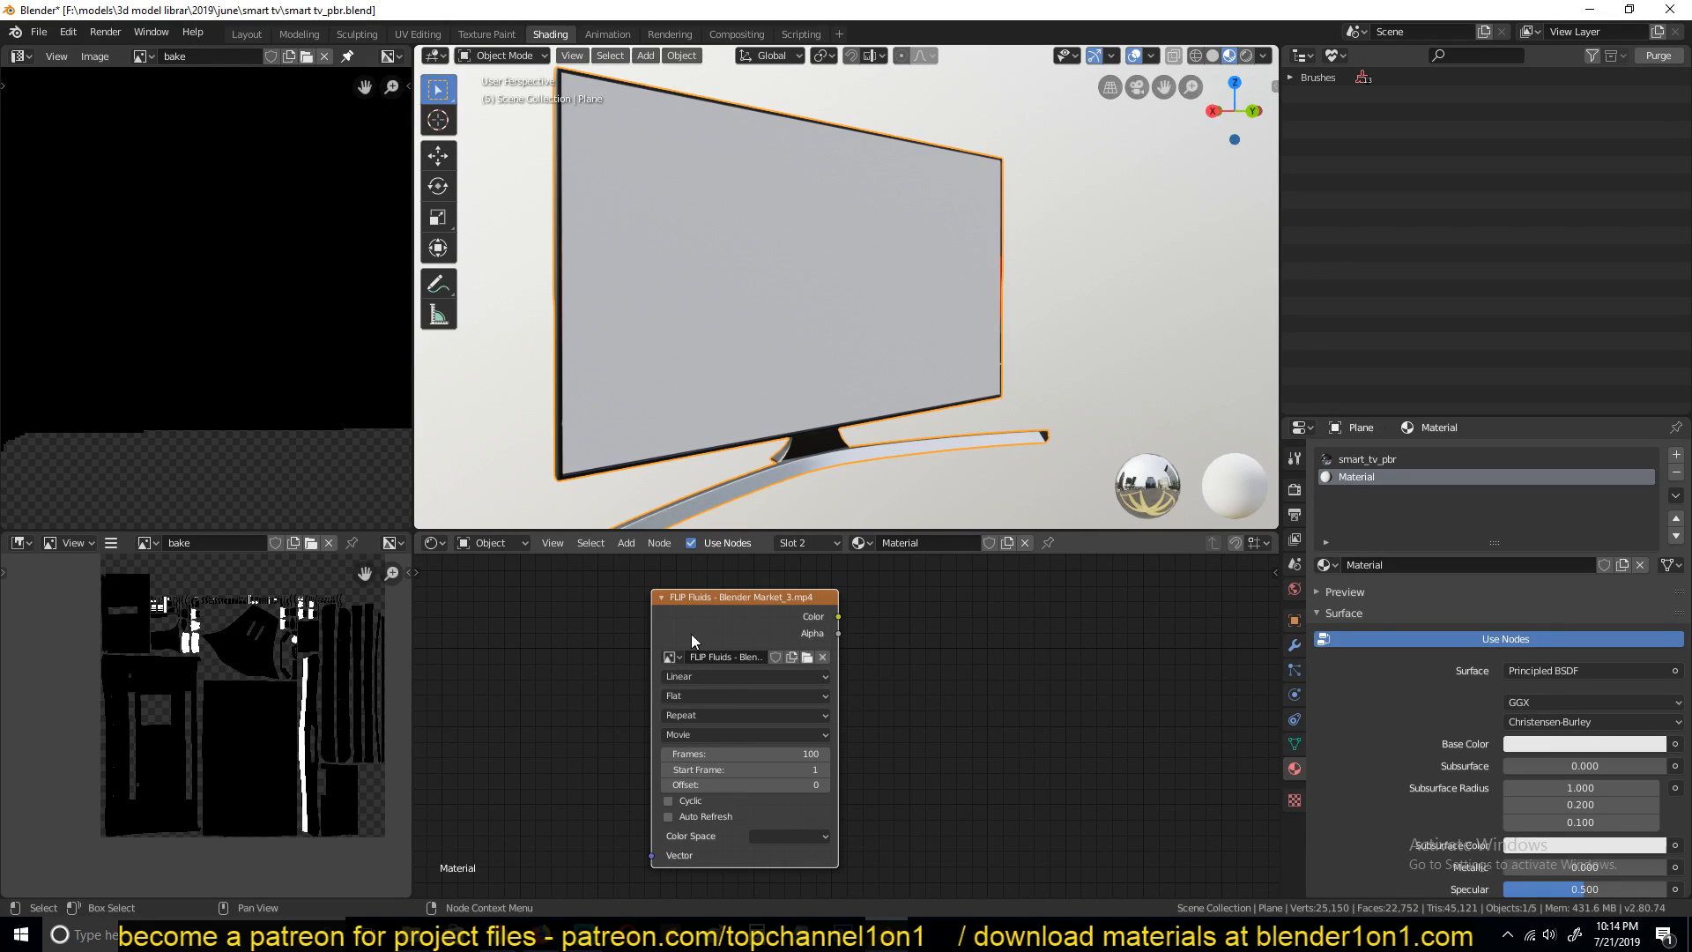
mouse_move(750, 647)
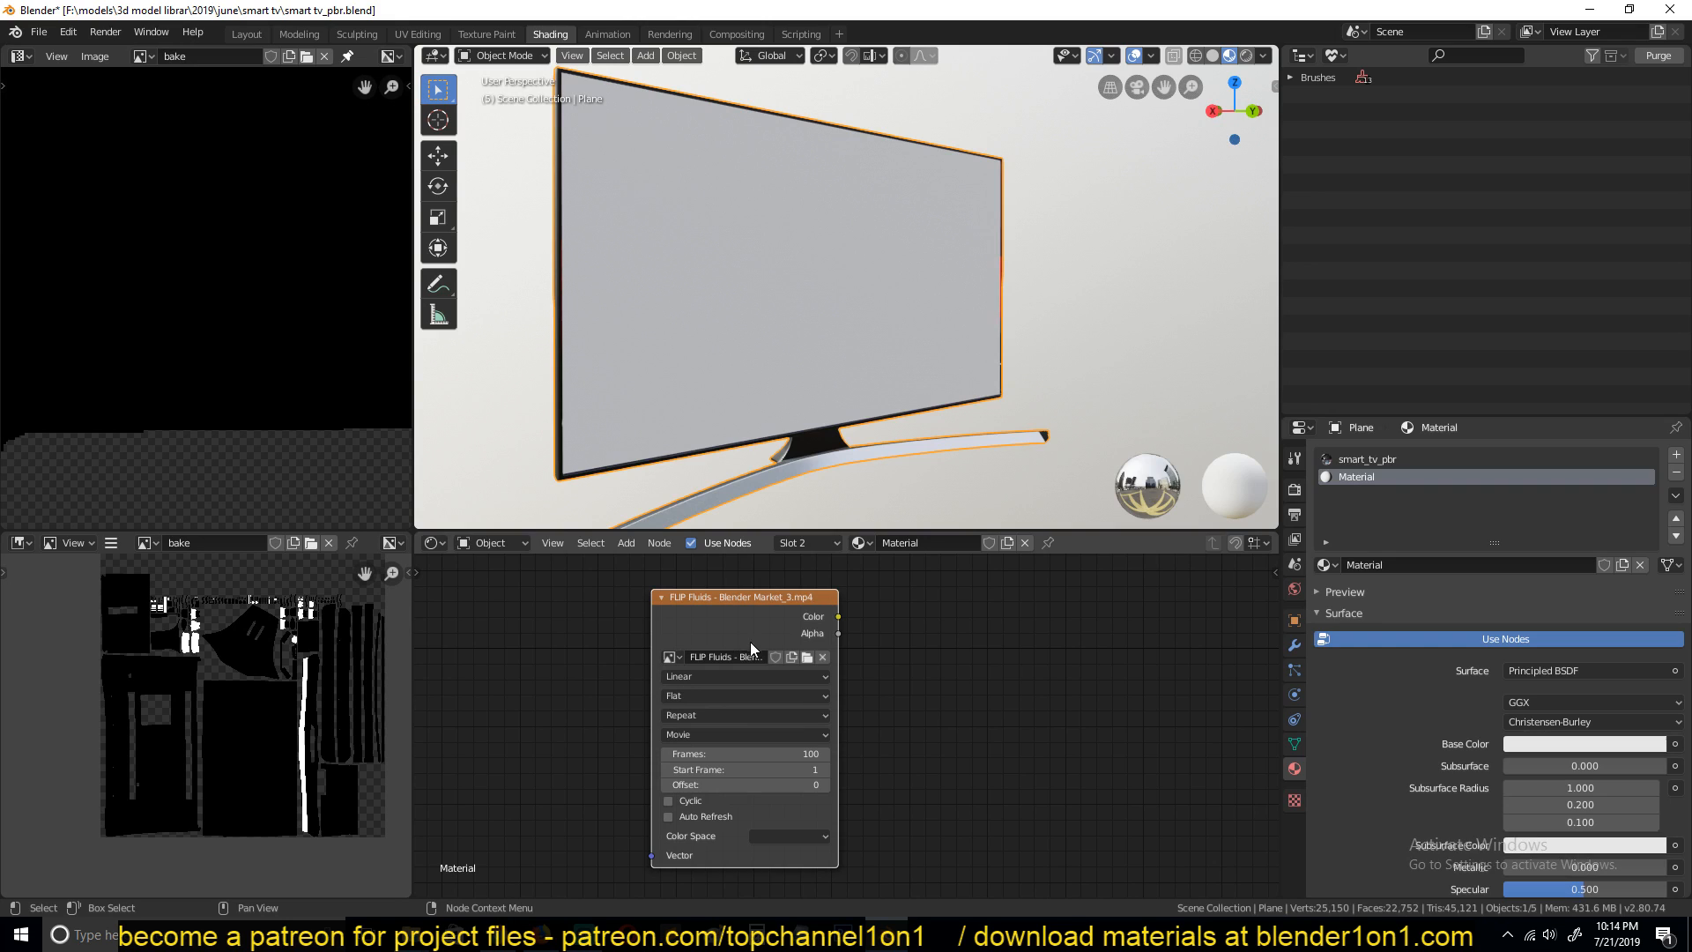
mouse_move(761, 428)
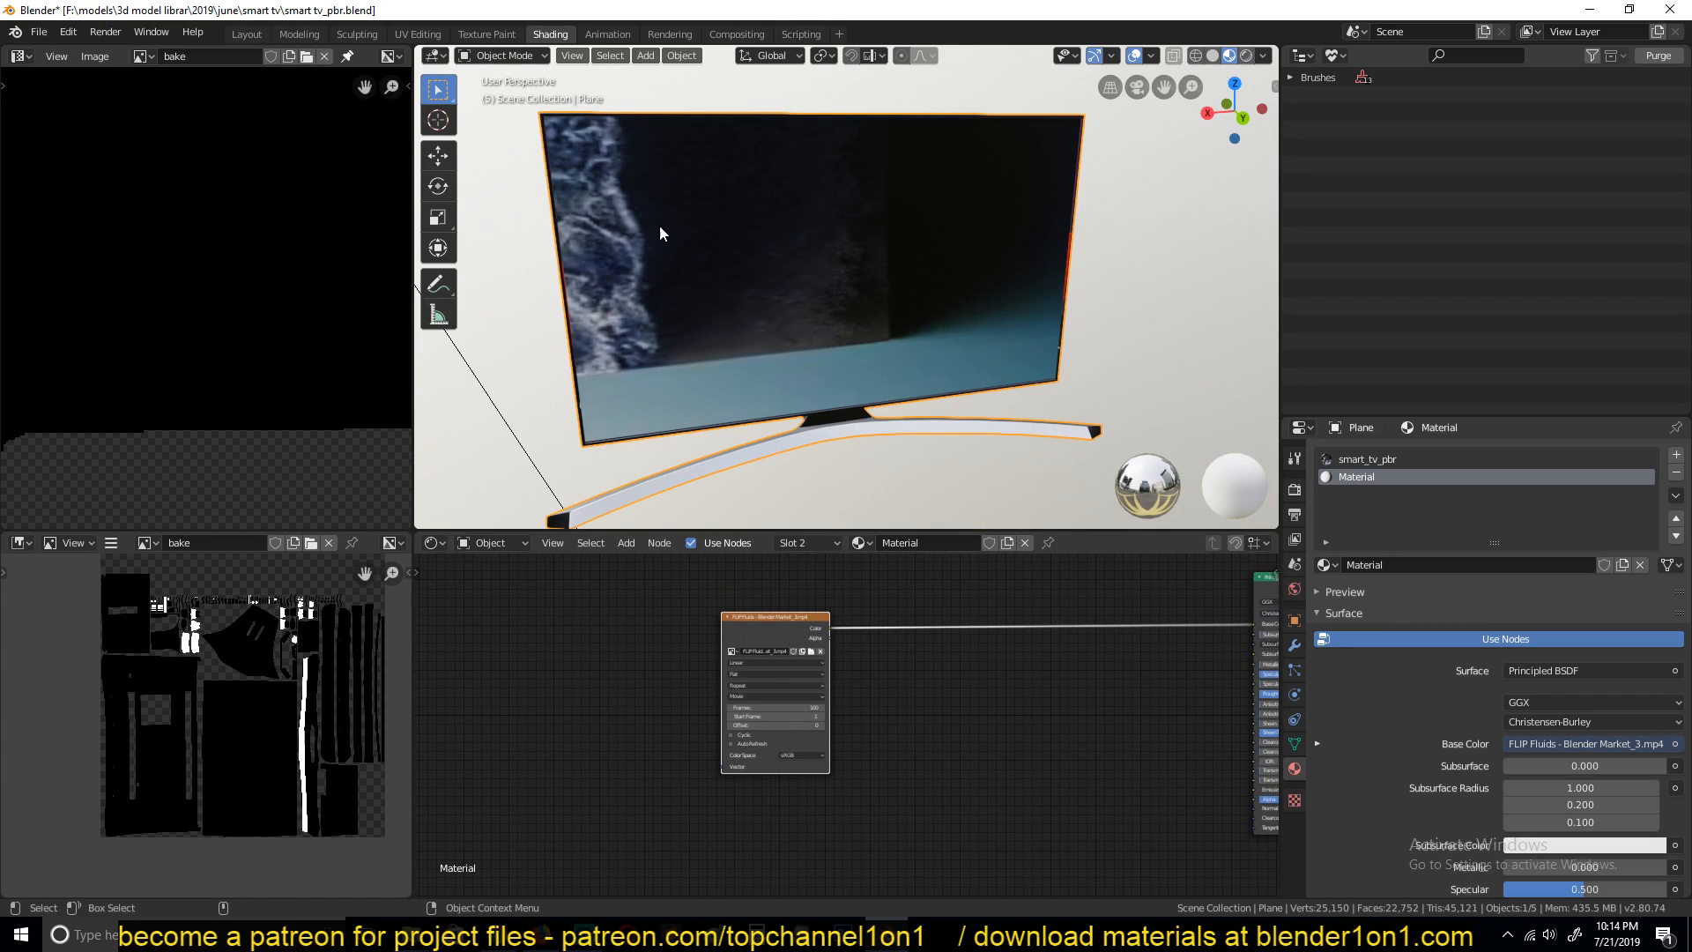
mouse_move(737, 283)
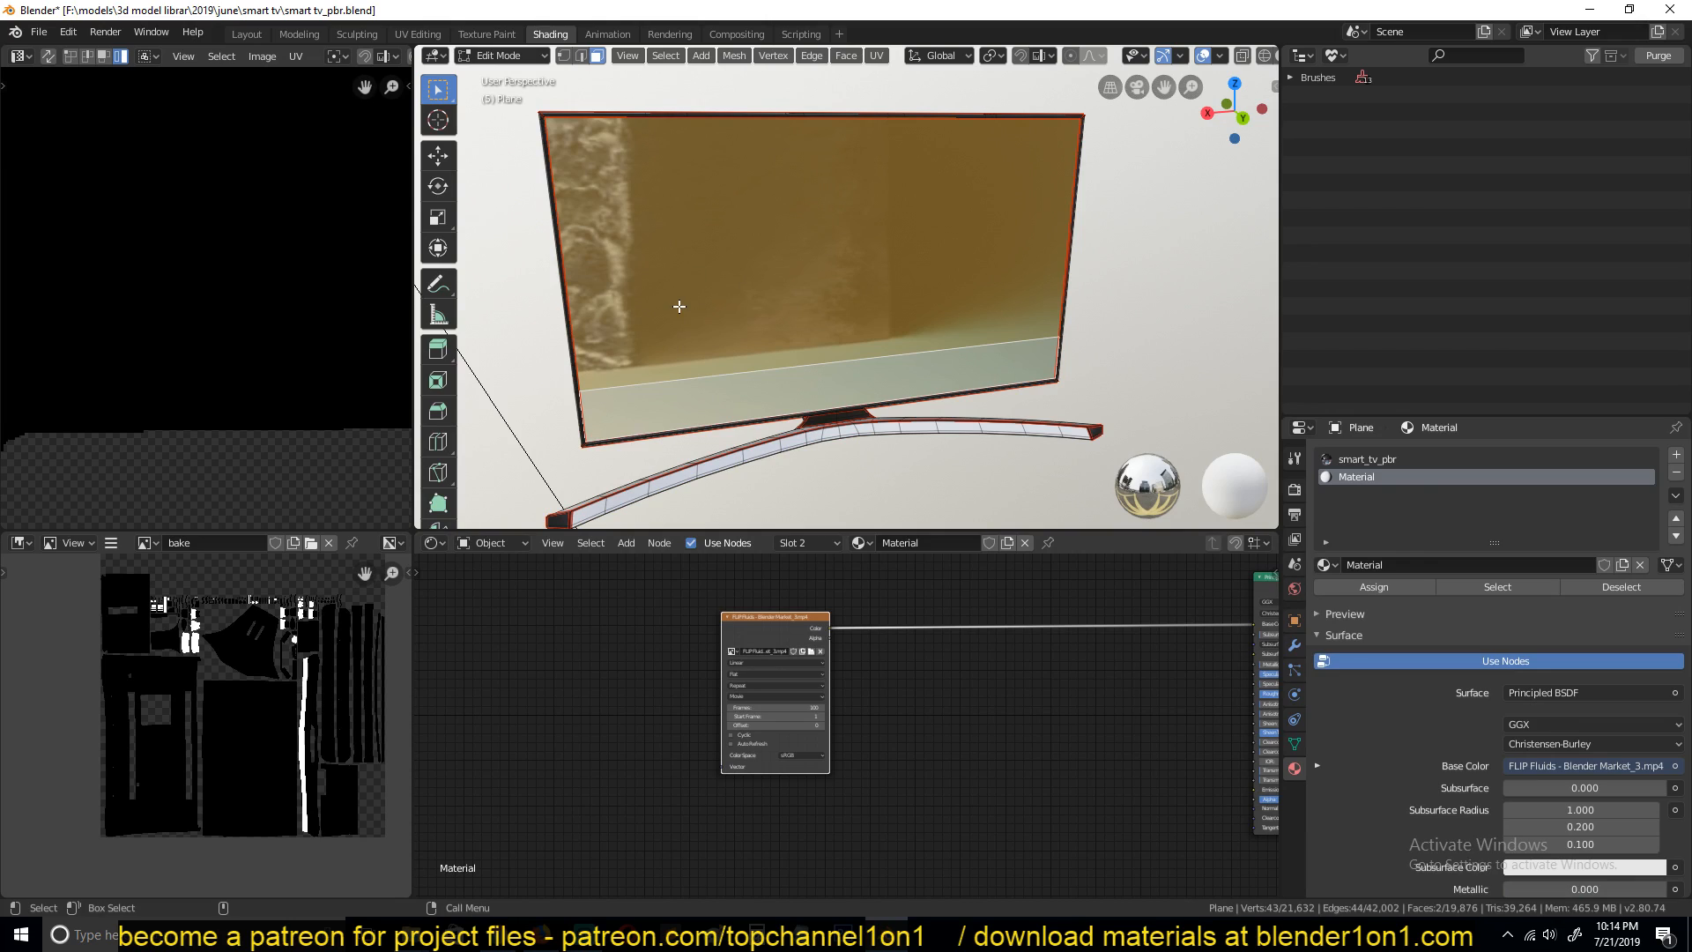
mouse_move(649, 284)
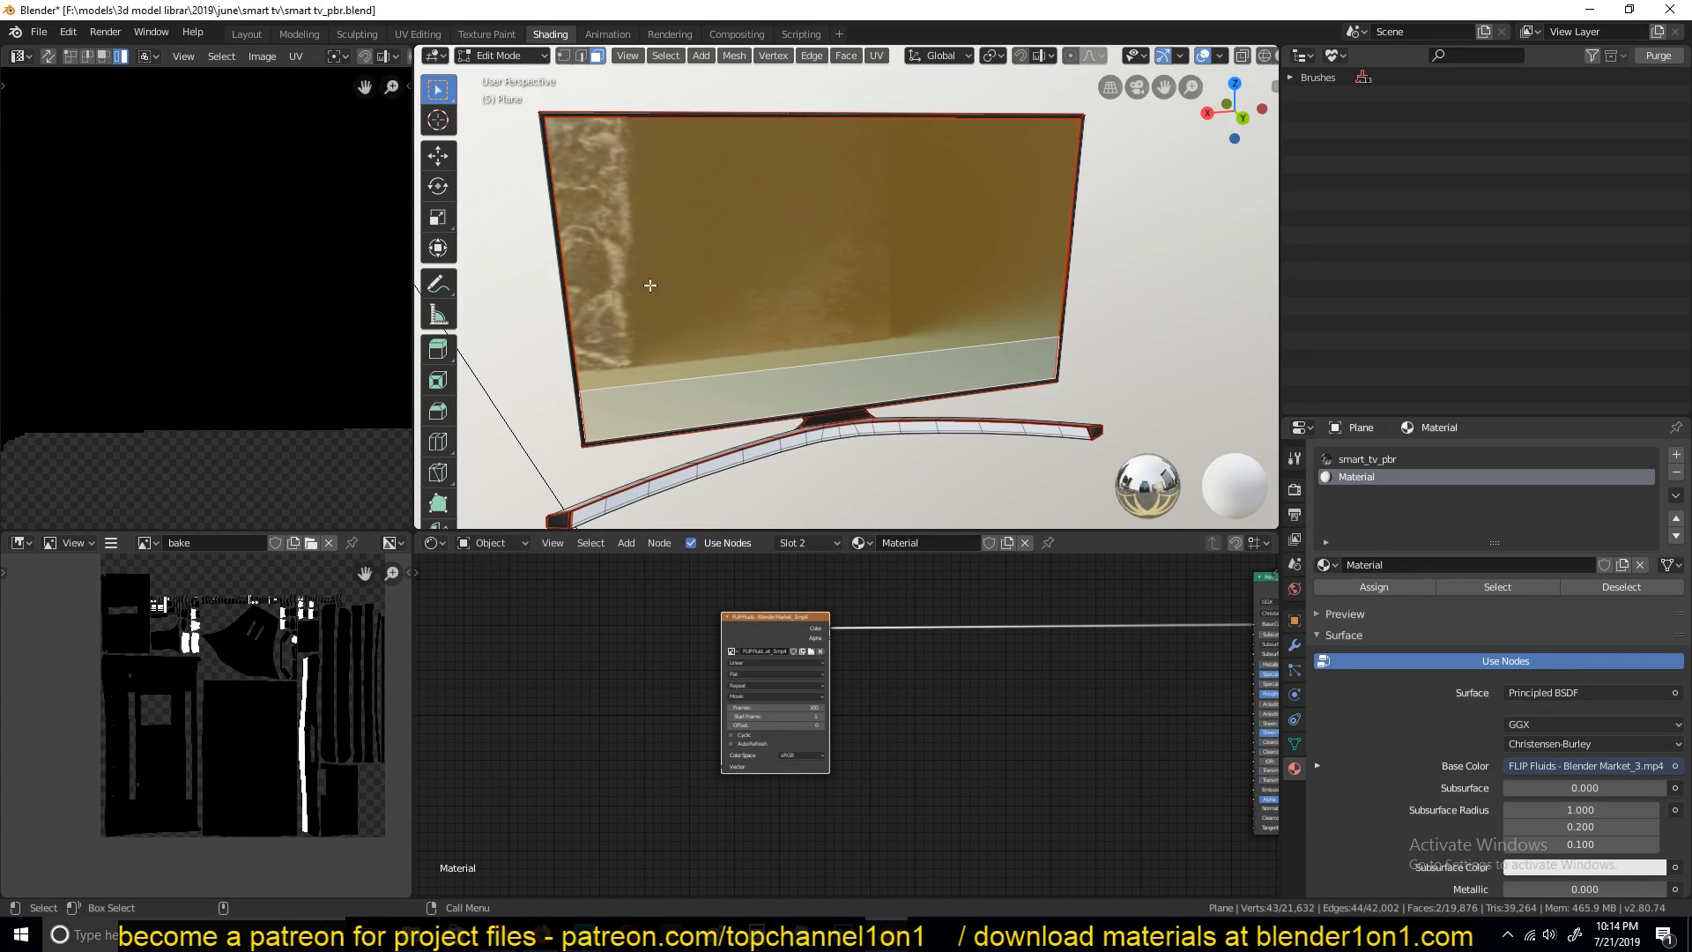
mouse_move(496, 389)
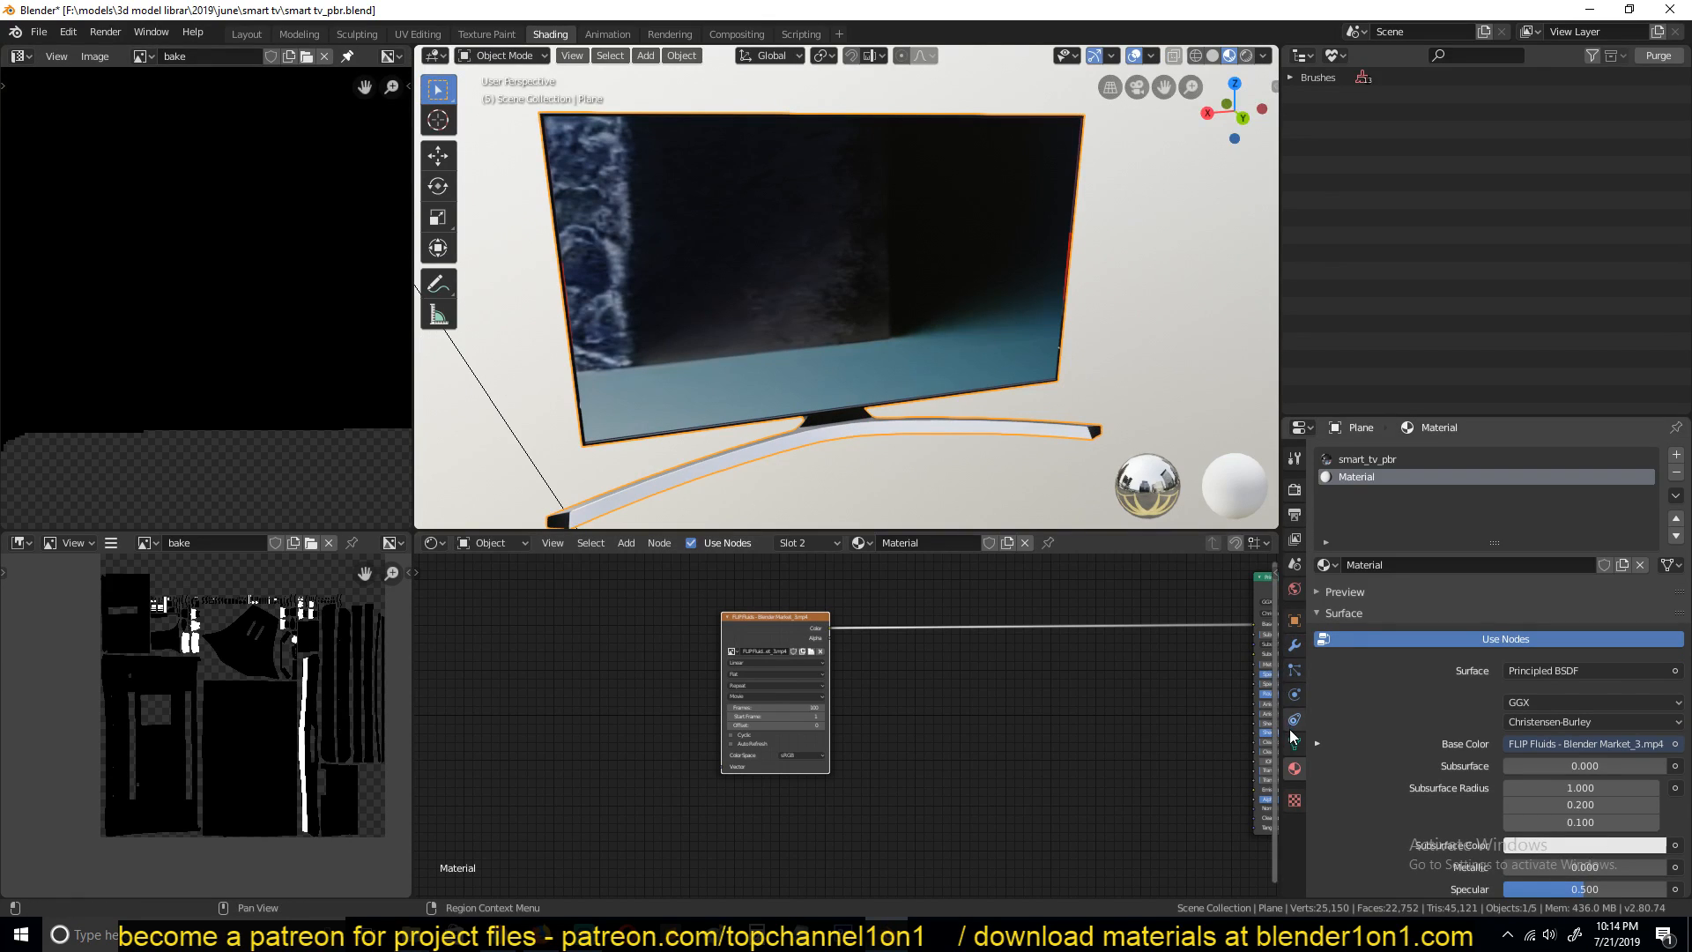
- Add a second UV map to the TV mesh and rename it 'tv screen'
left_click(1294, 719)
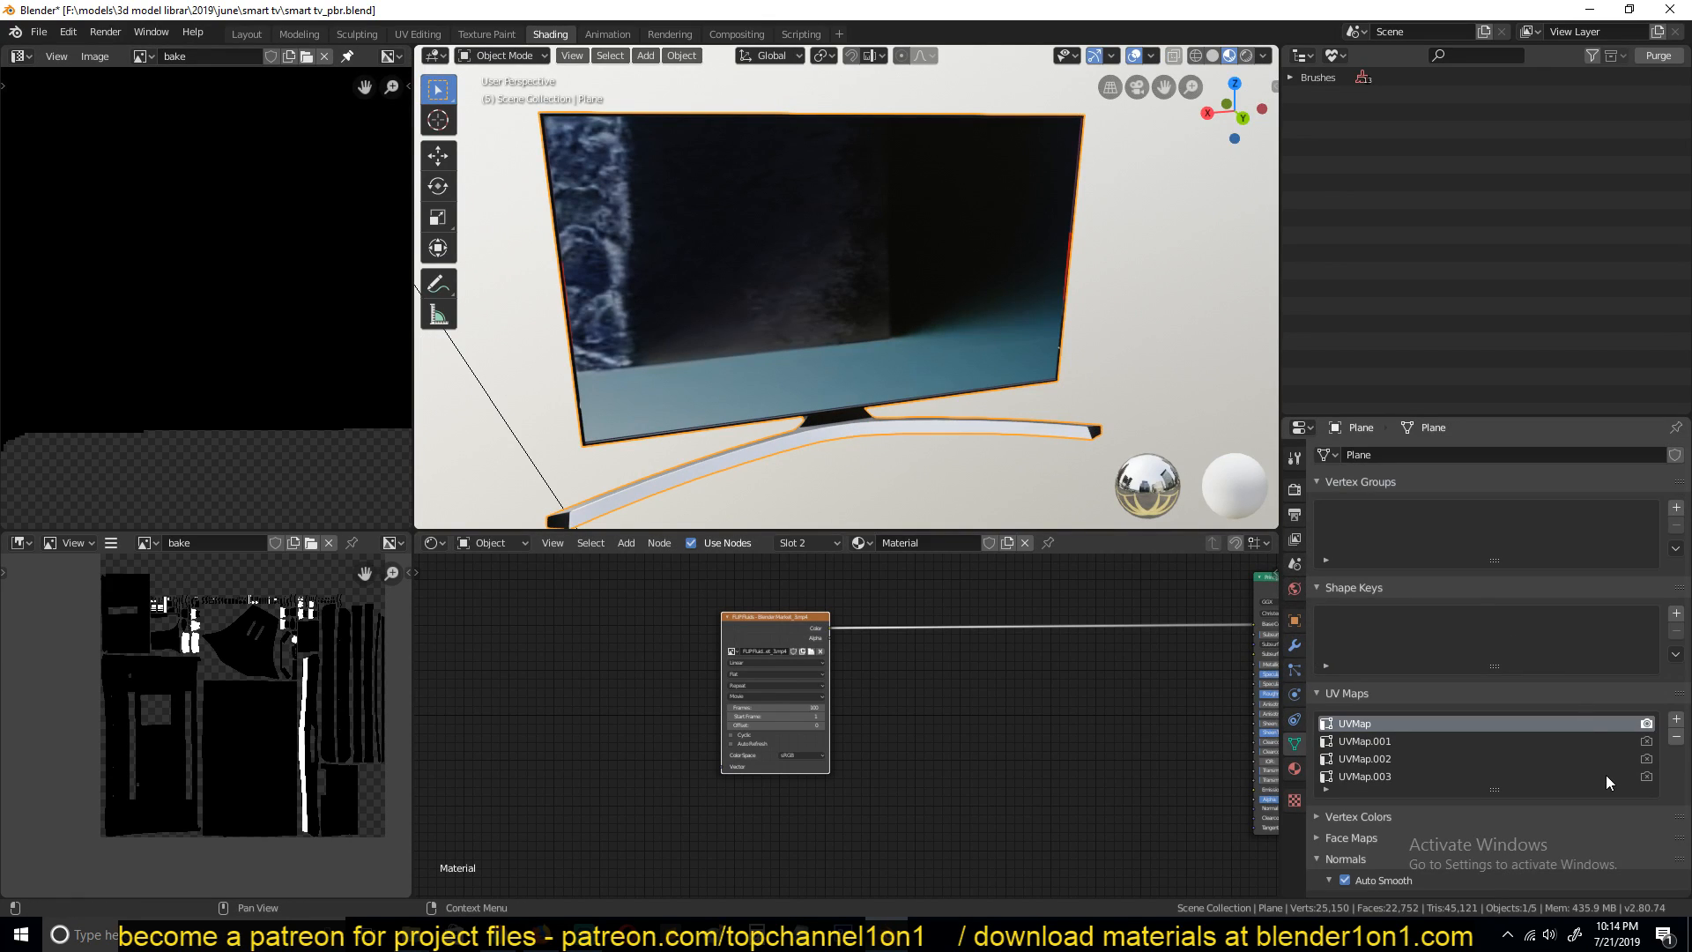
left_click(1676, 717)
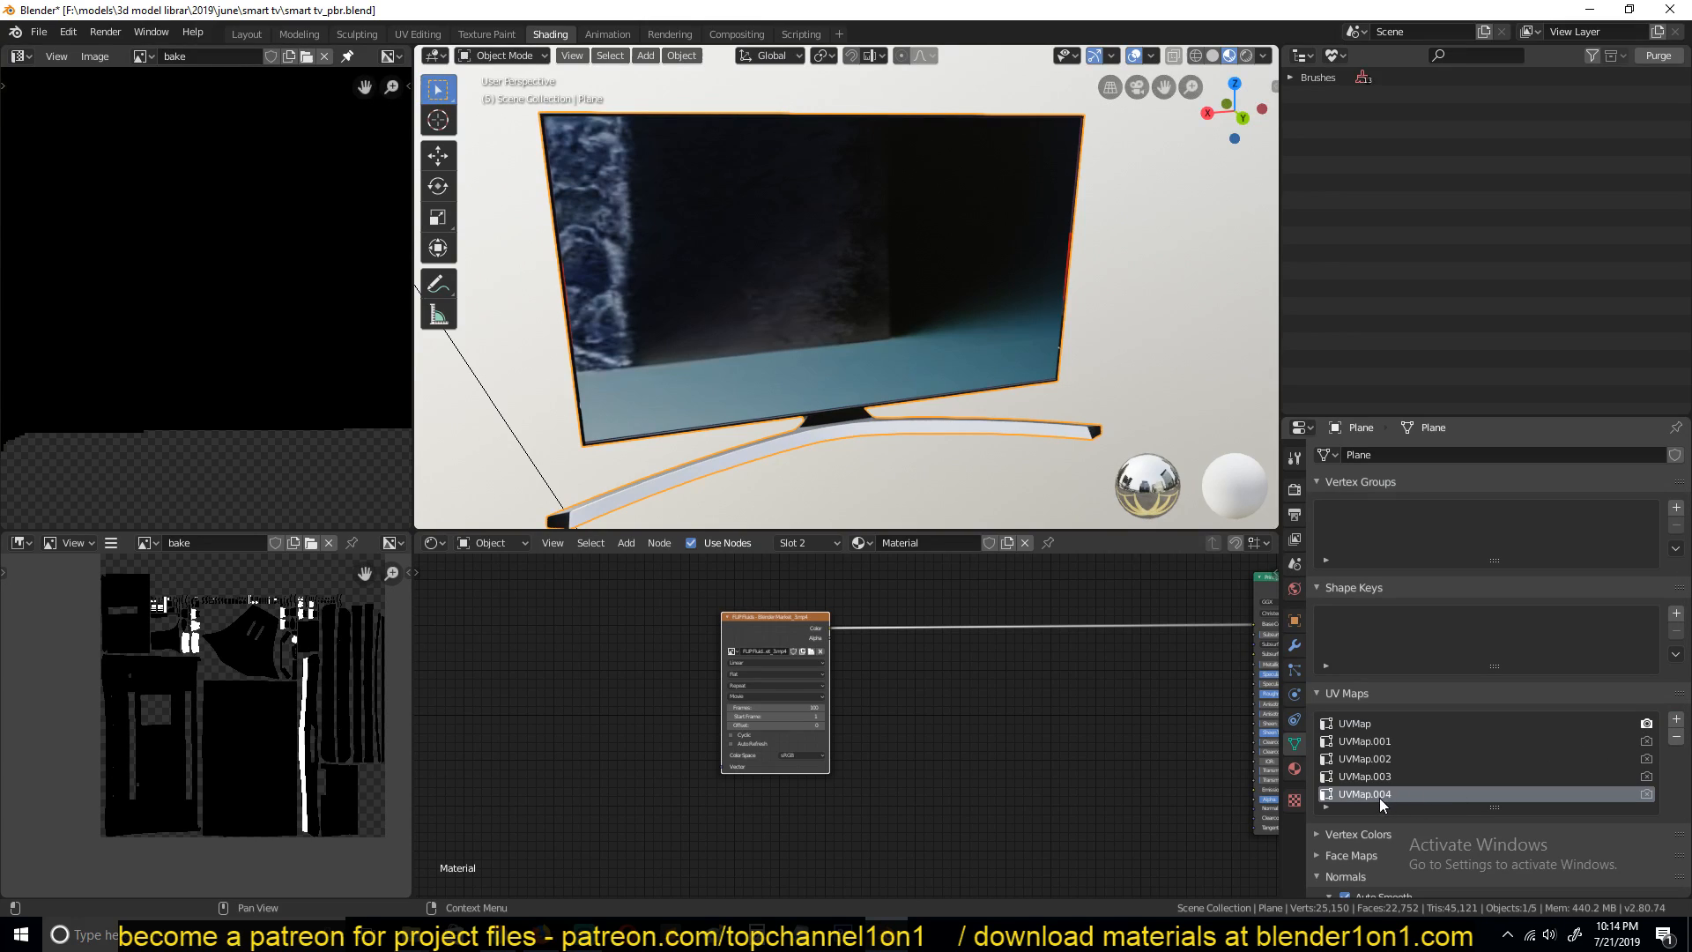
double_click(1364, 794)
type("tv screen")
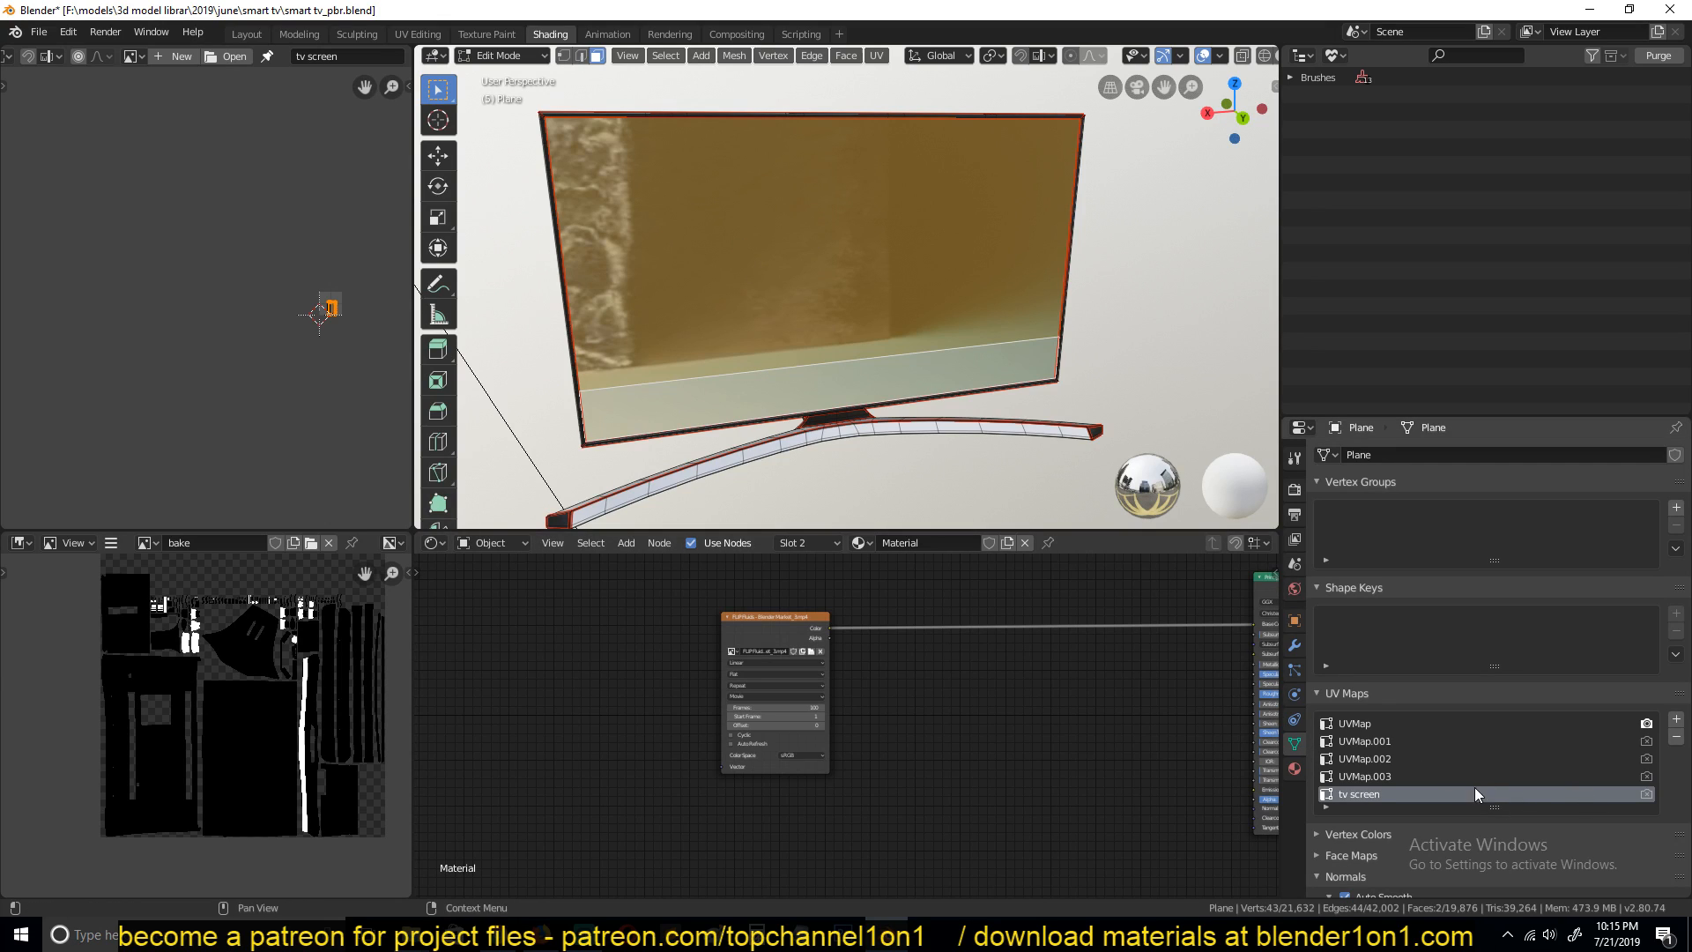
mouse_move(1482, 787)
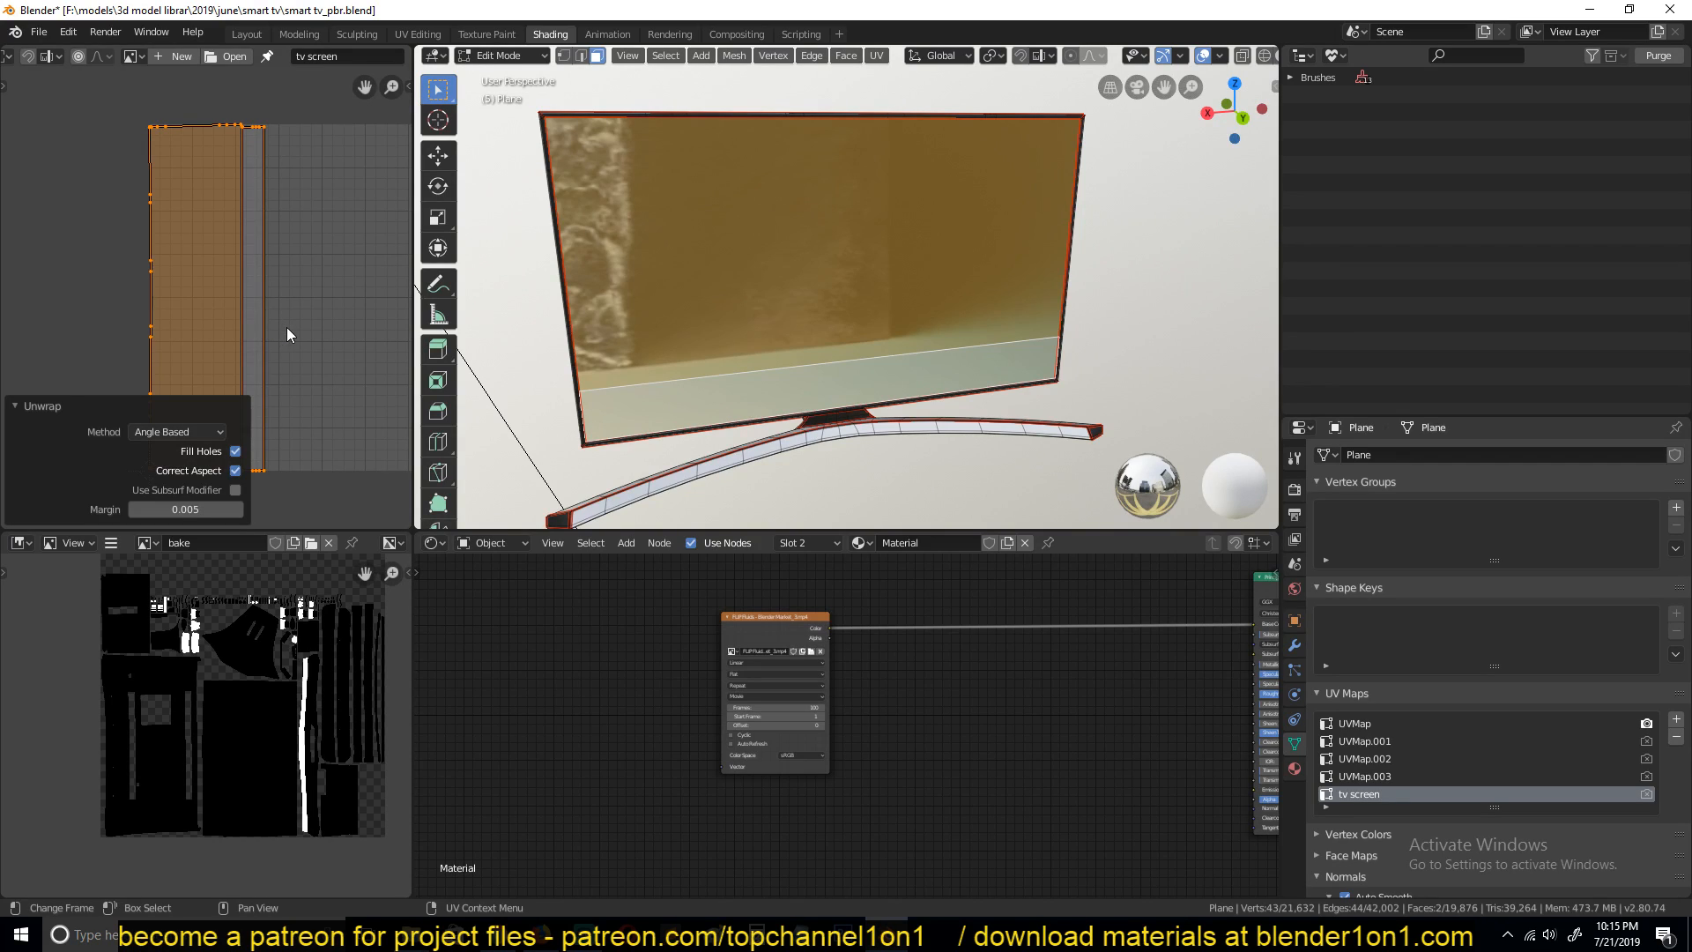
mouse_move(727, 292)
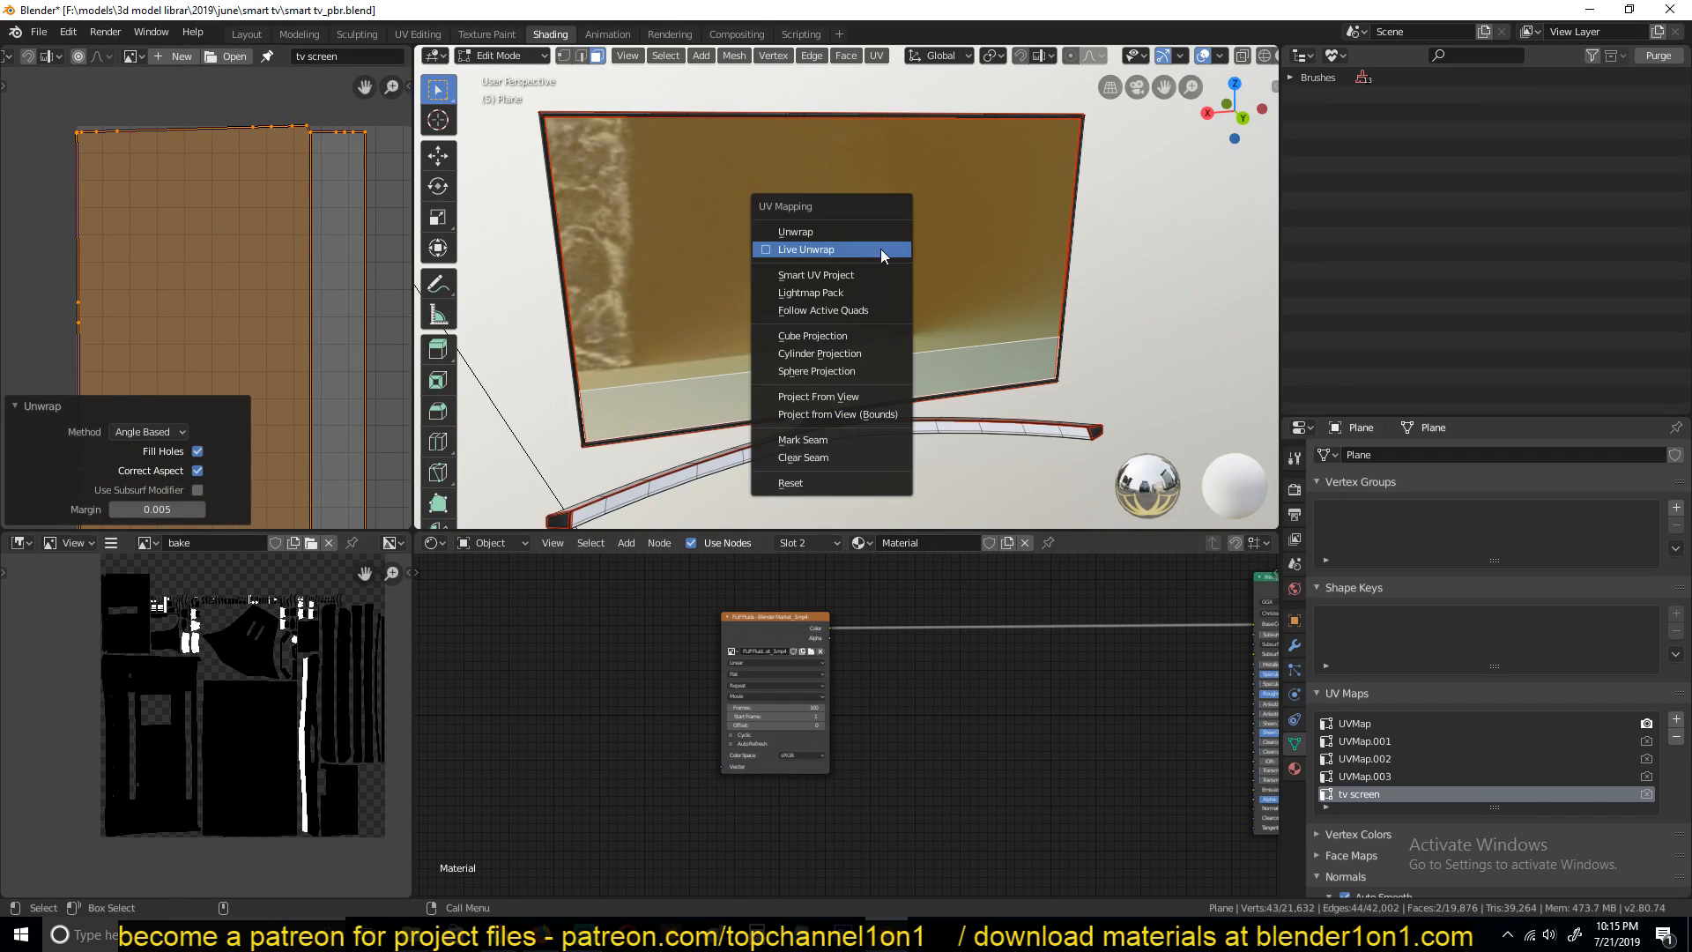
- Smart UV project the screen faces and display the MP4 frame behind the island
left_click(817, 275)
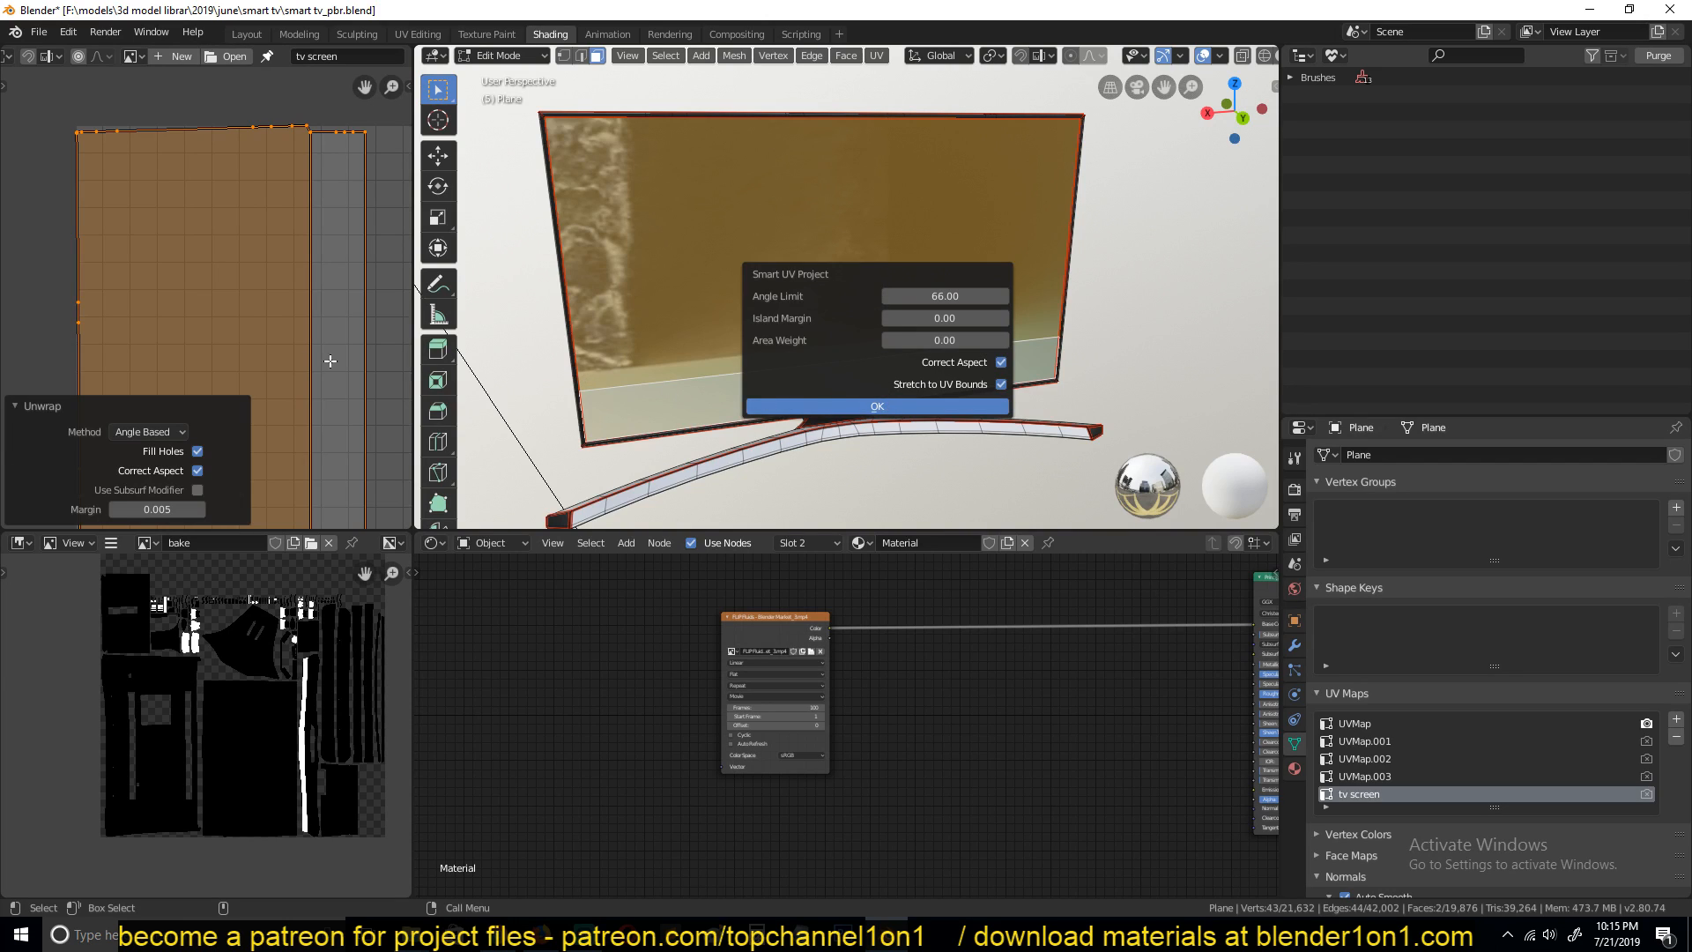
left_click(876, 405)
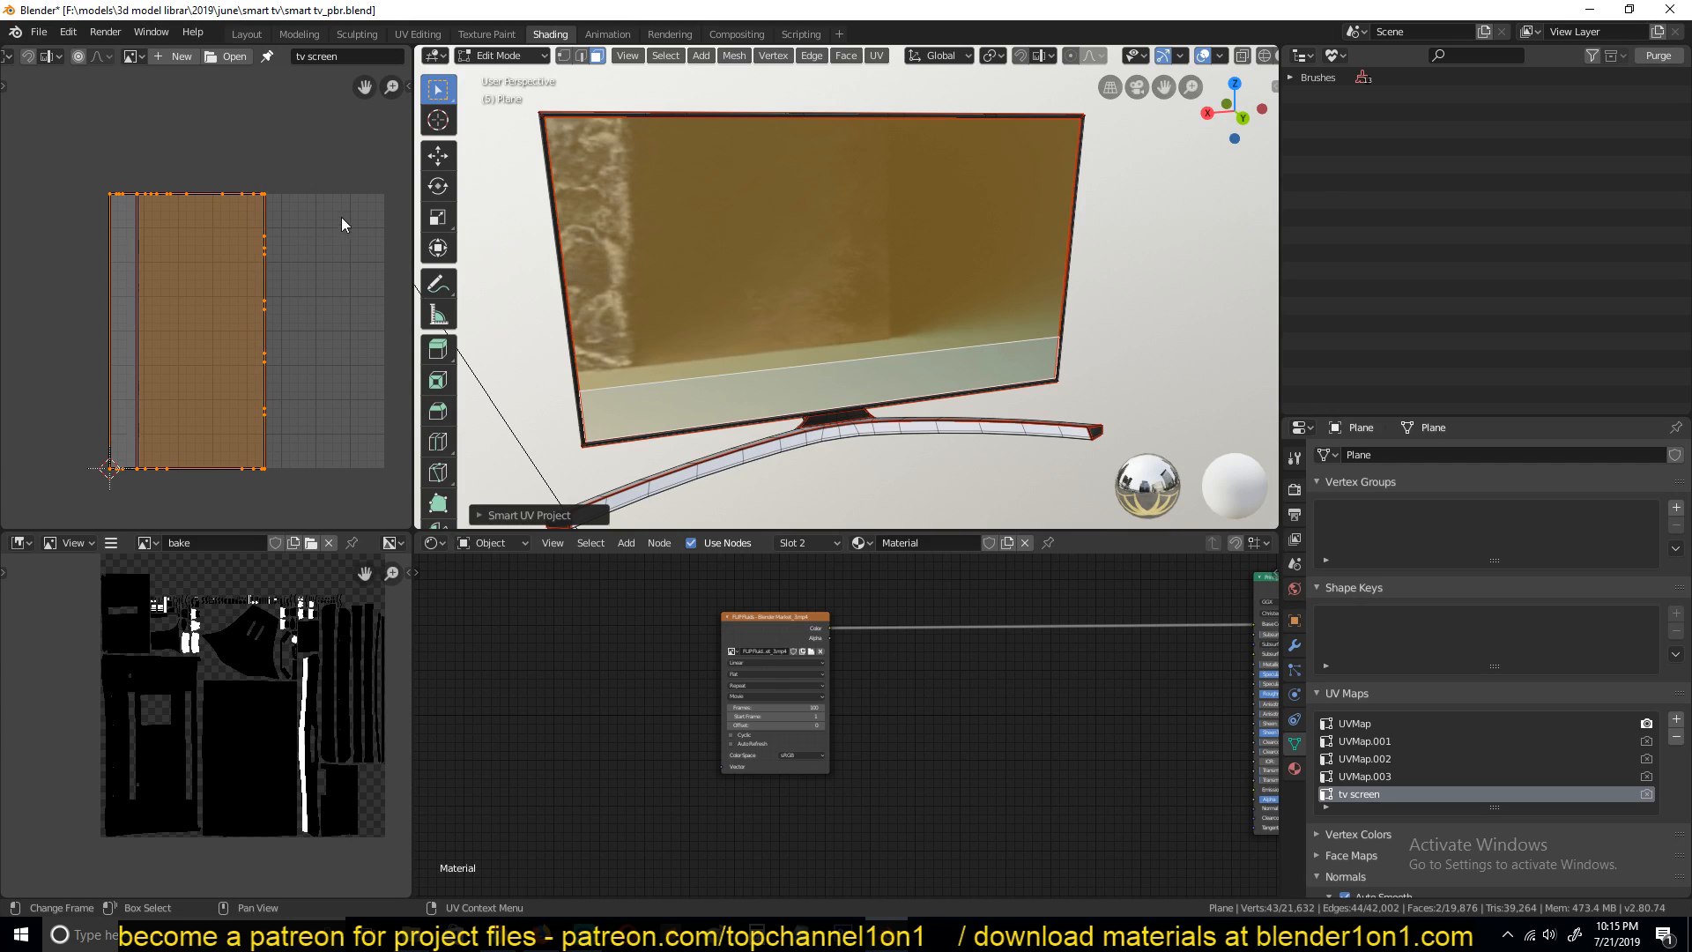
mouse_move(191, 384)
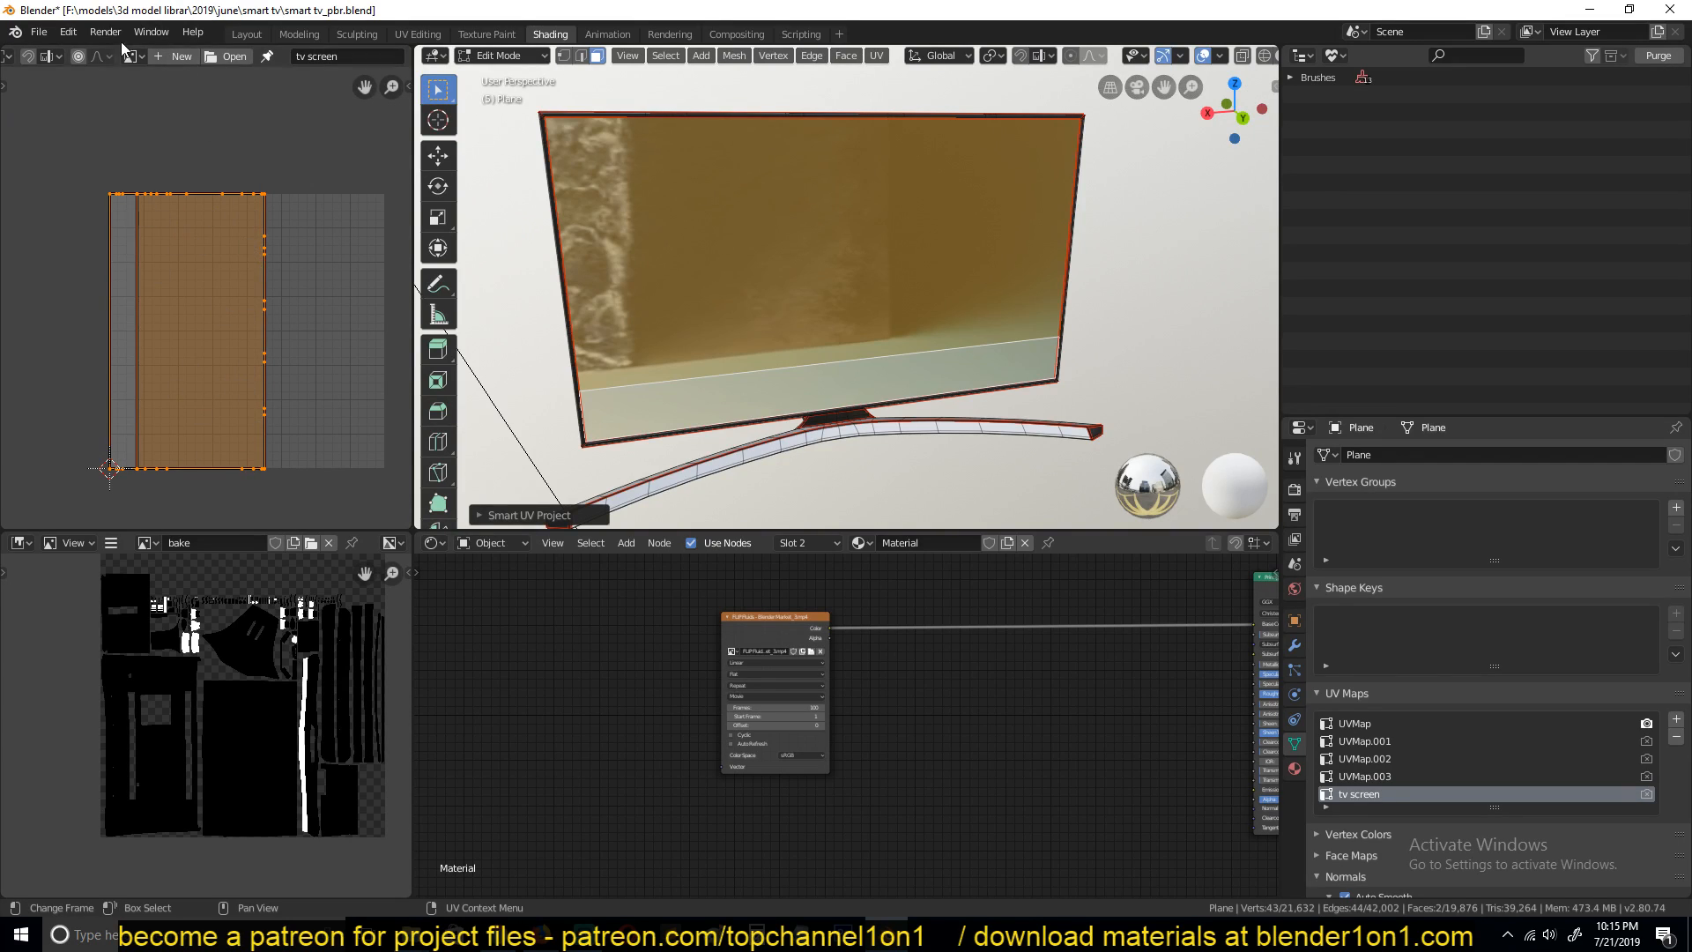
left_click(131, 57)
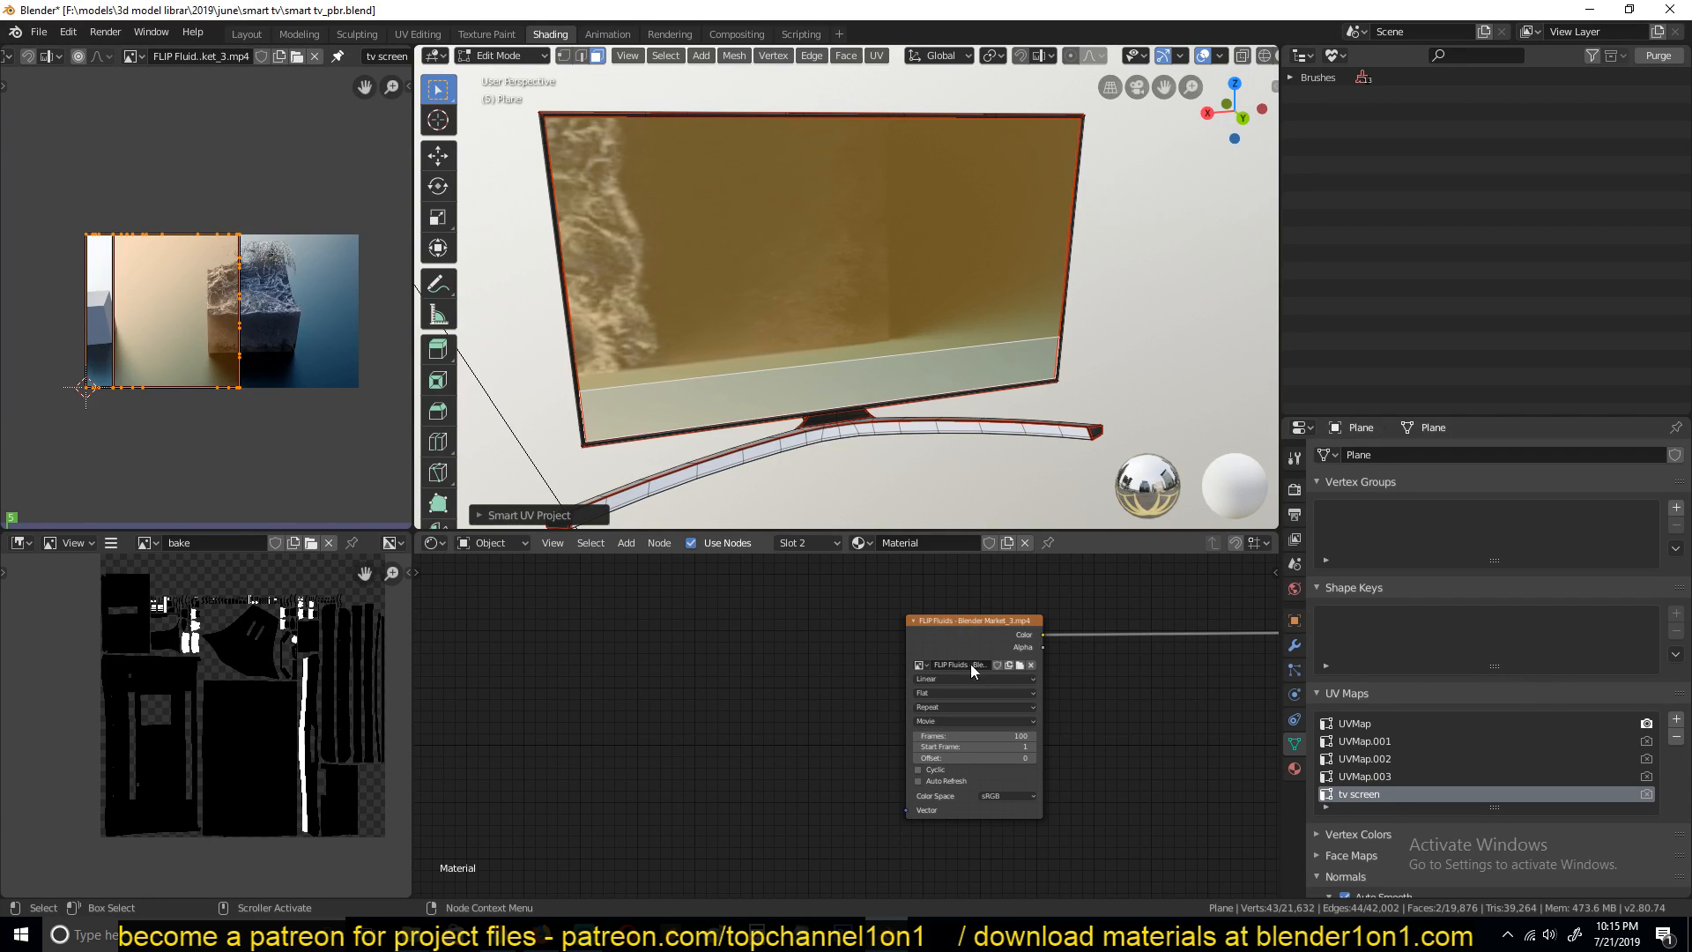
mouse_move(600, 645)
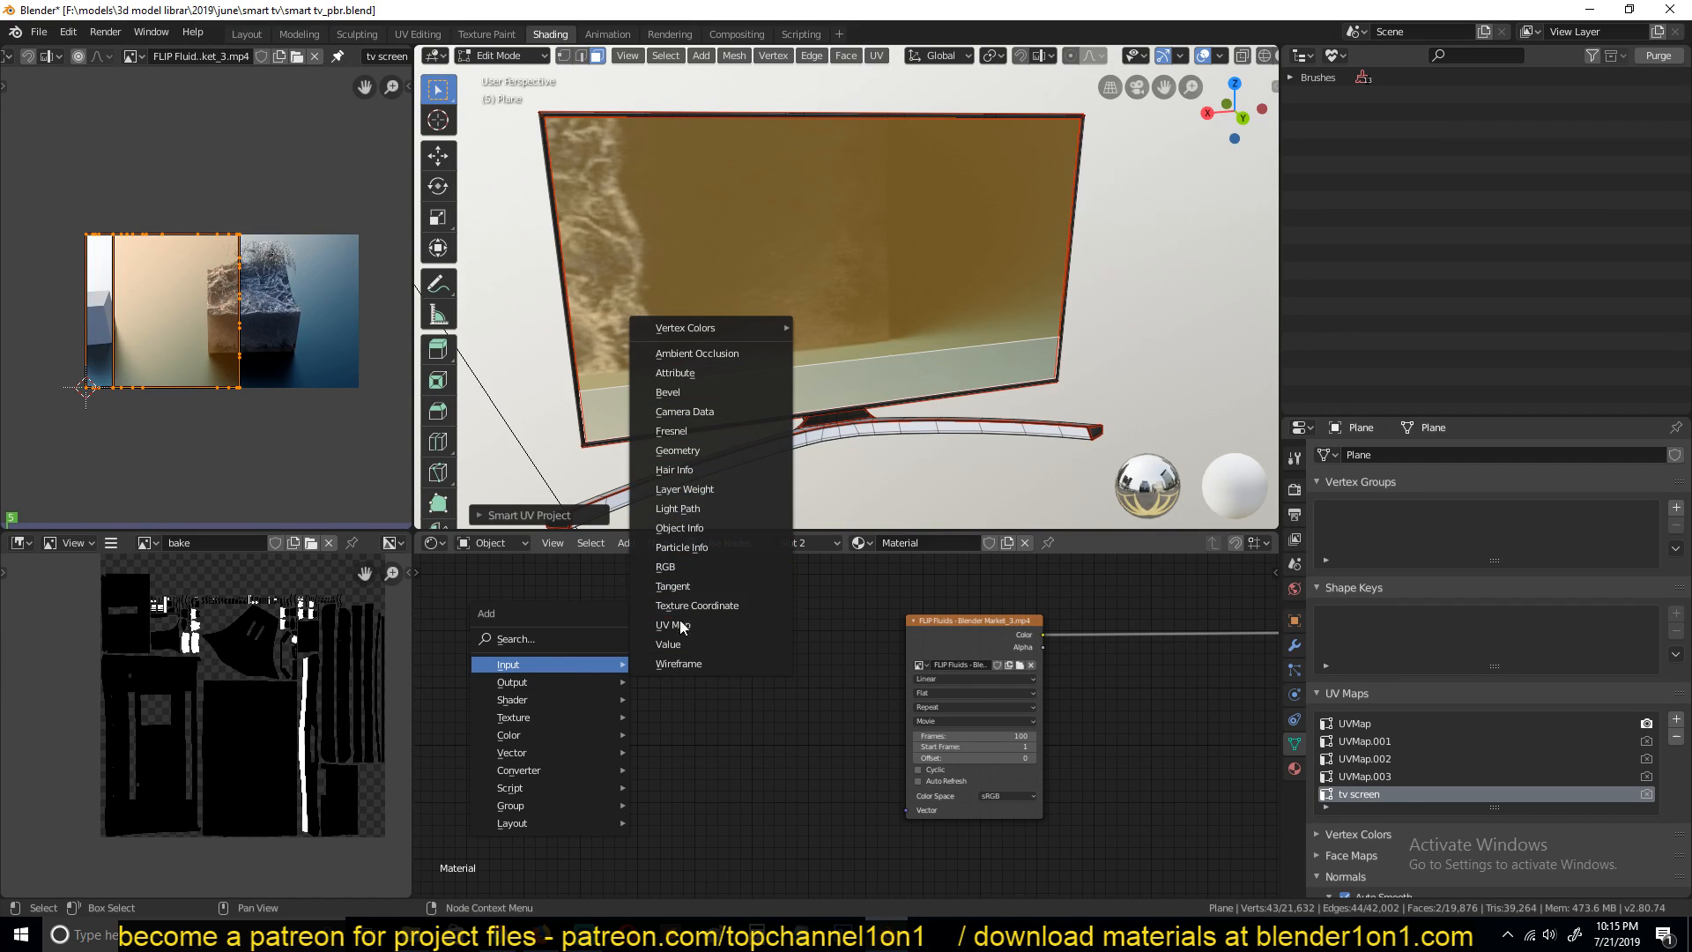
- Feed a 'tv screen' UV Map node to the texture, then rotate UVs -90° and scale to fit
left_click(672, 624)
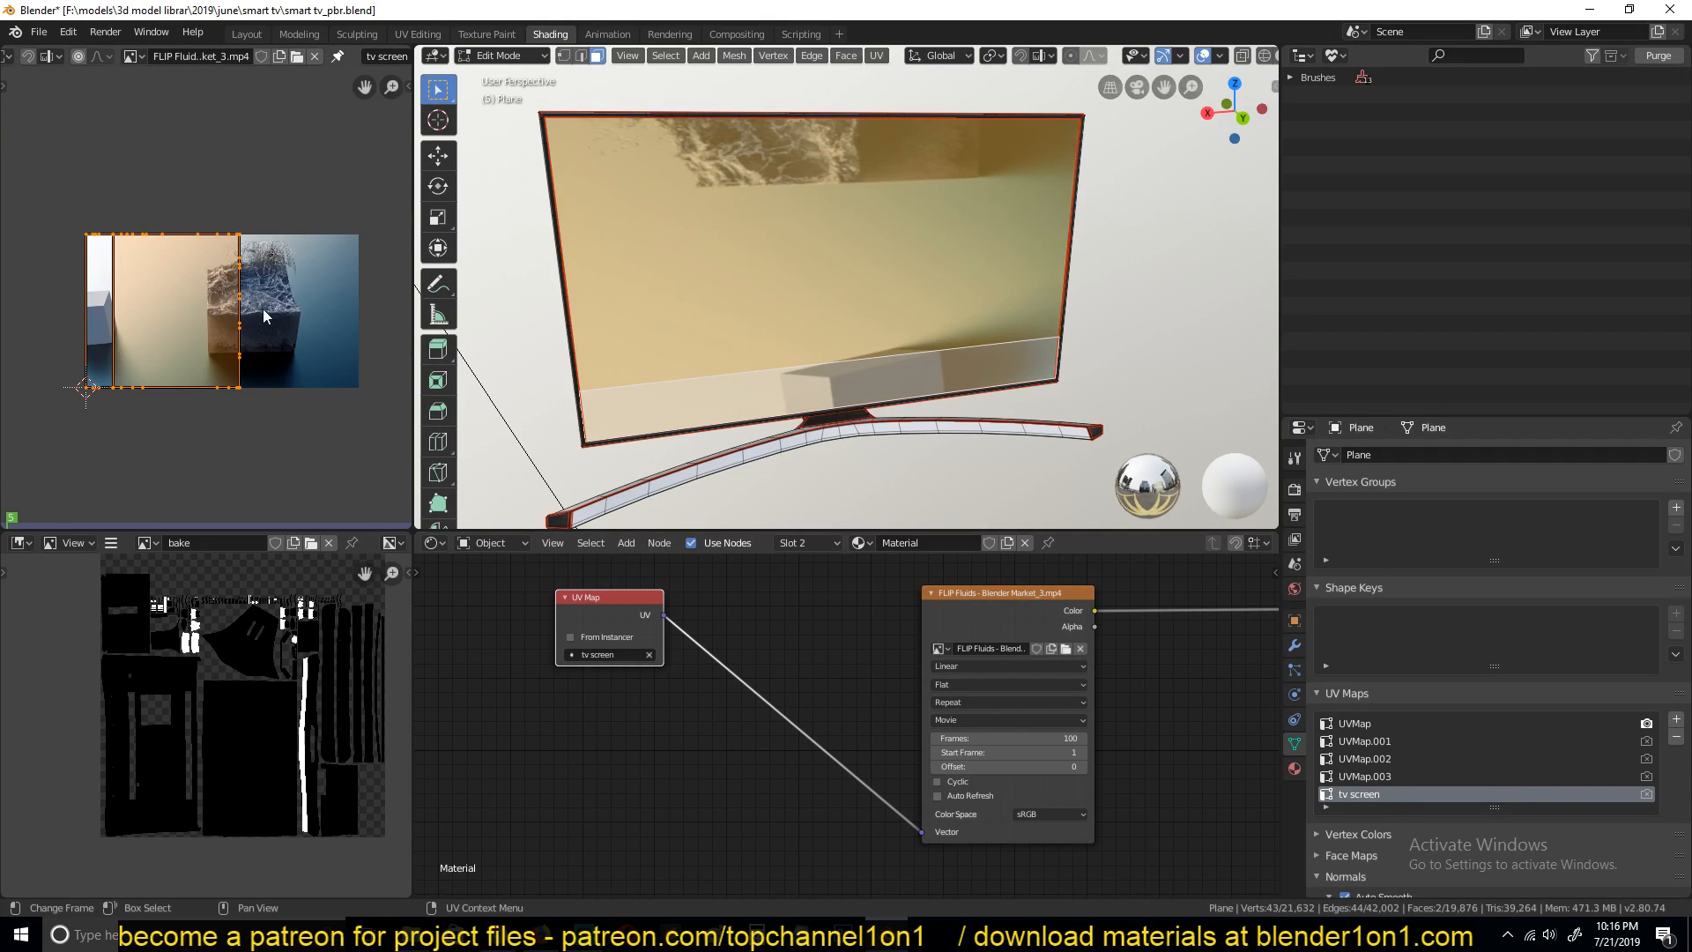
mouse_move(221, 285)
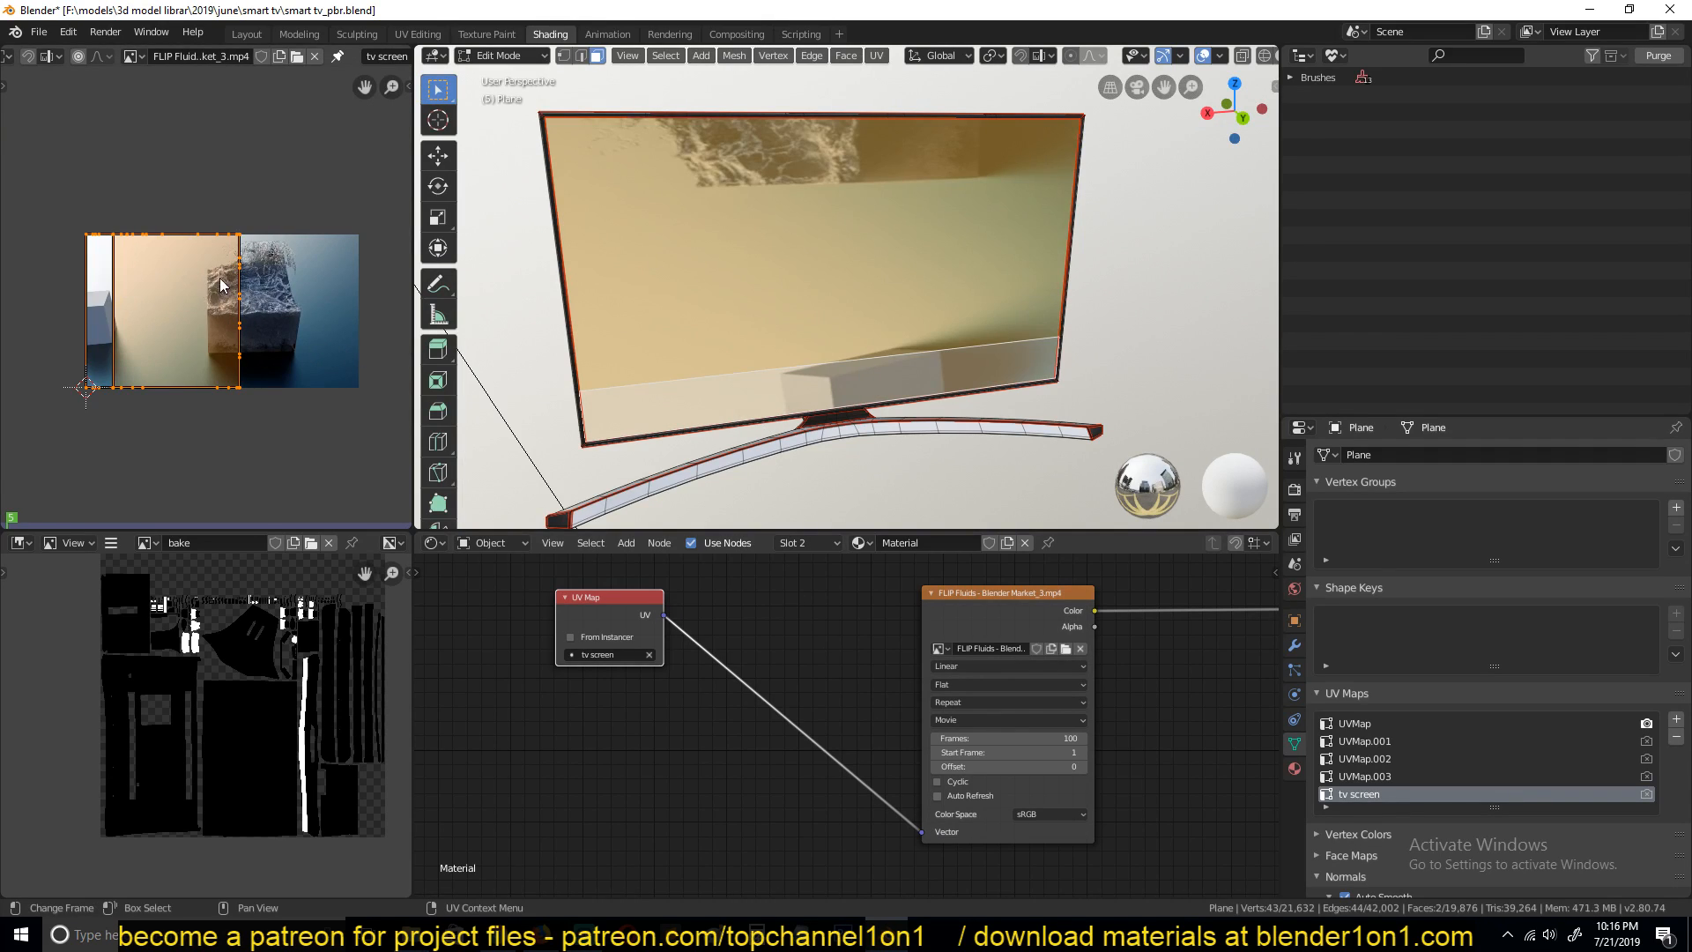
key("r")
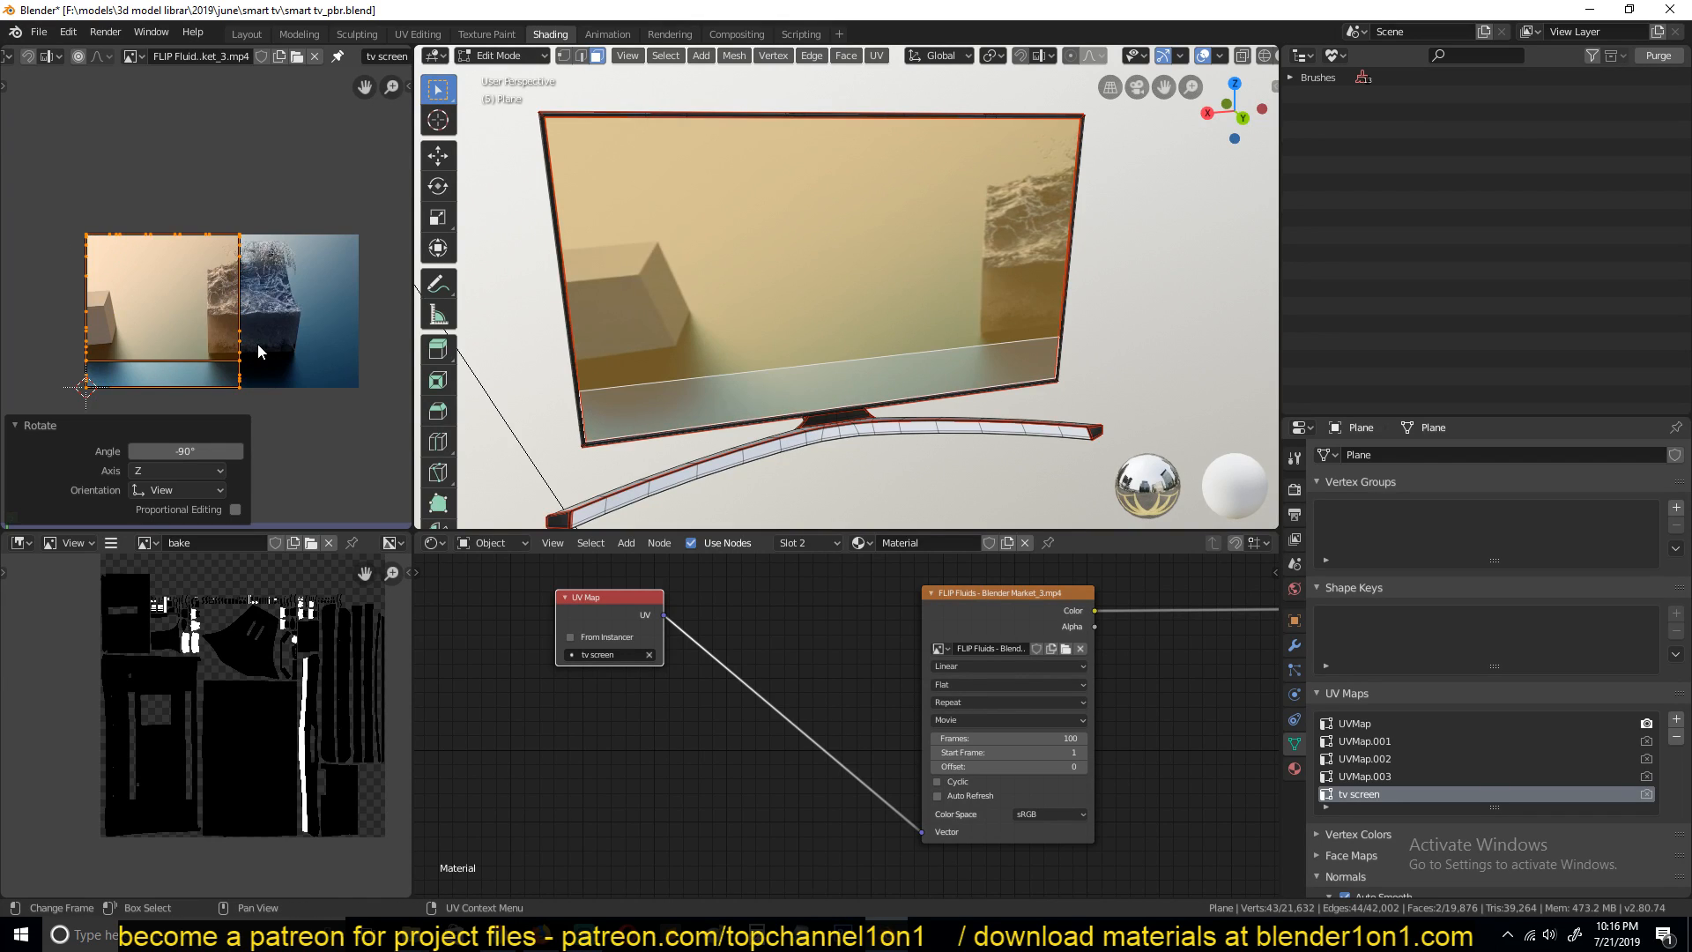
key("s")
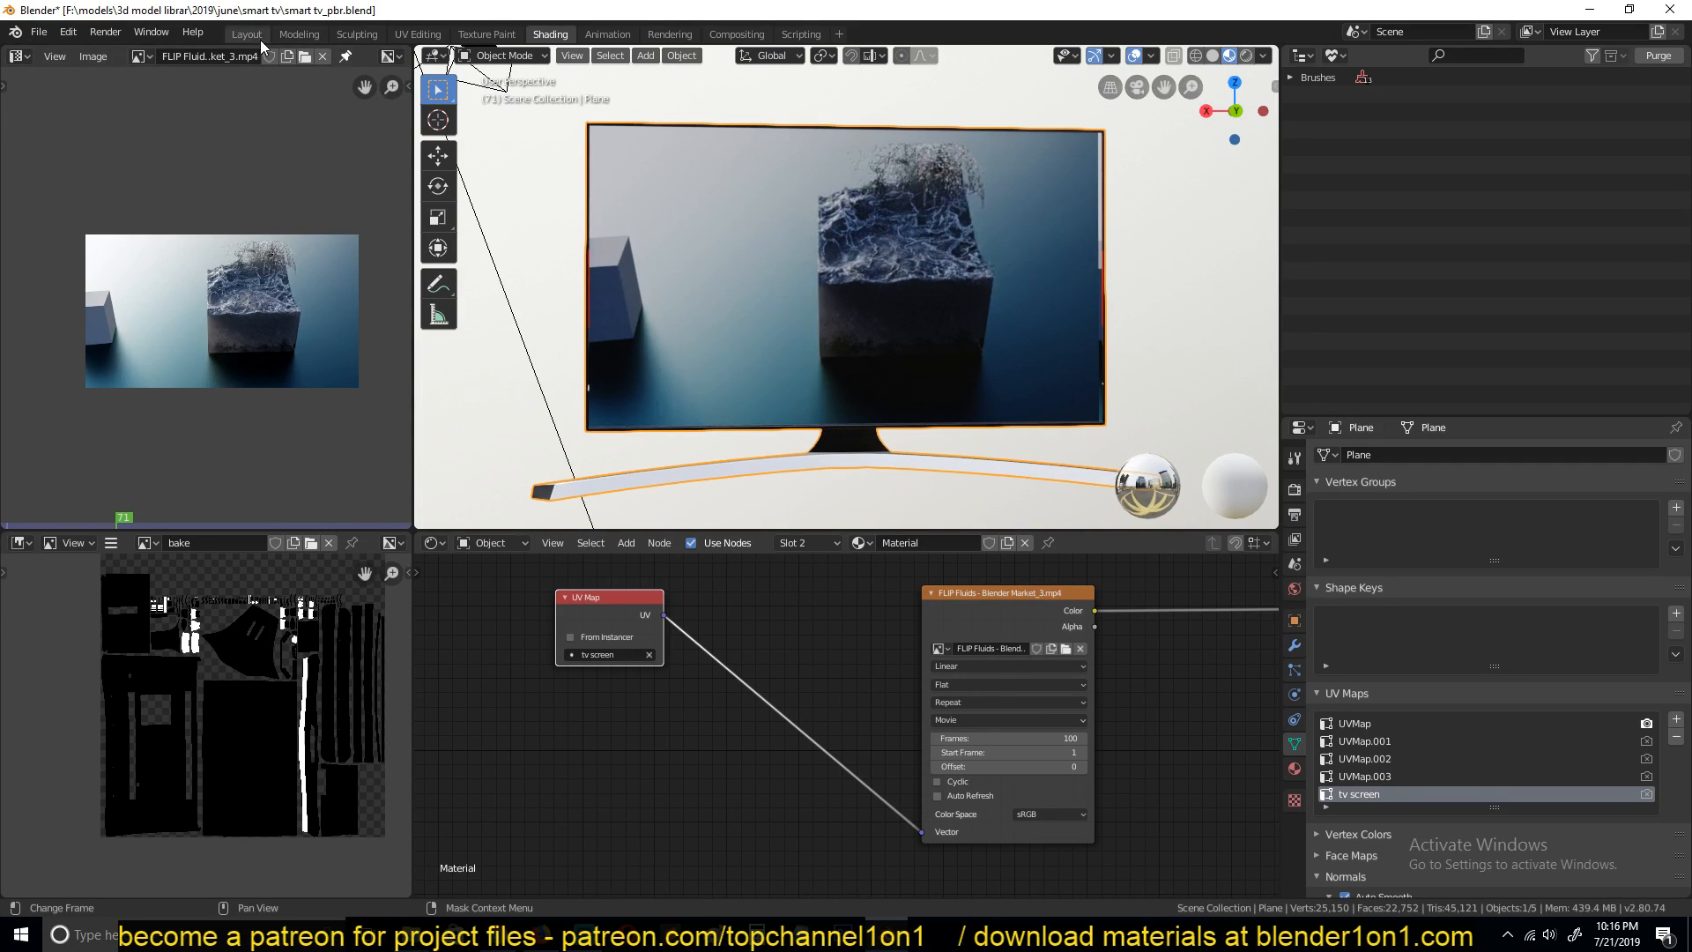
- Enable Auto Refresh on the movie texture and play the fluid video in Layout
left_click(245, 34)
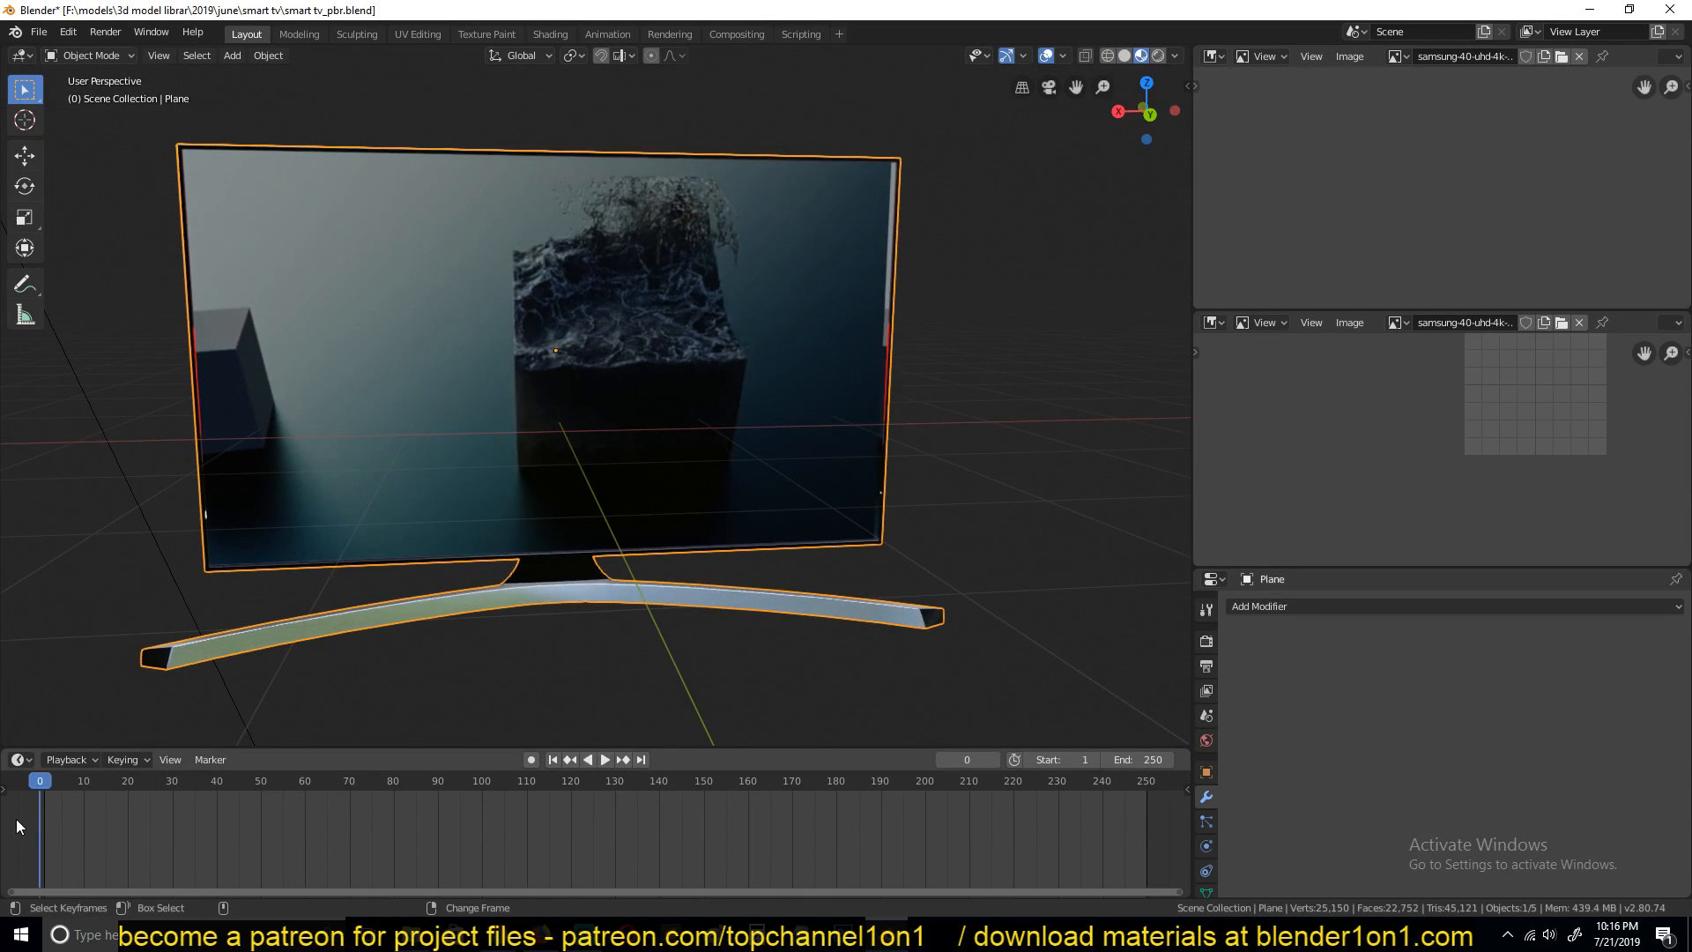
left_click(605, 759)
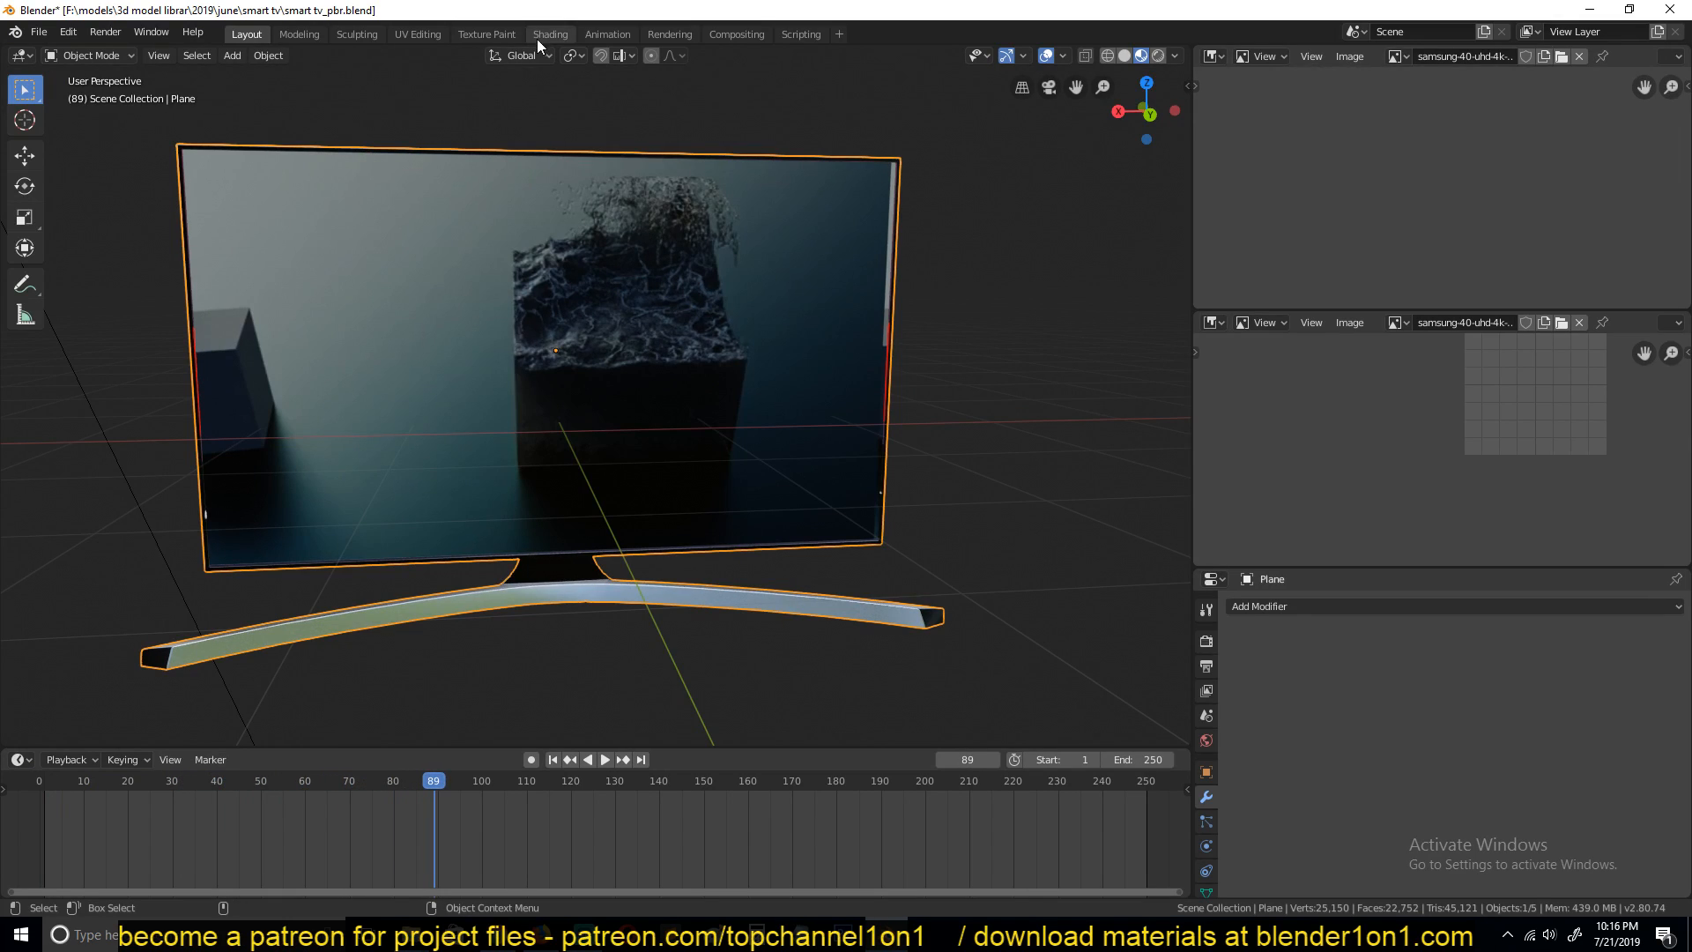
left_click(550, 34)
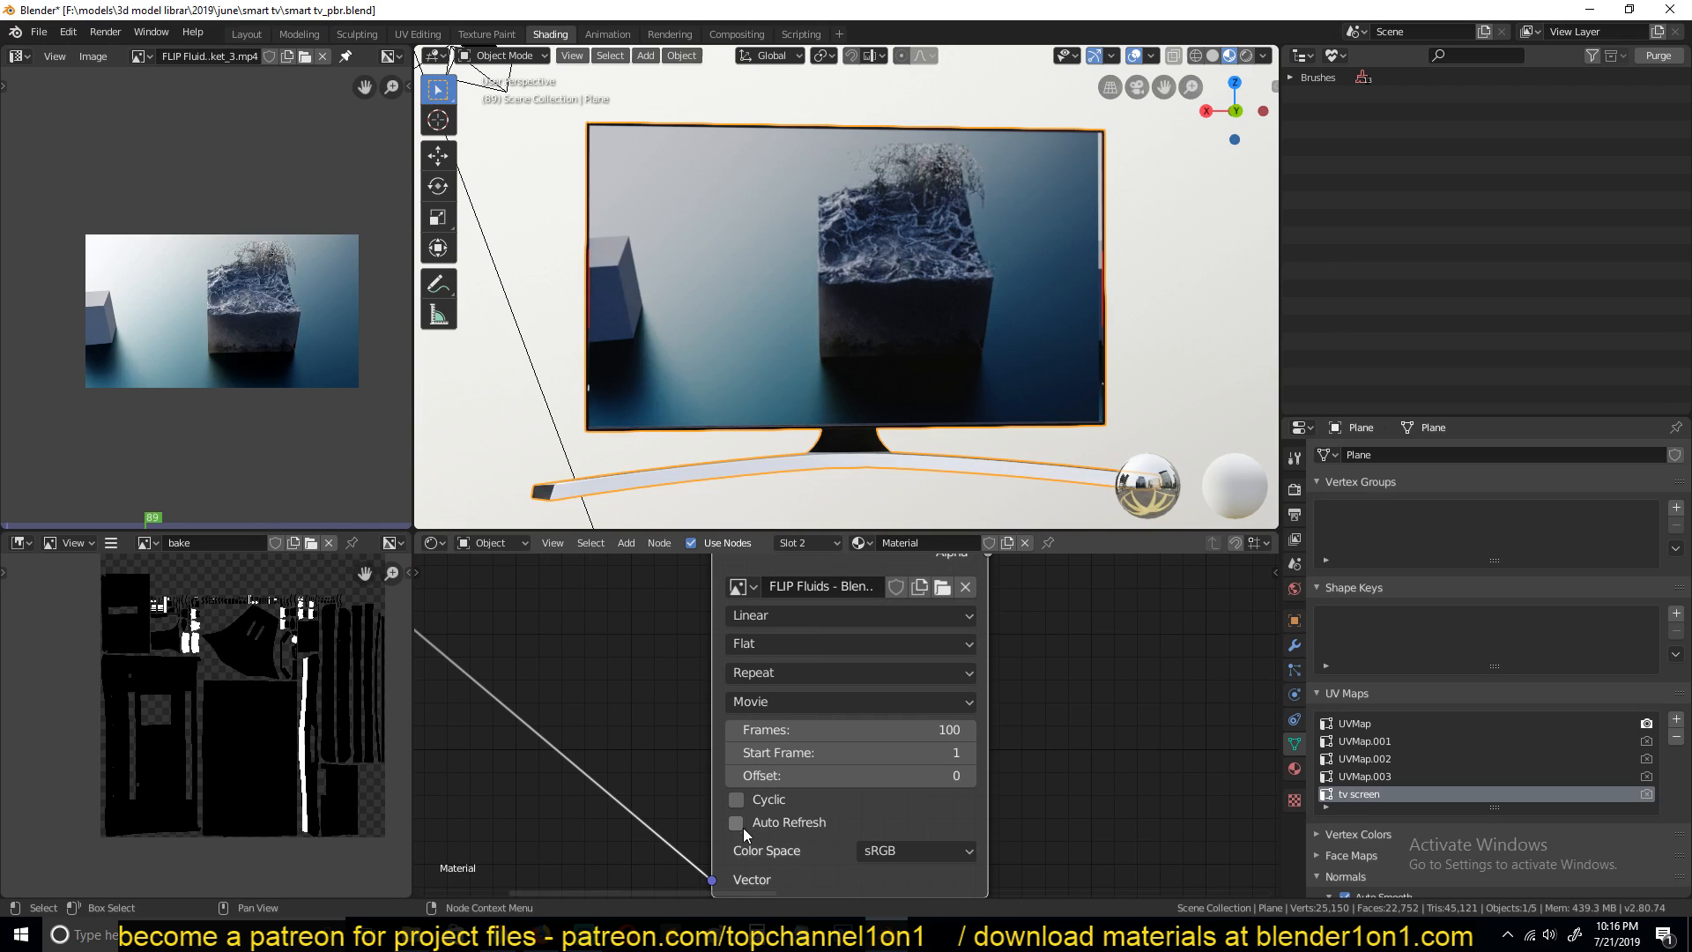
left_click(736, 822)
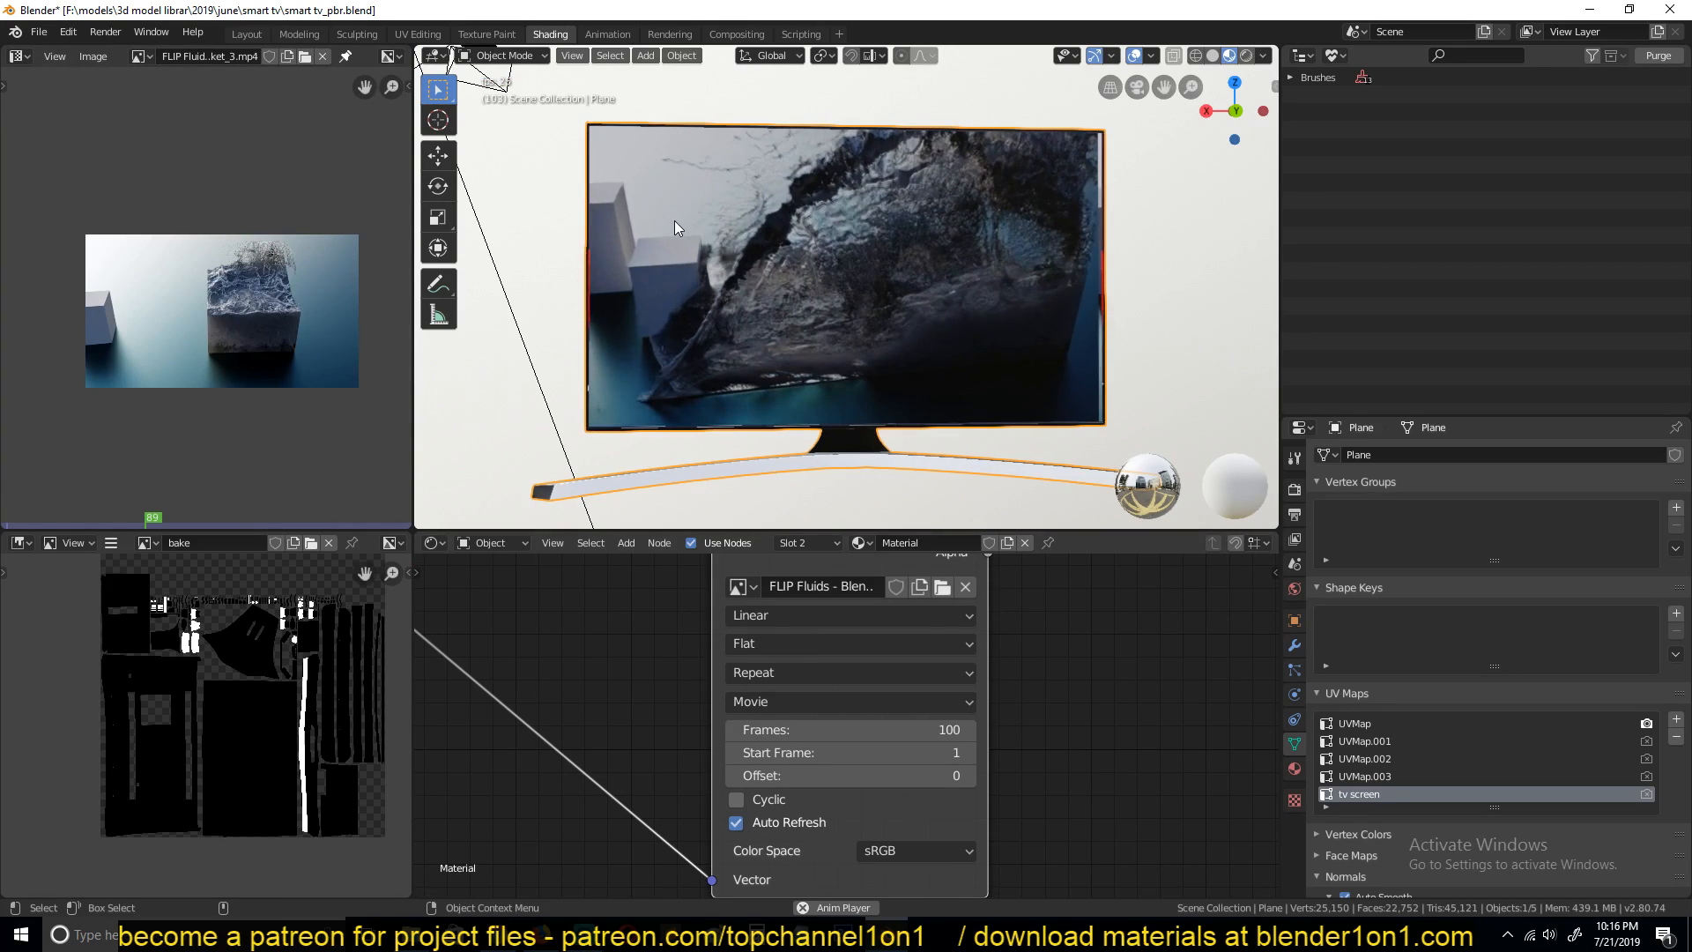
left_click(245, 33)
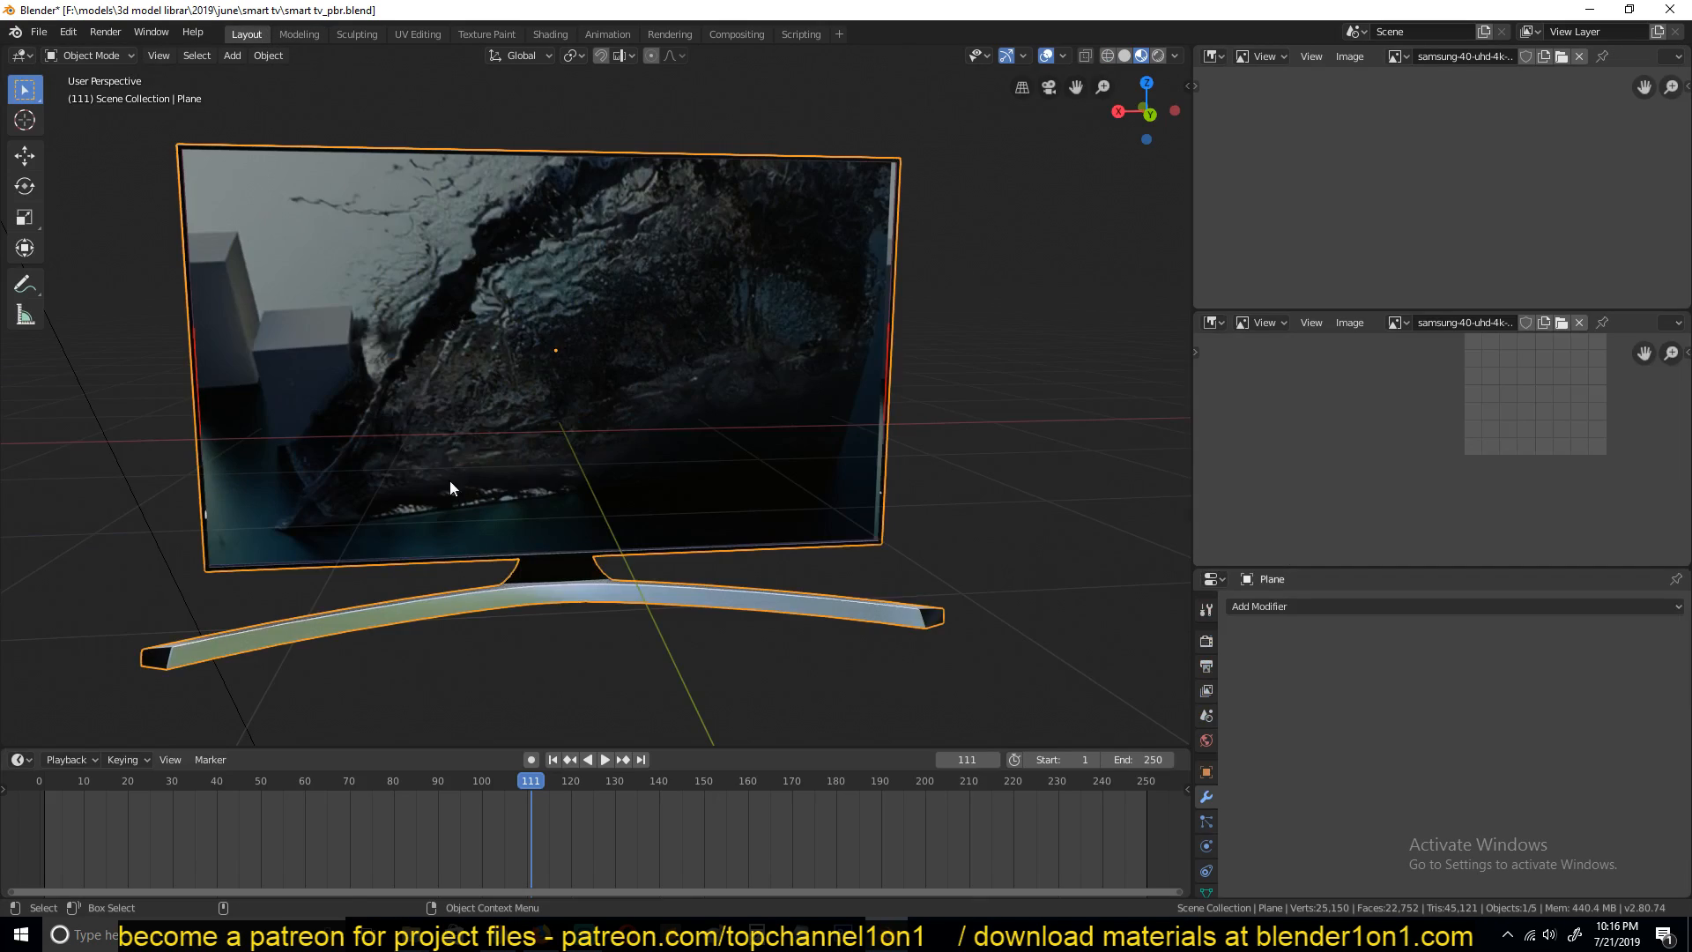
left_click(604, 759)
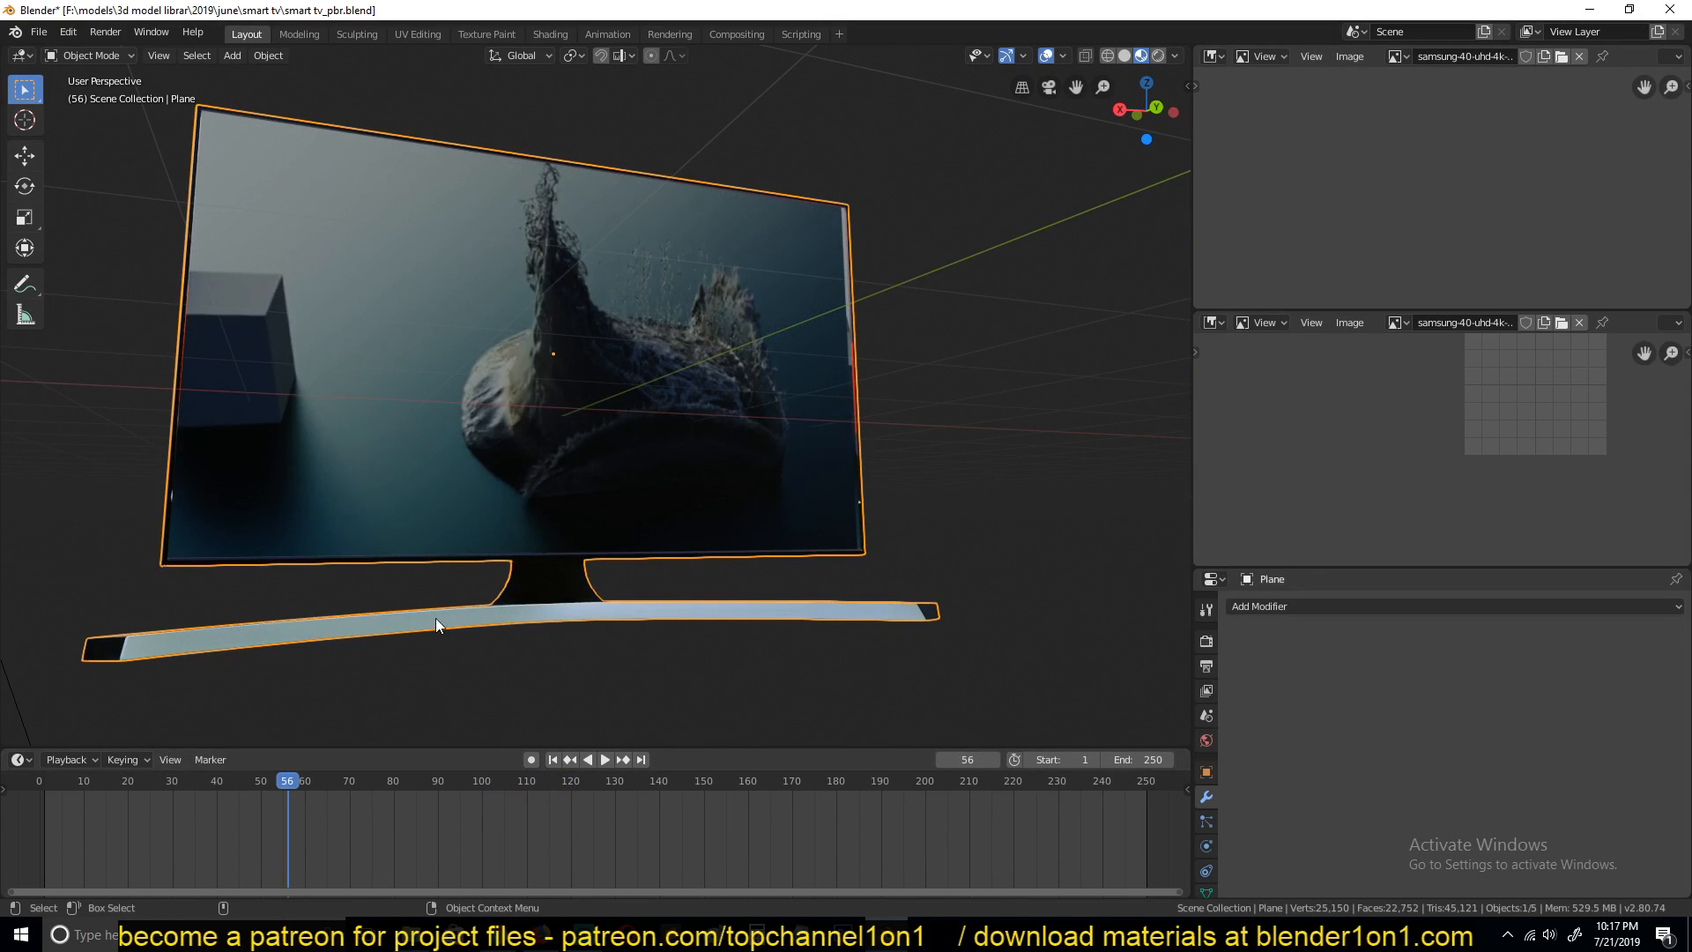
left_click(604, 759)
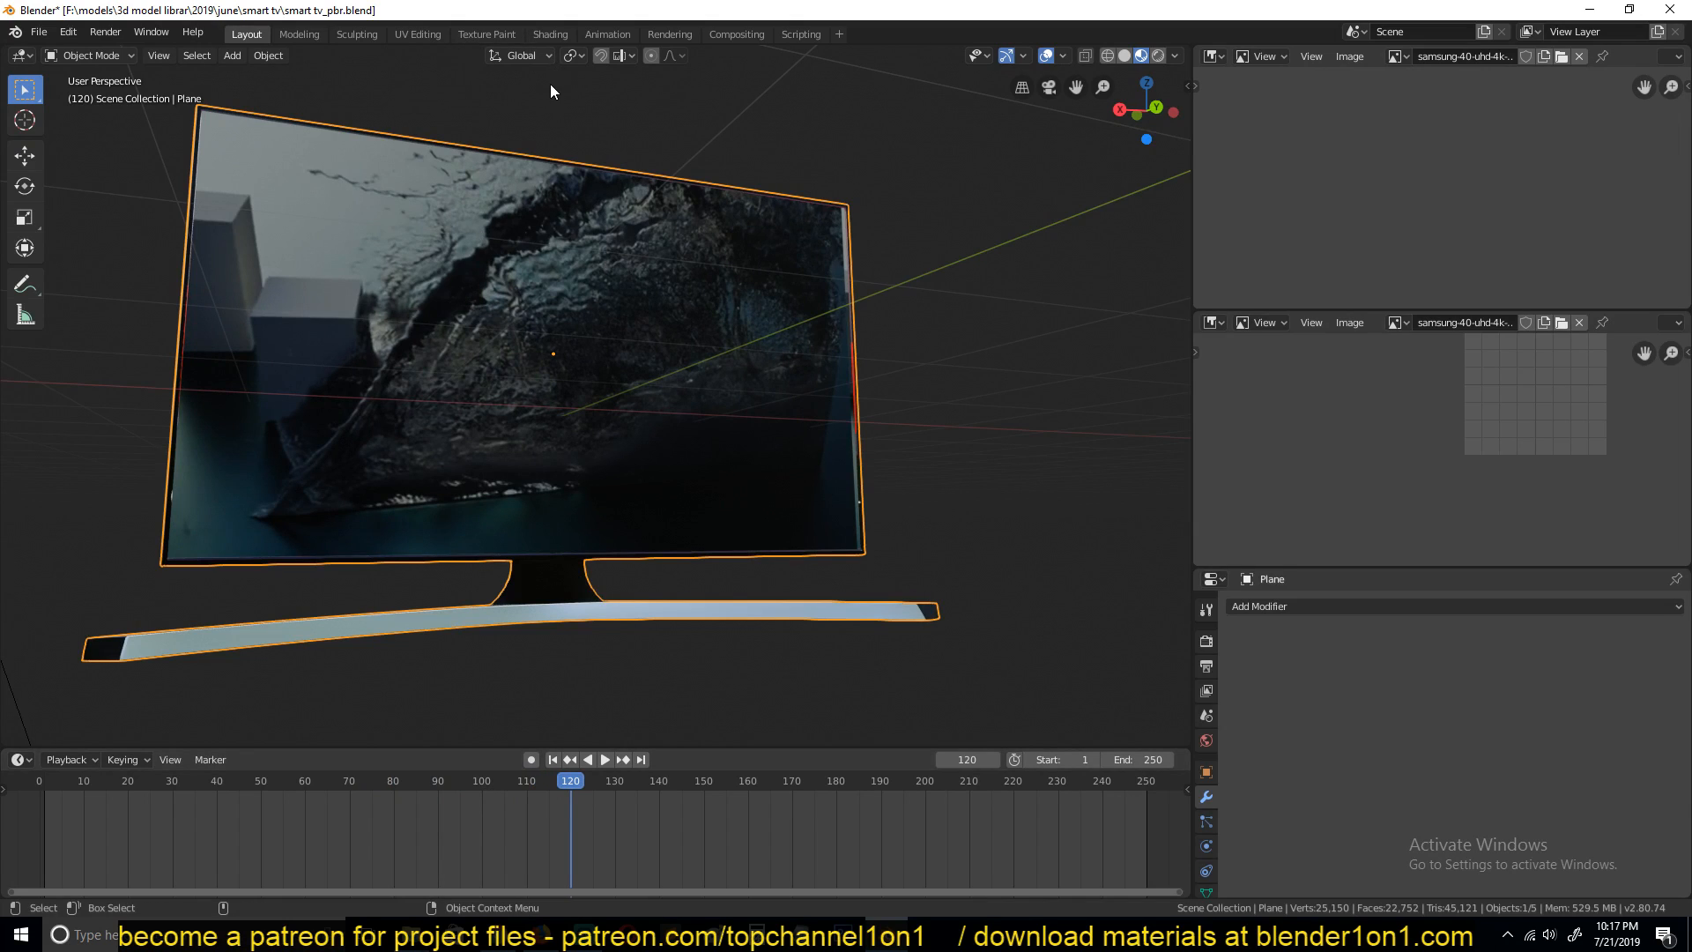
- Set the Image Texture's Frames to 250 and play the clip in a maximized viewport
left_click(549, 34)
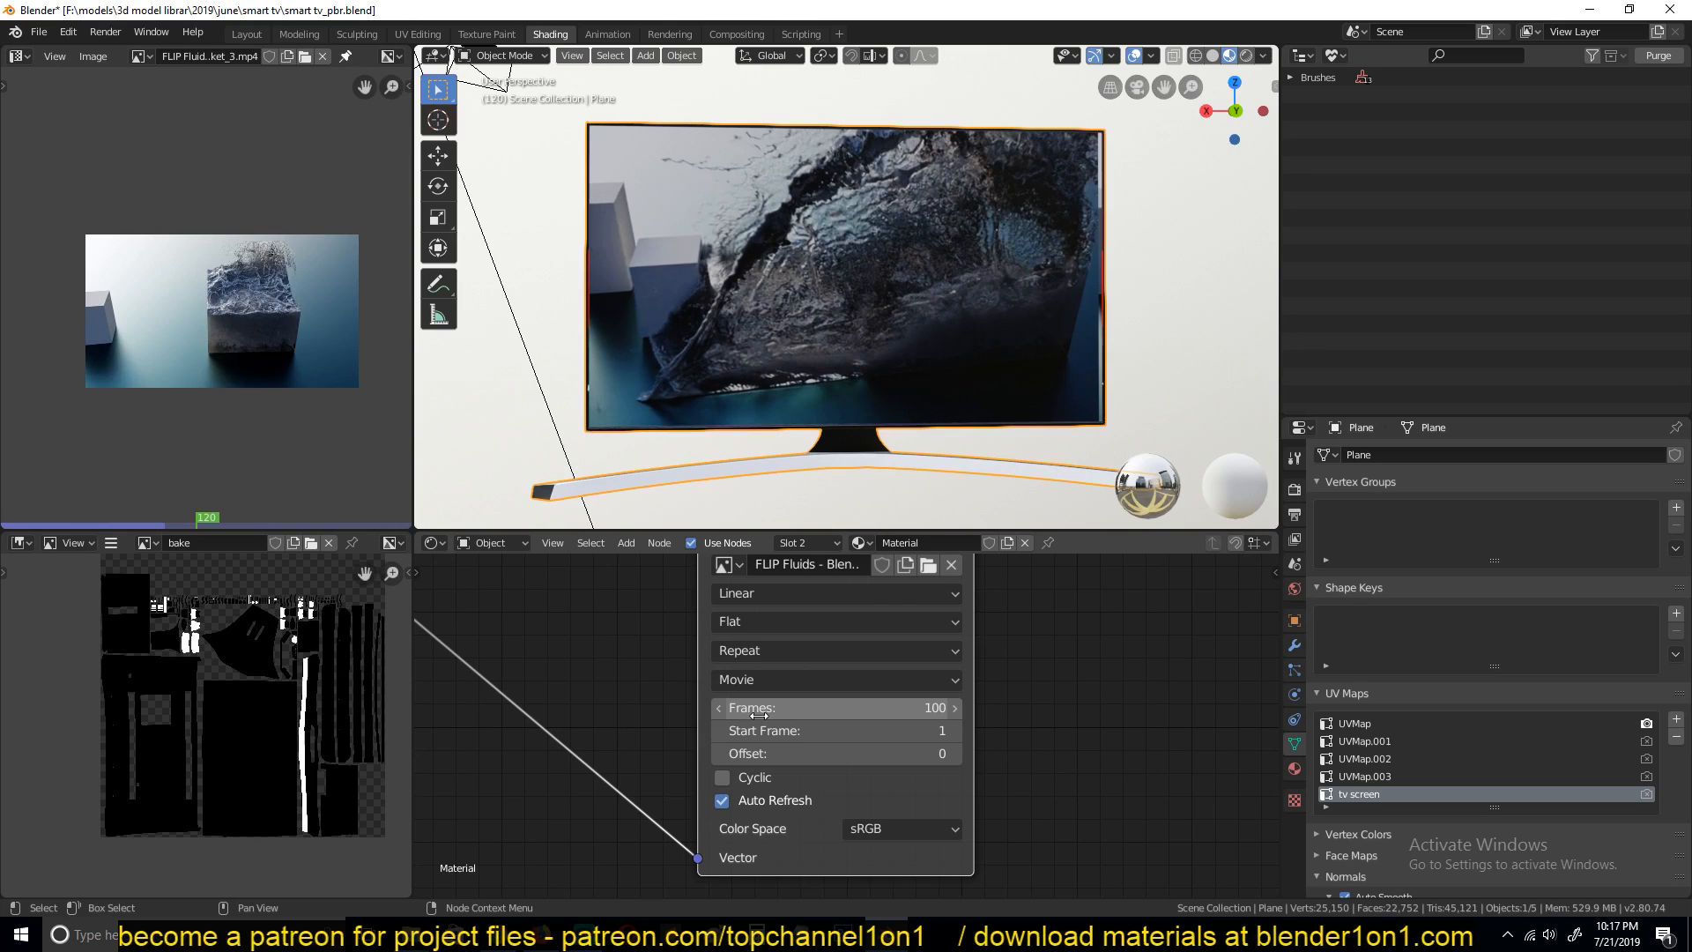
mouse_move(836, 731)
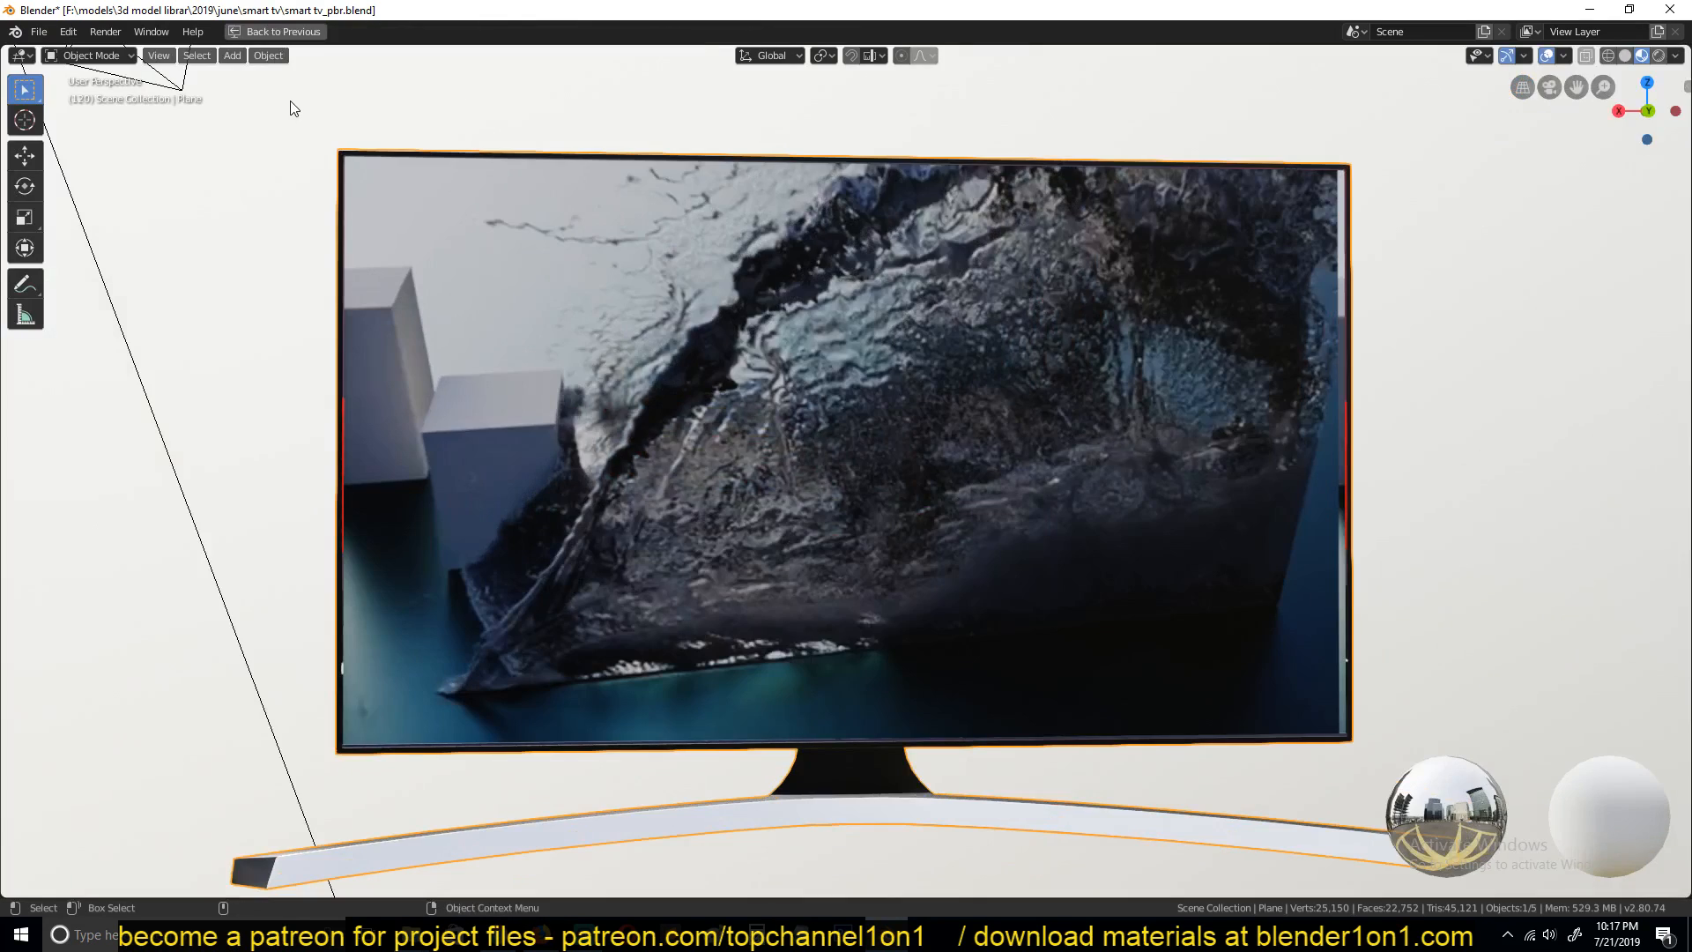
left_click(283, 32)
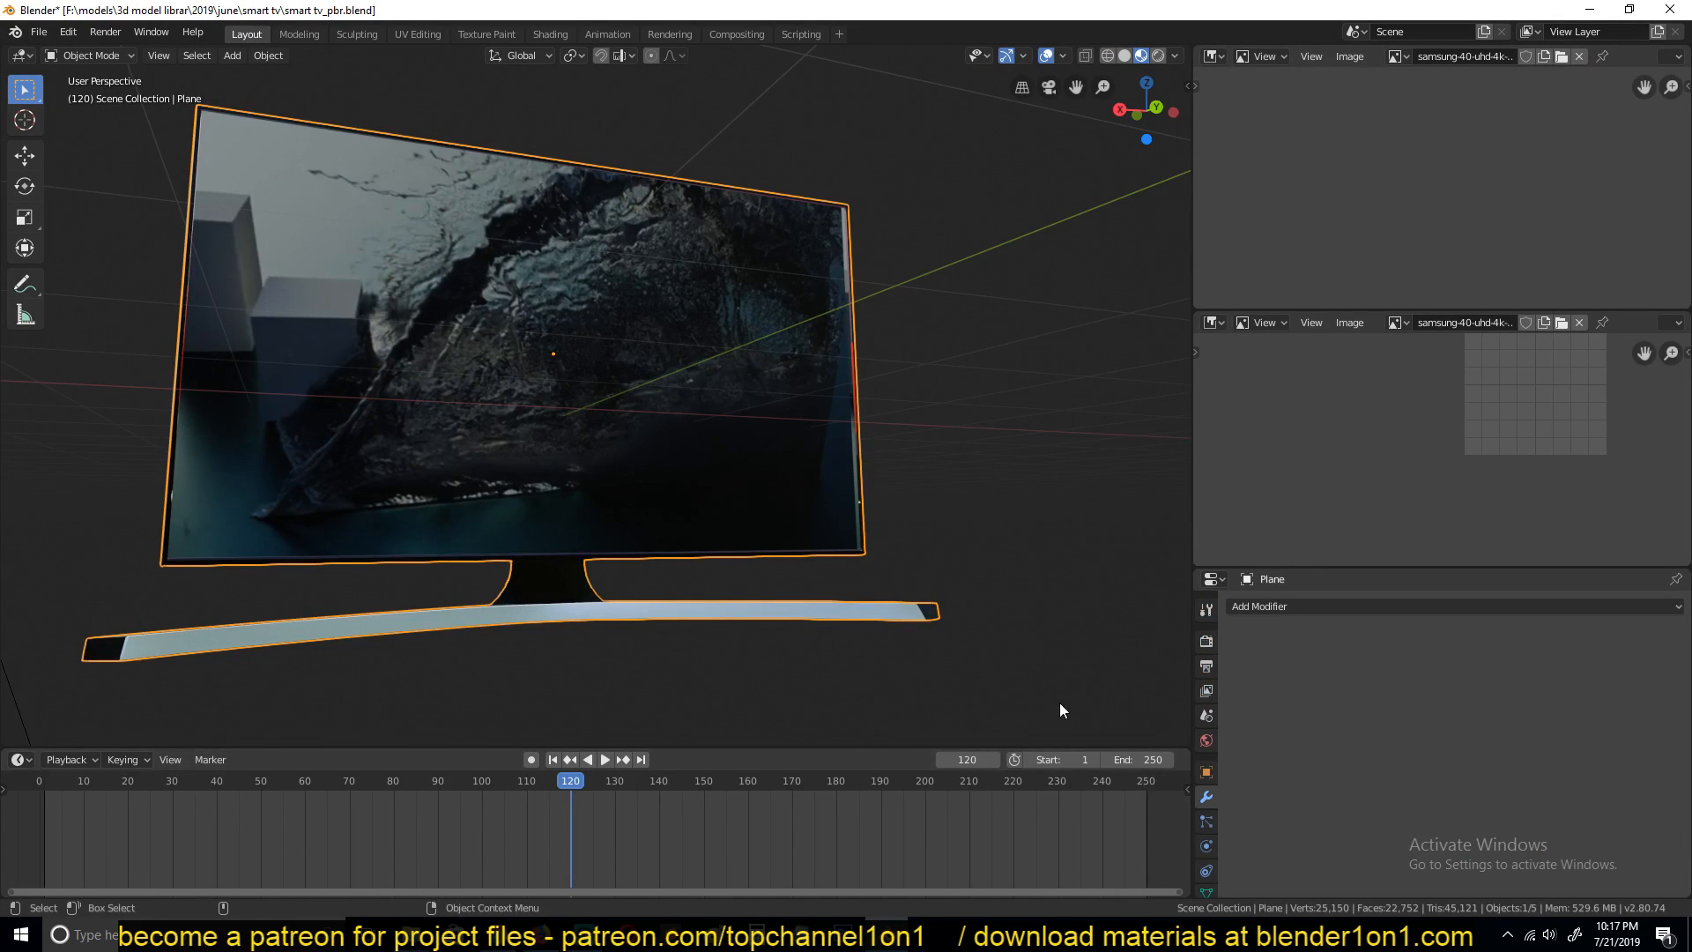
left_click(549, 34)
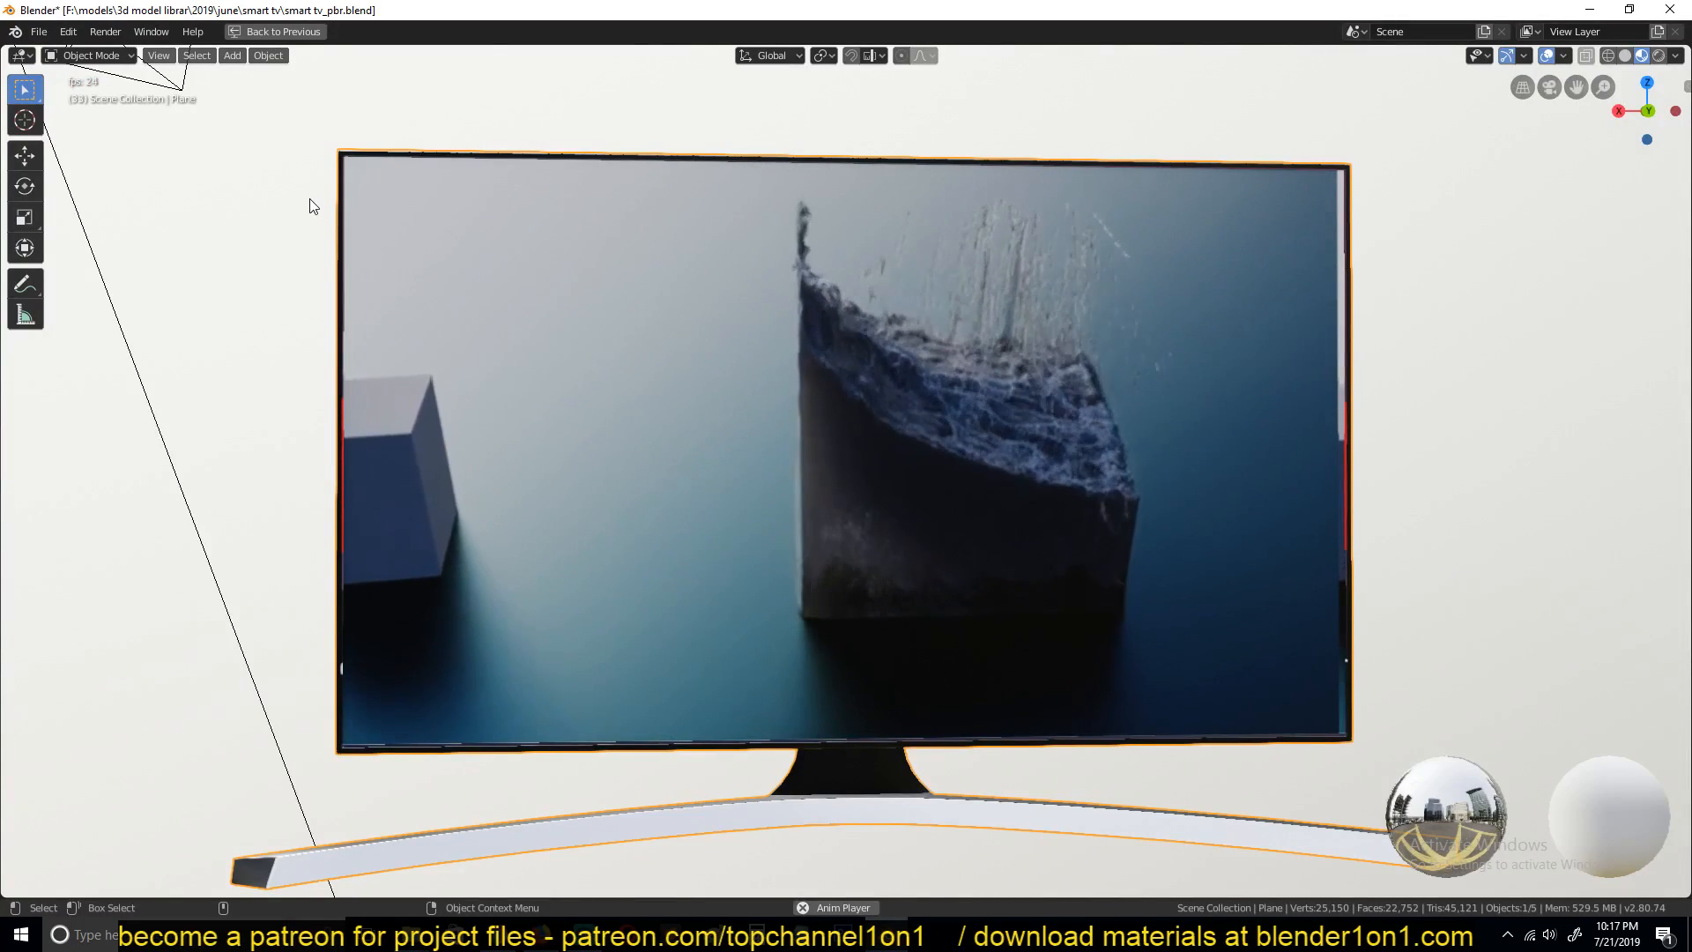
- Exit the maximized view, pass through Shading and UV Editing to Layout, and play
left_click(549, 33)
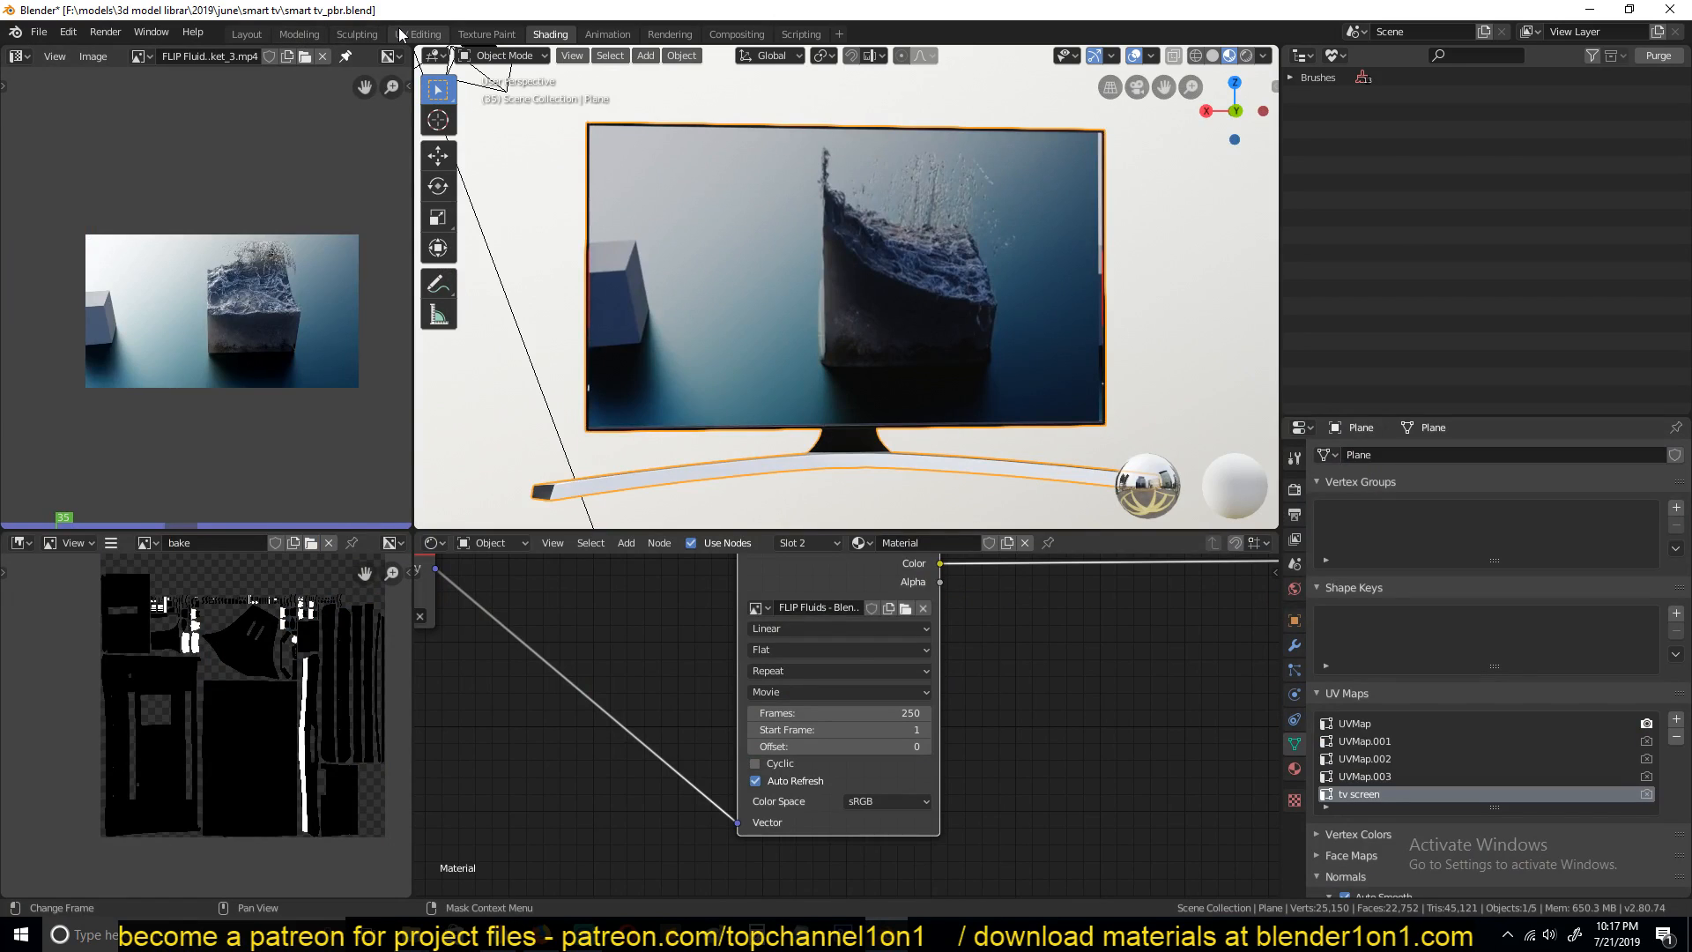
left_click(417, 33)
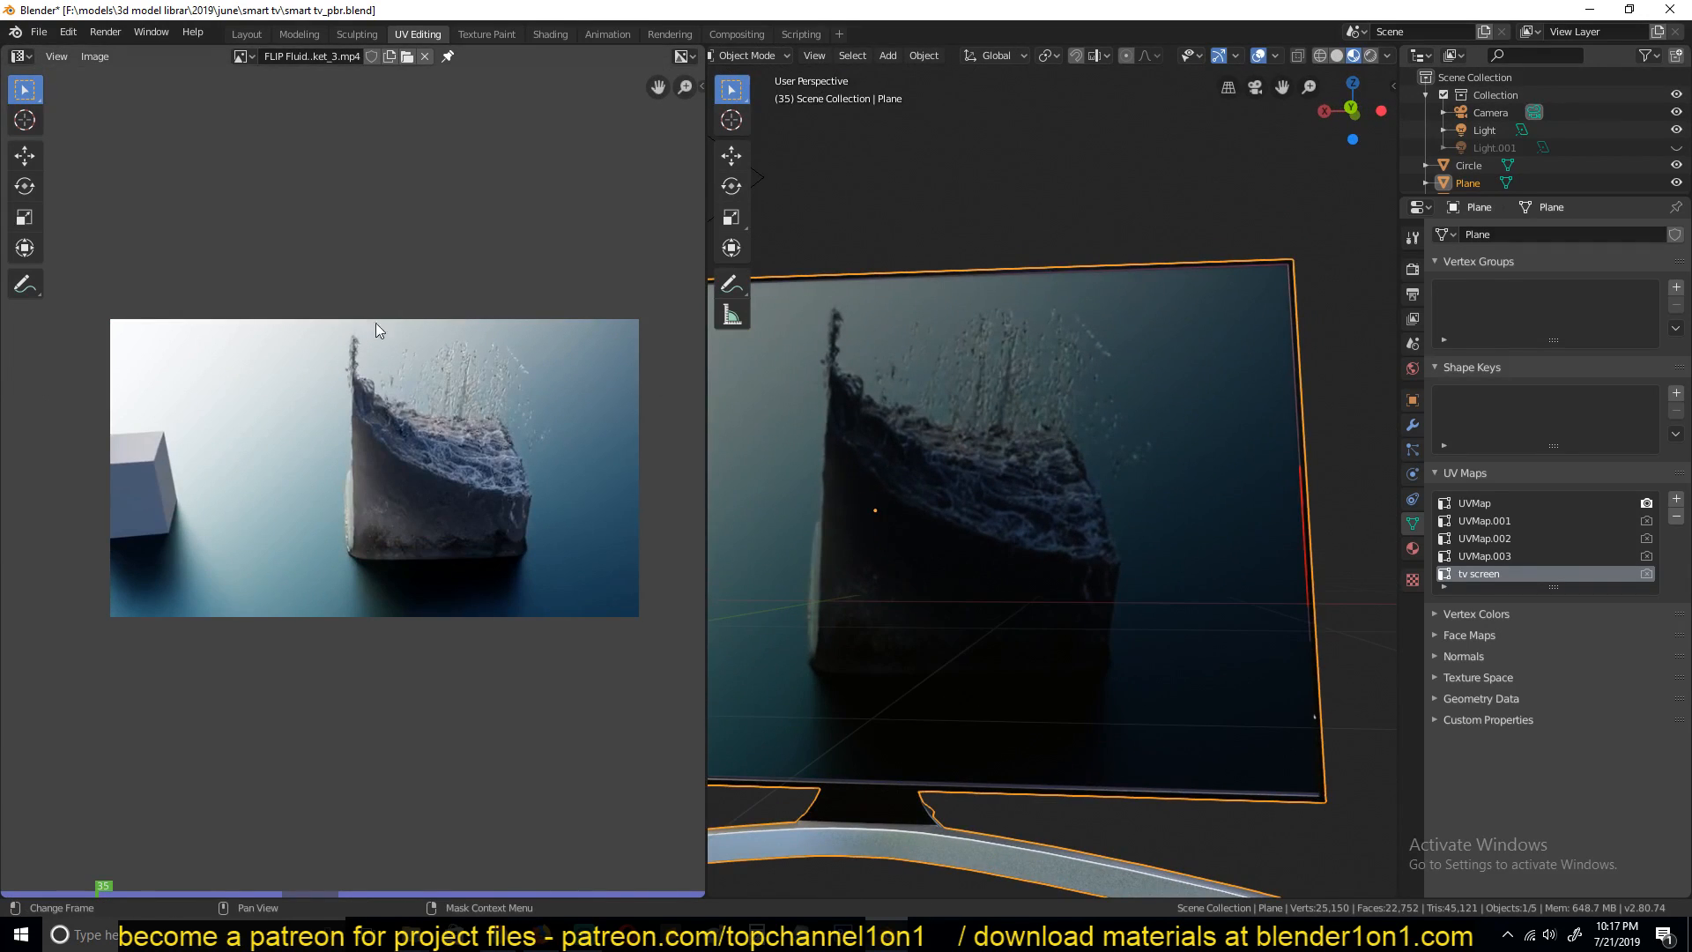
left_click(245, 33)
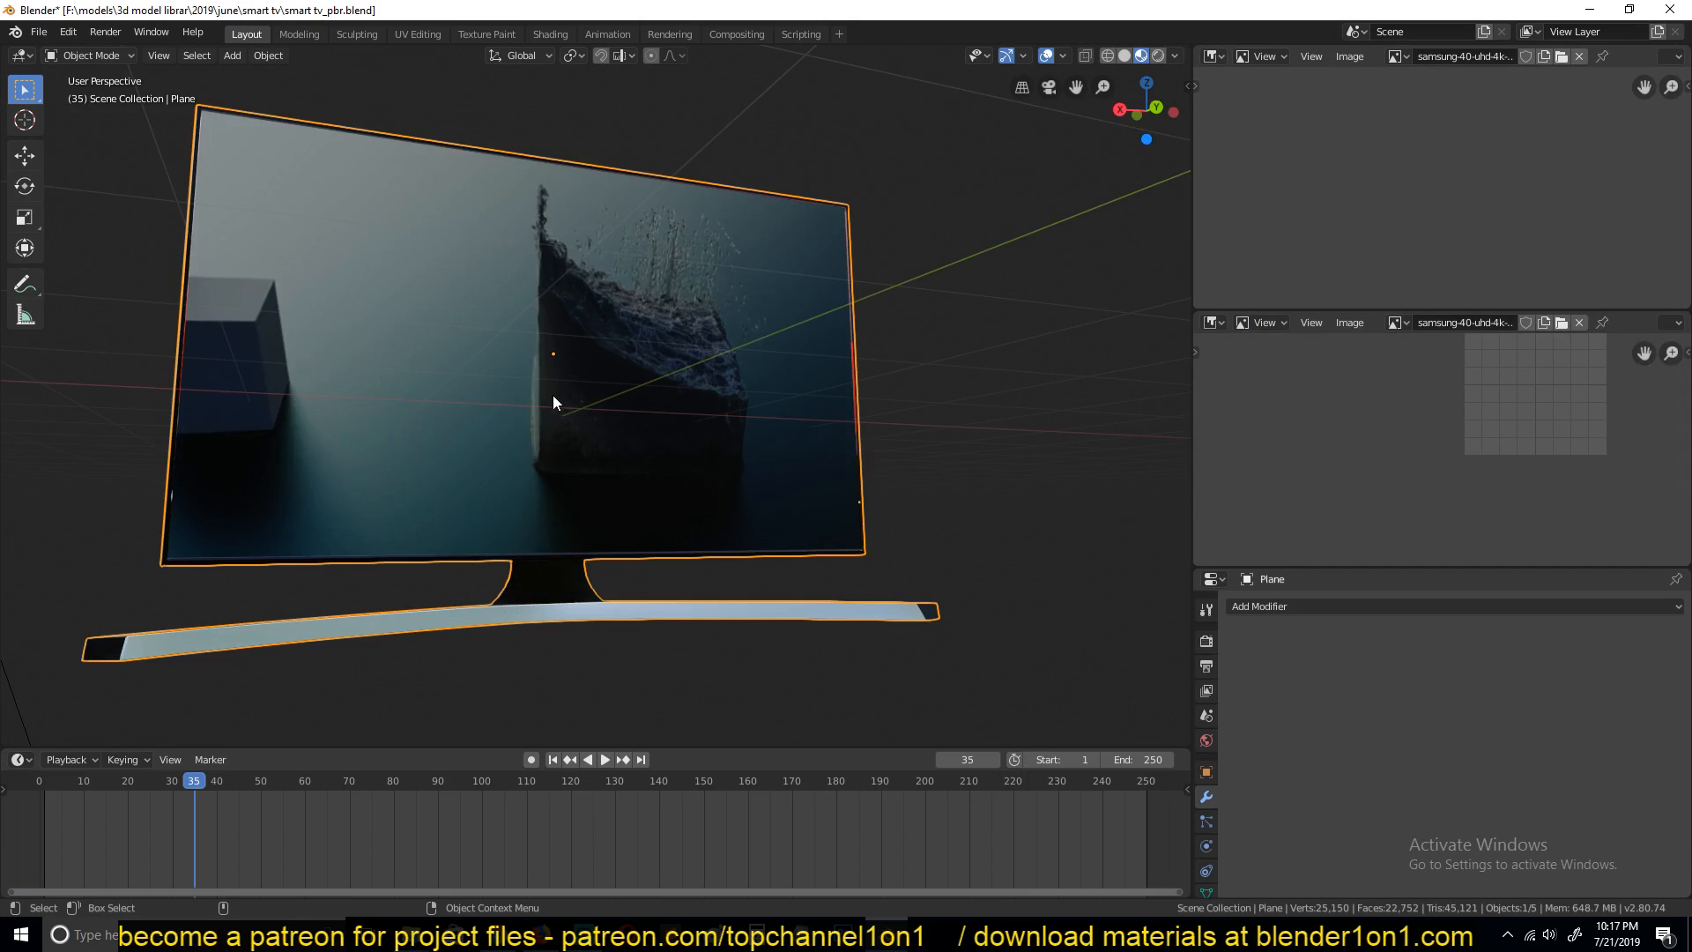
left_click(604, 759)
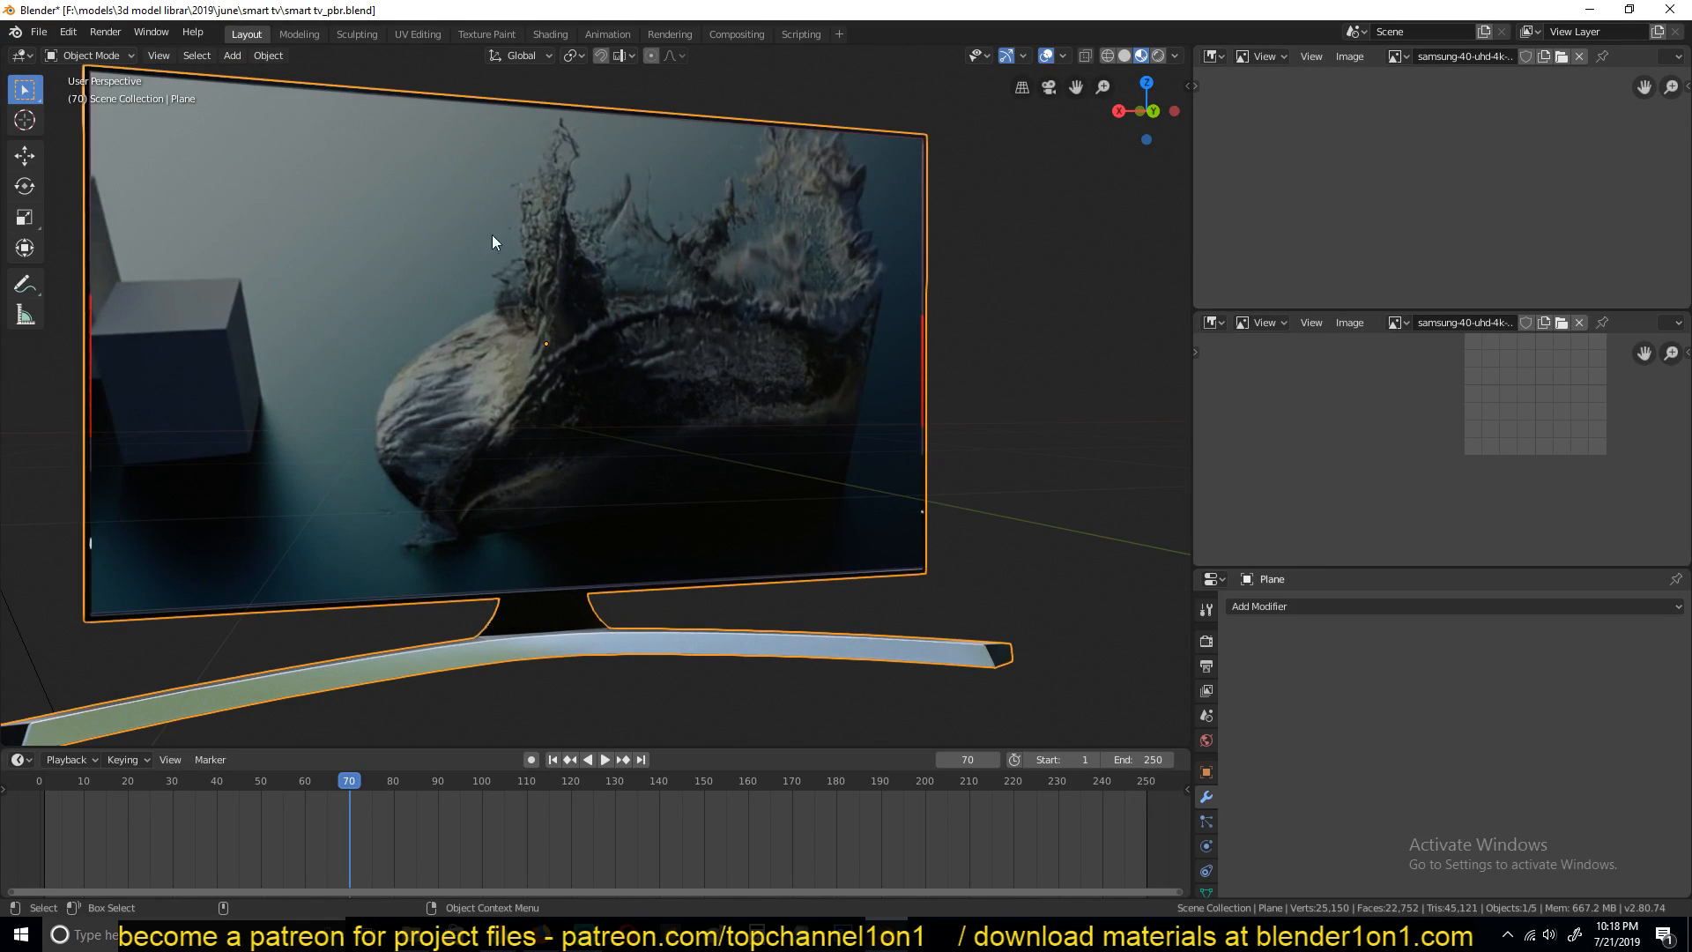
- Set the movie texture to 50 frames with Cyclic on and preview the loop in Layout
left_click(549, 33)
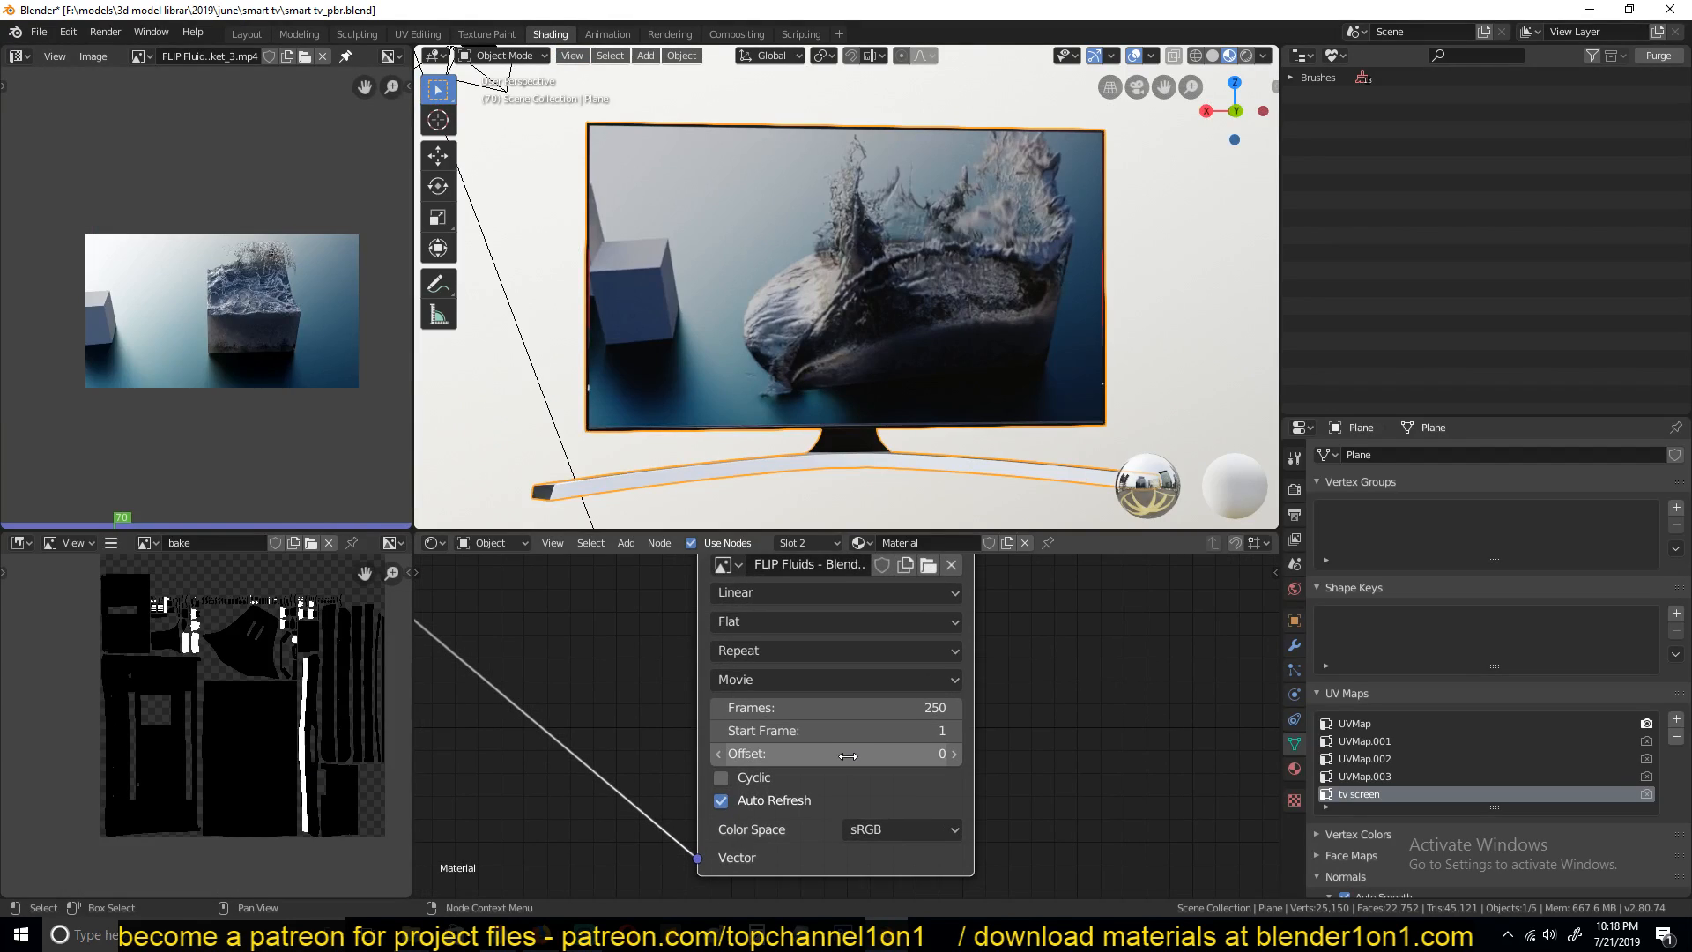
left_click(721, 778)
type("50")
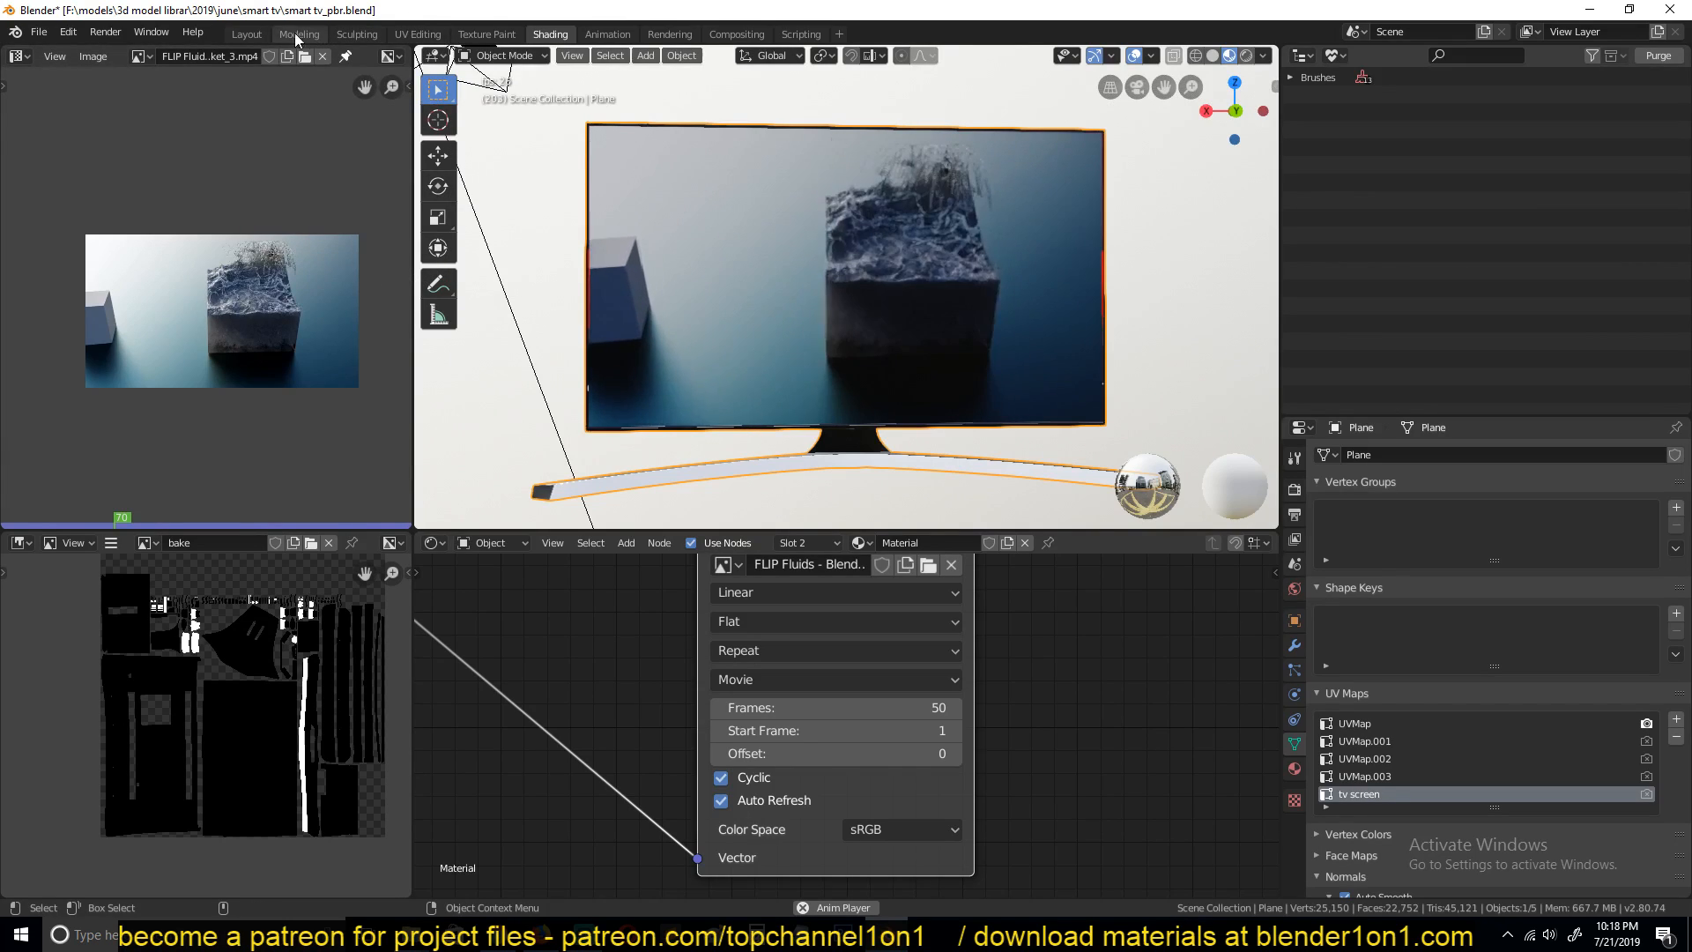
left_click(245, 34)
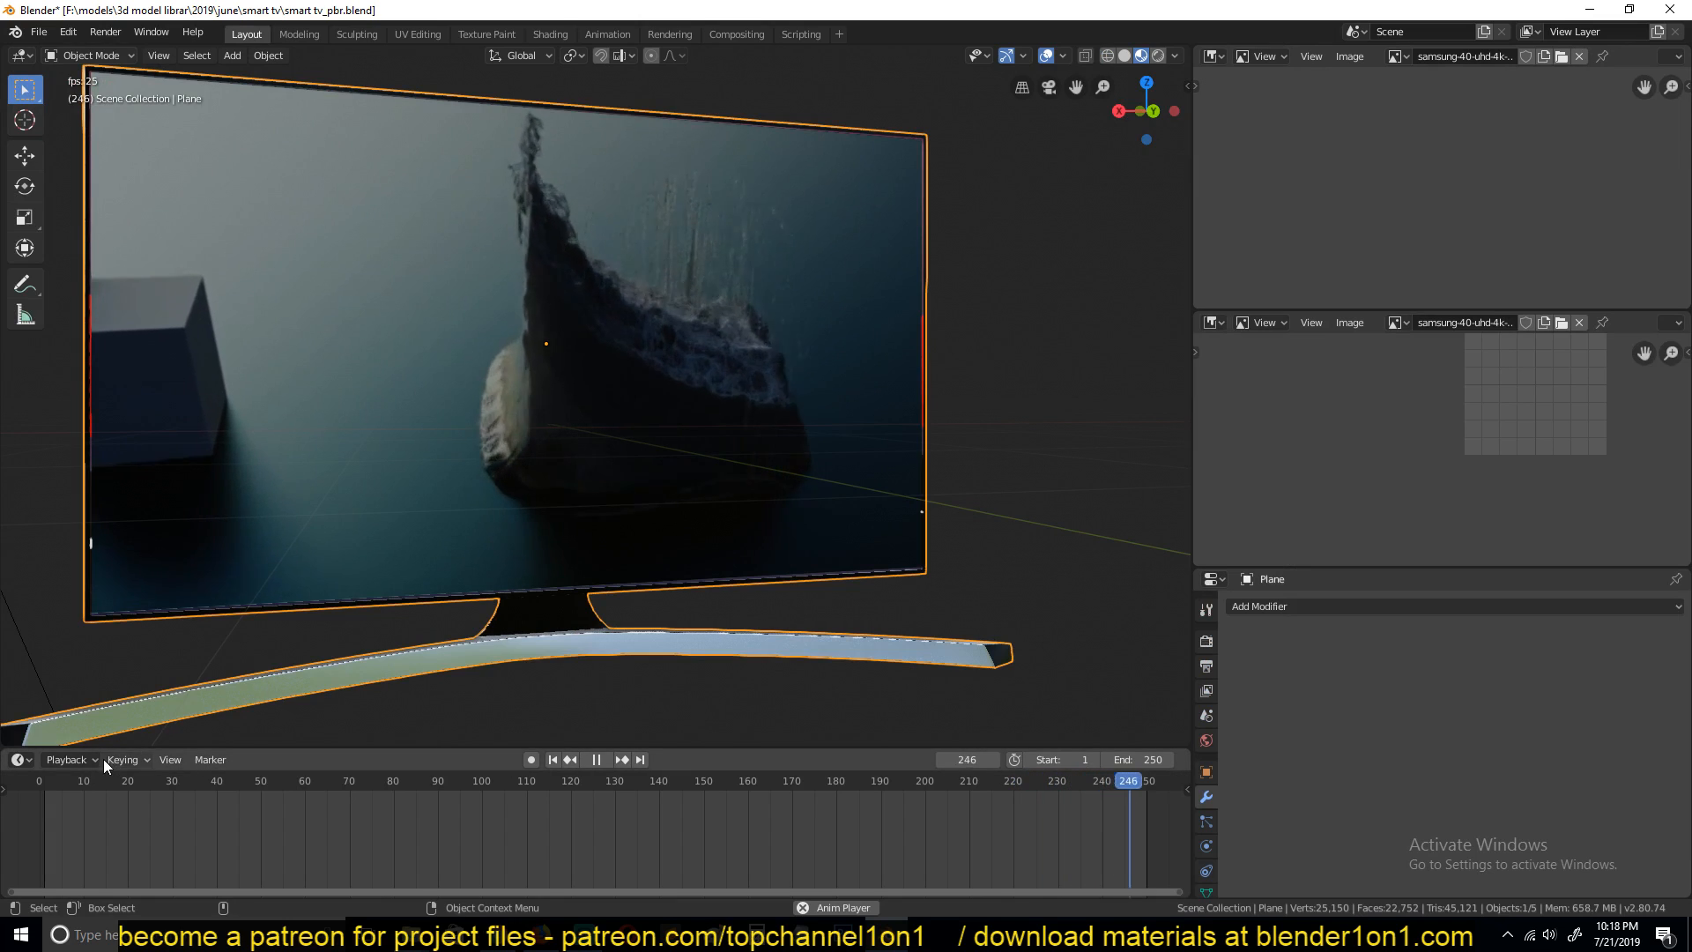
left_click(234, 780)
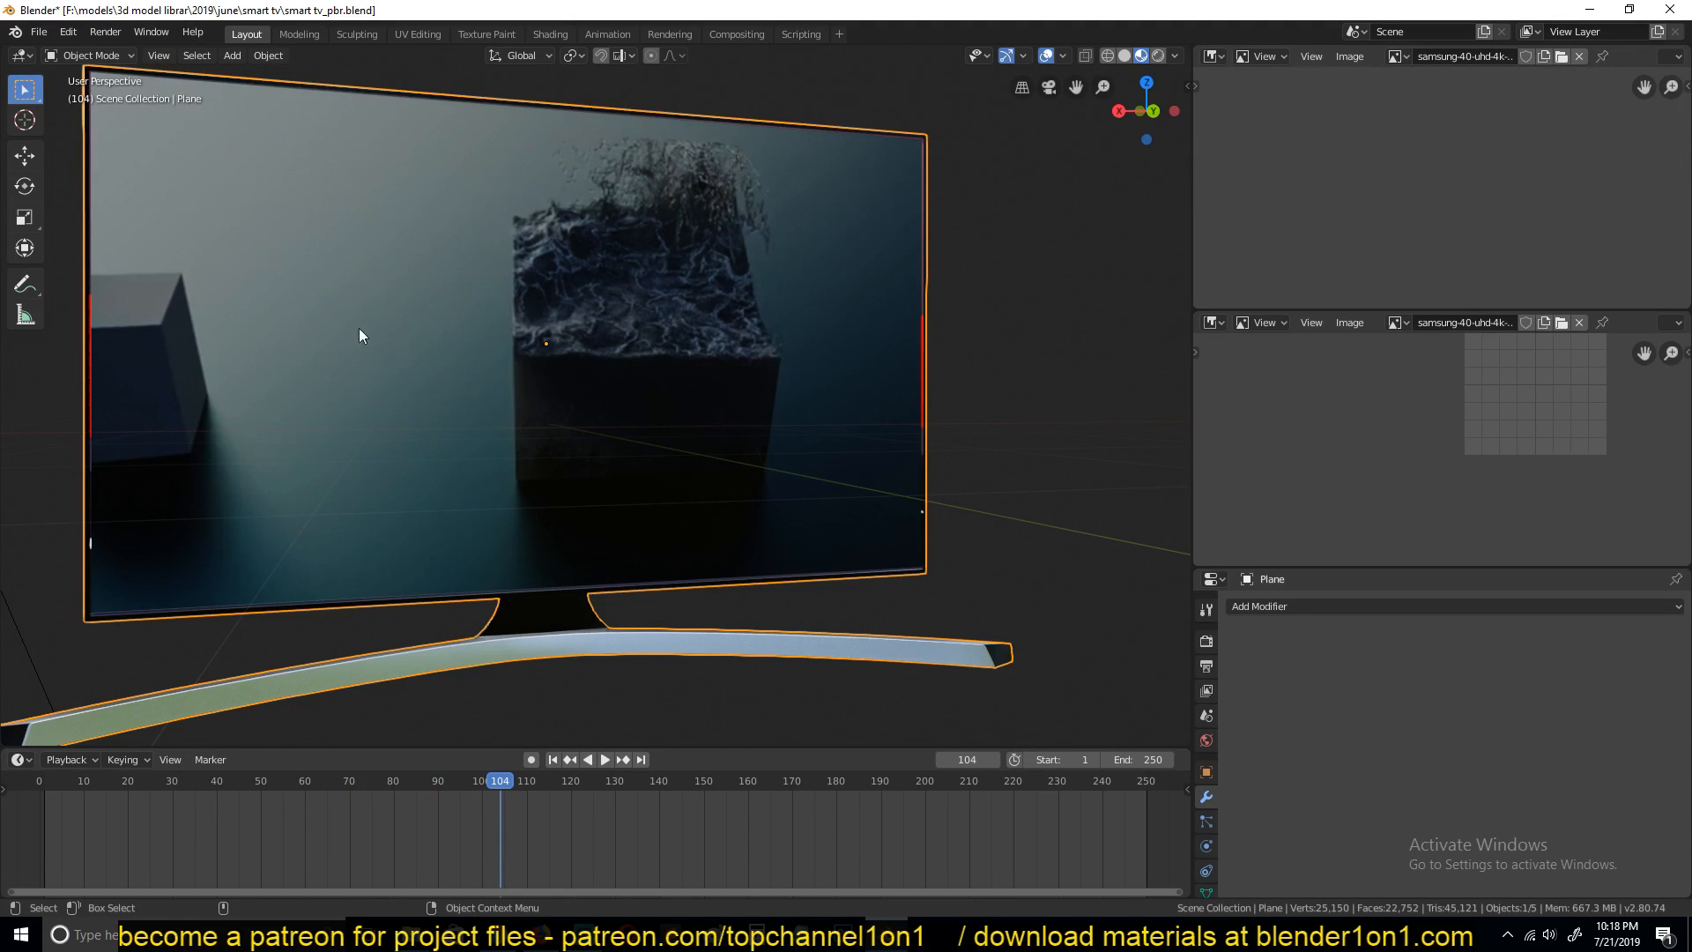
left_click(549, 33)
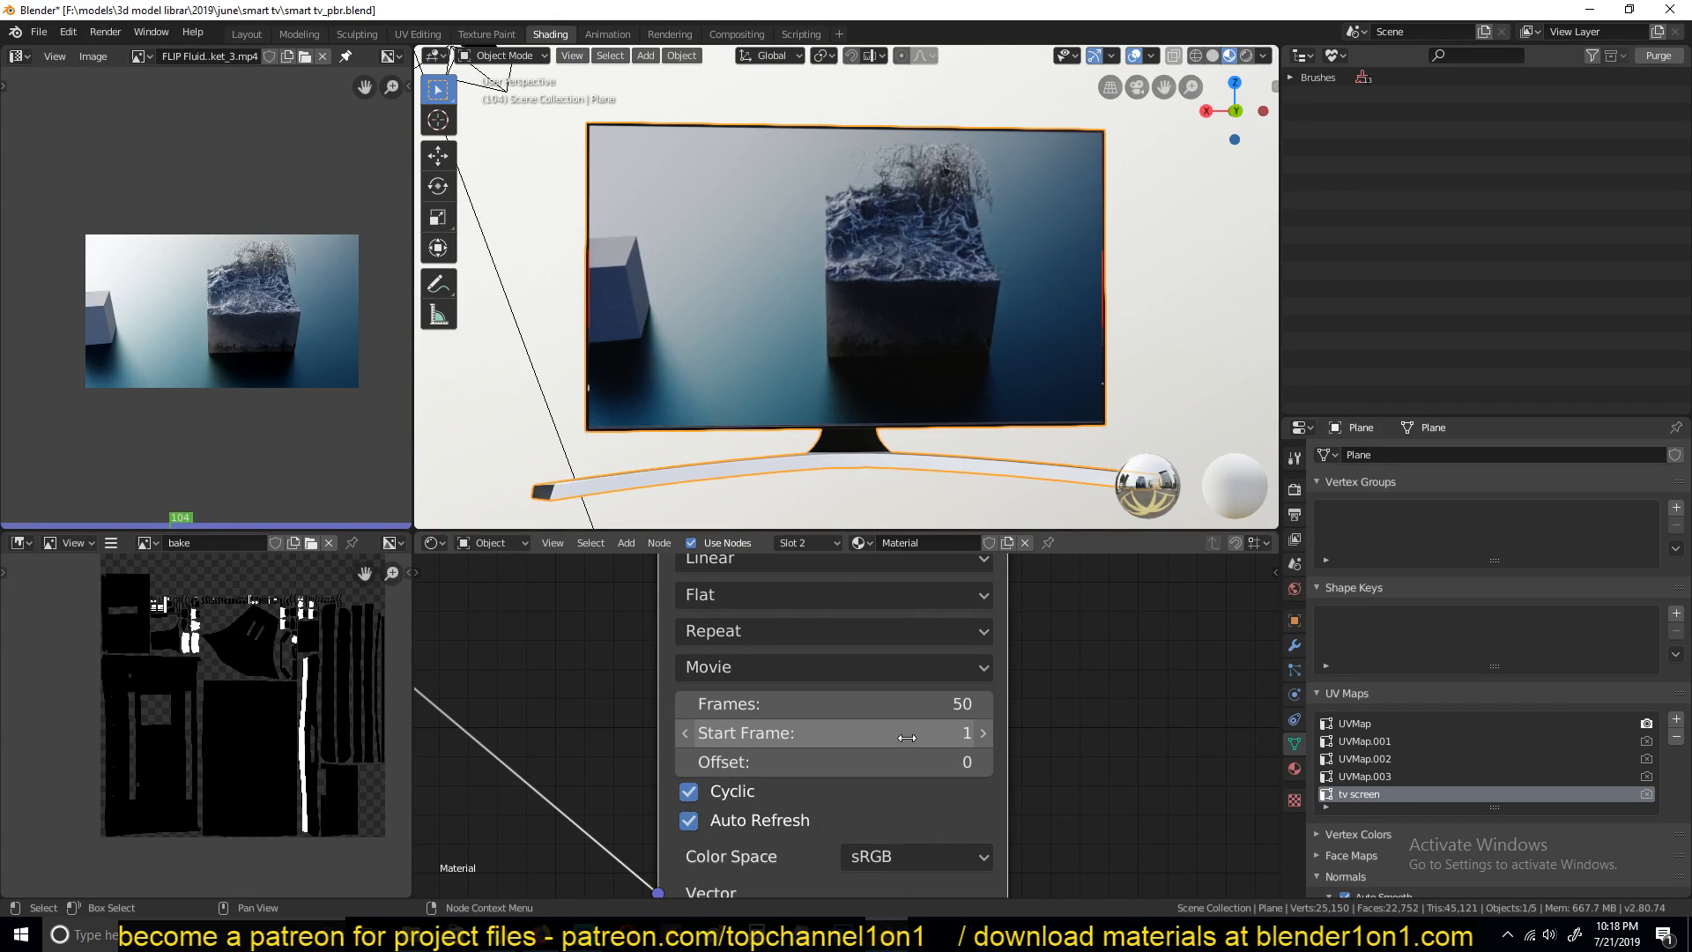
mouse_move(870, 762)
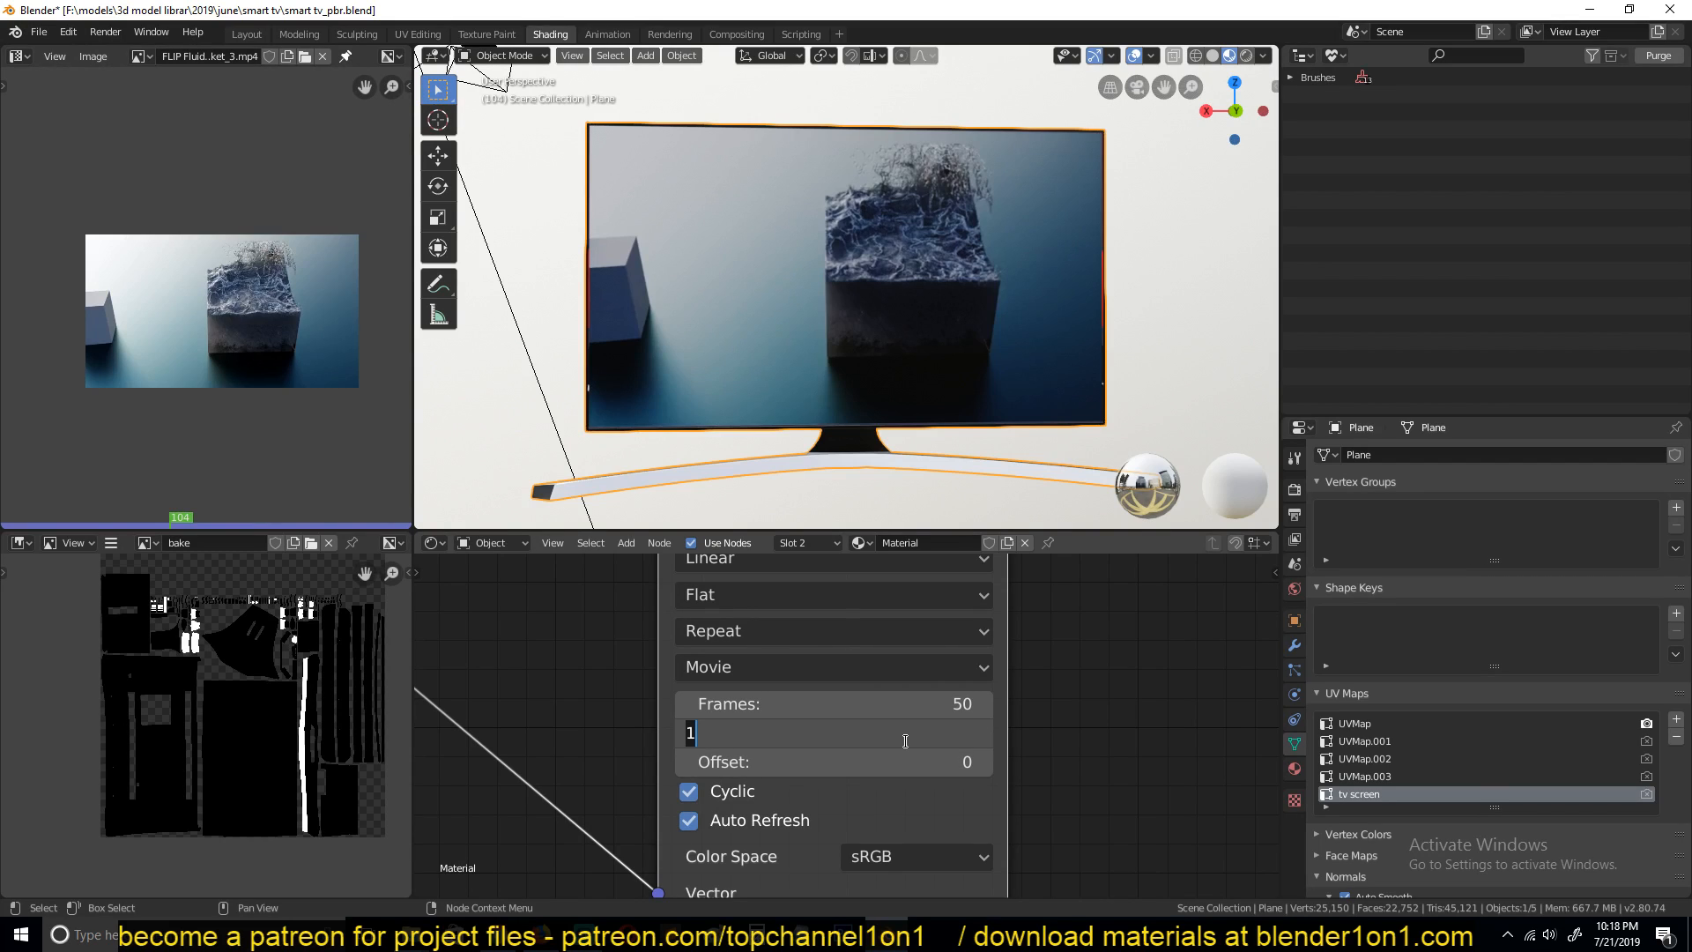
- Set Frames to 100 and Start Frame to 50, then preview playback in Layout
key("ctrl+a")
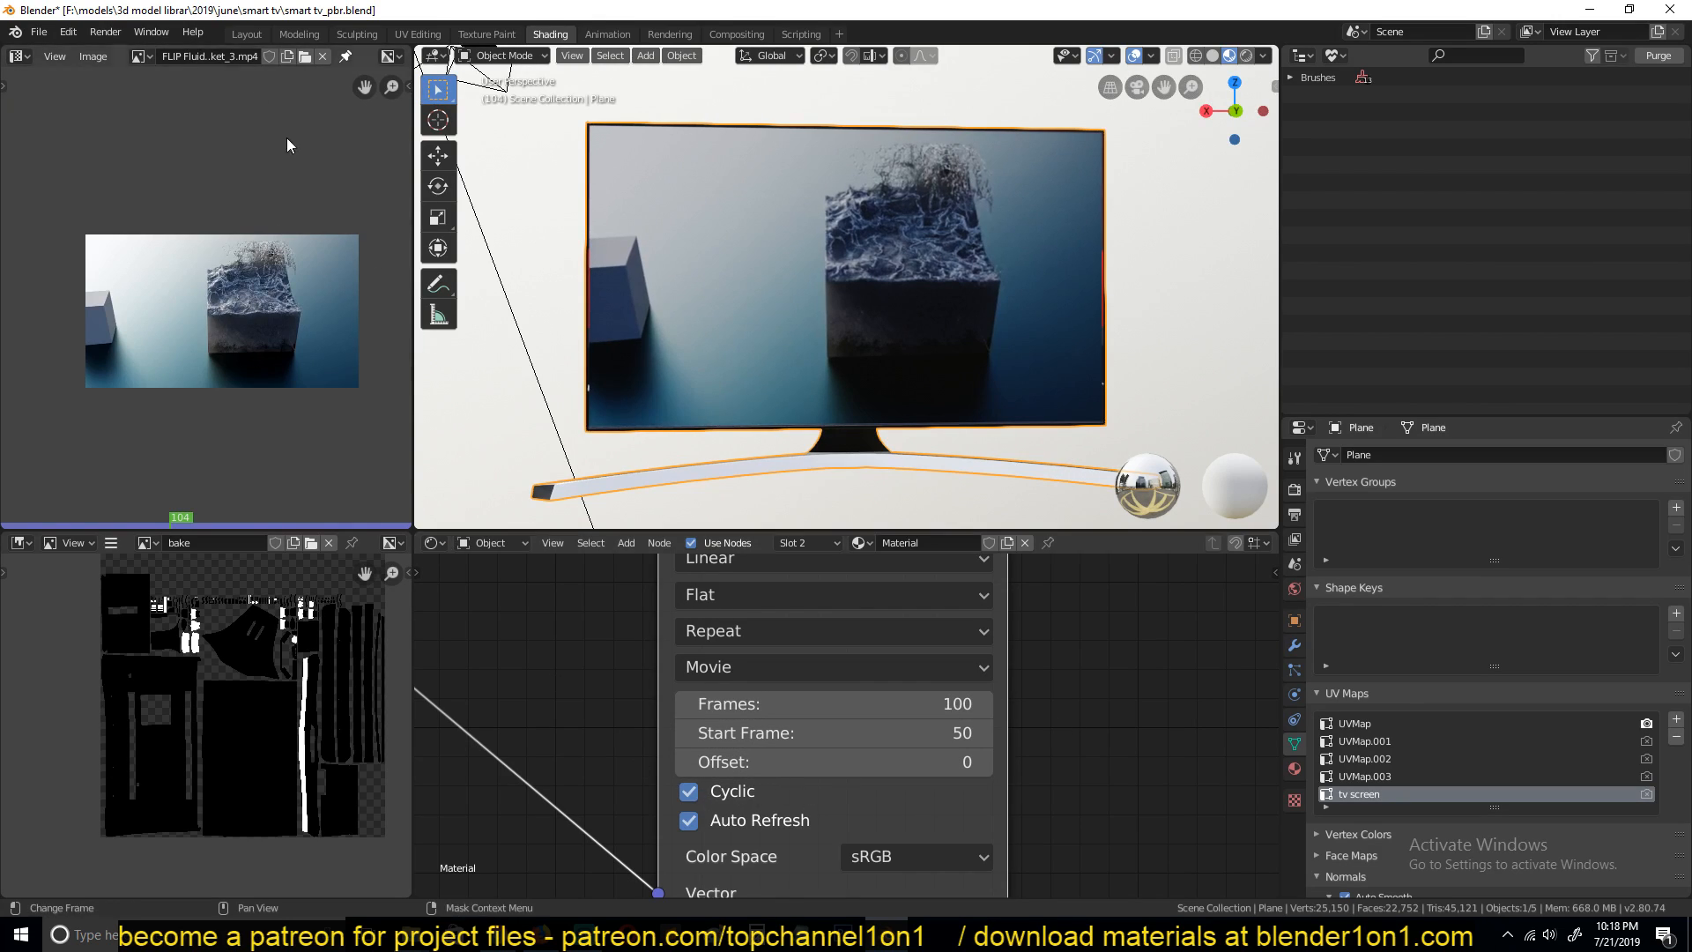
left_click(245, 34)
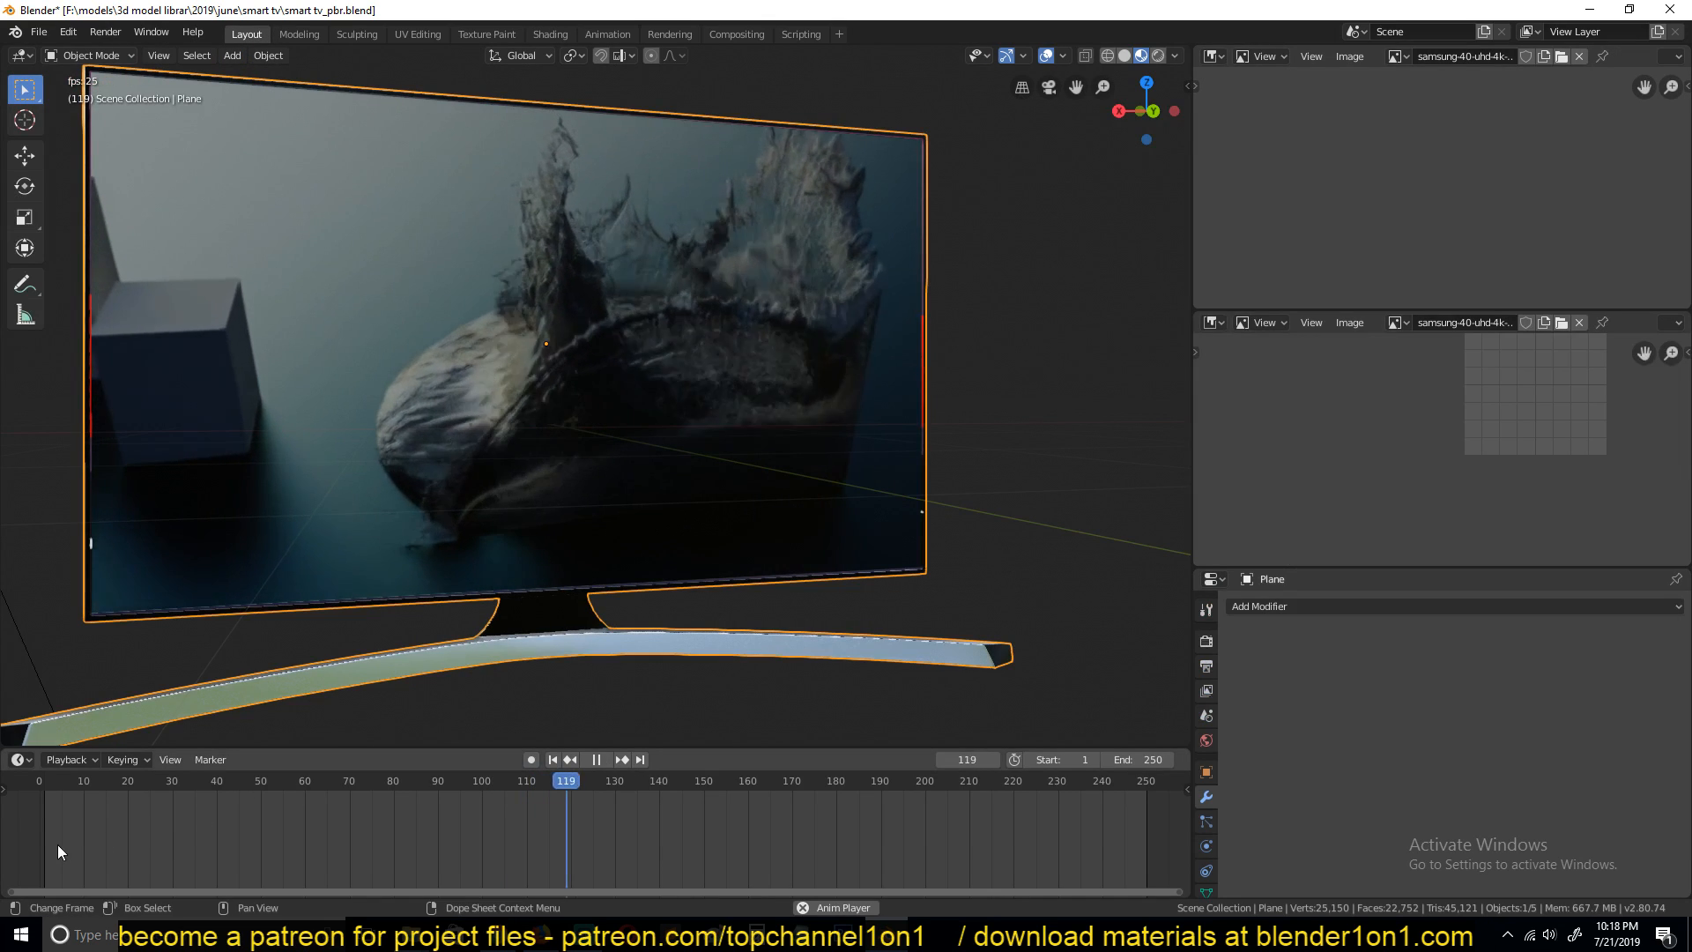
left_click(198, 780)
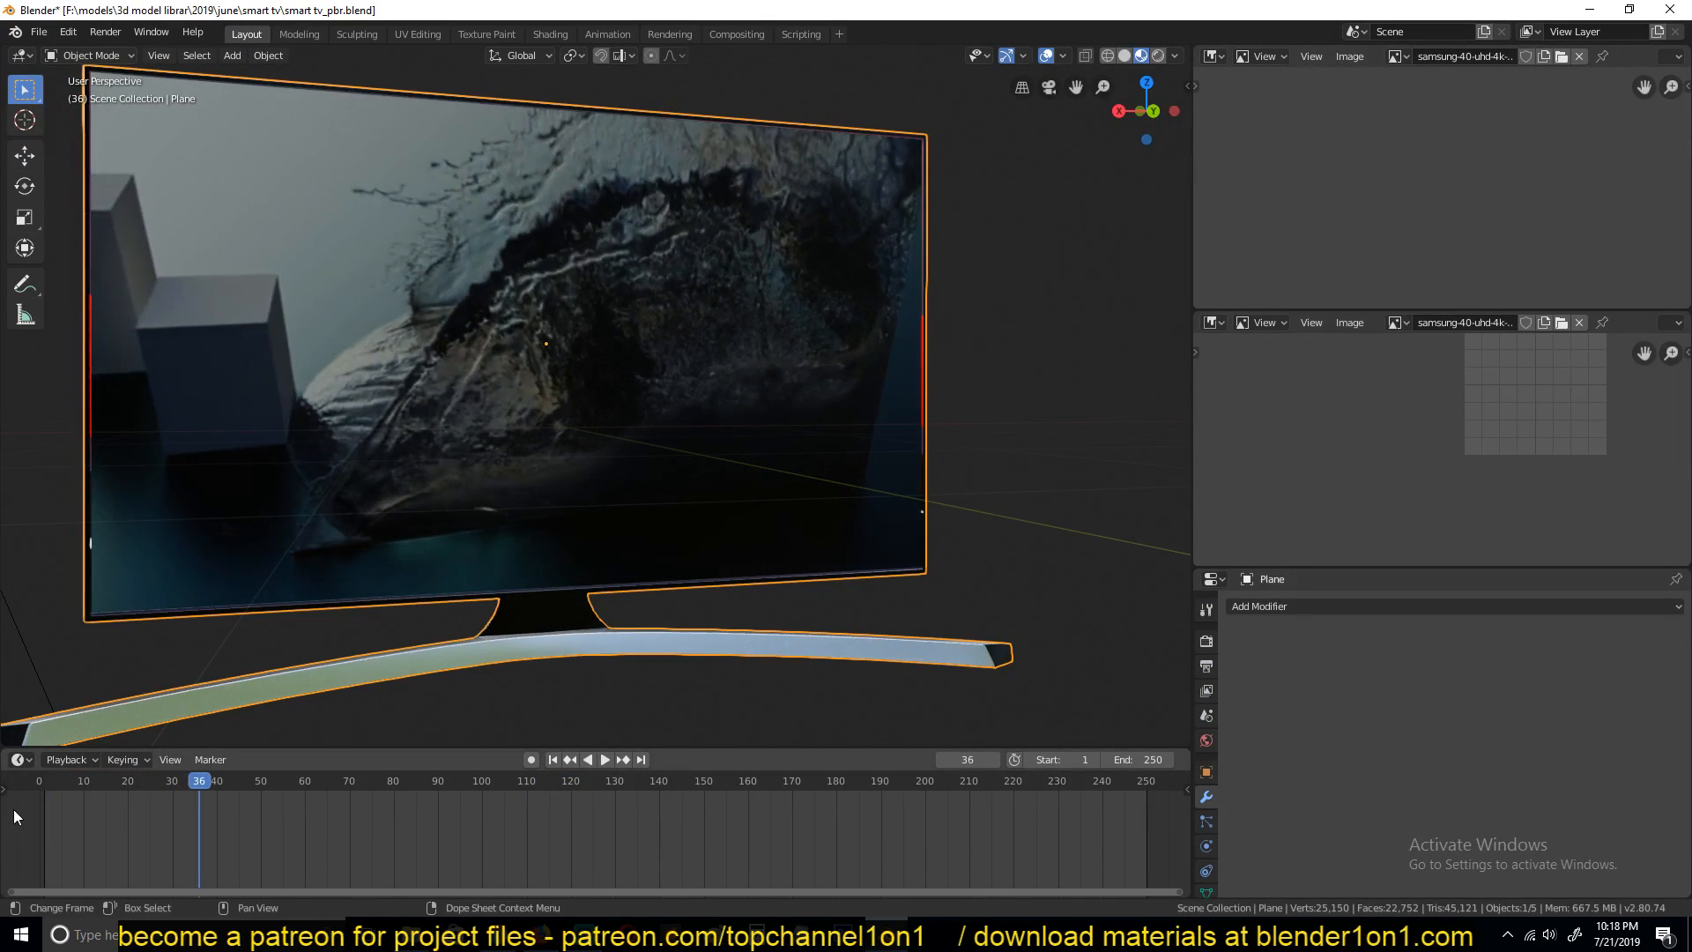
left_click(604, 759)
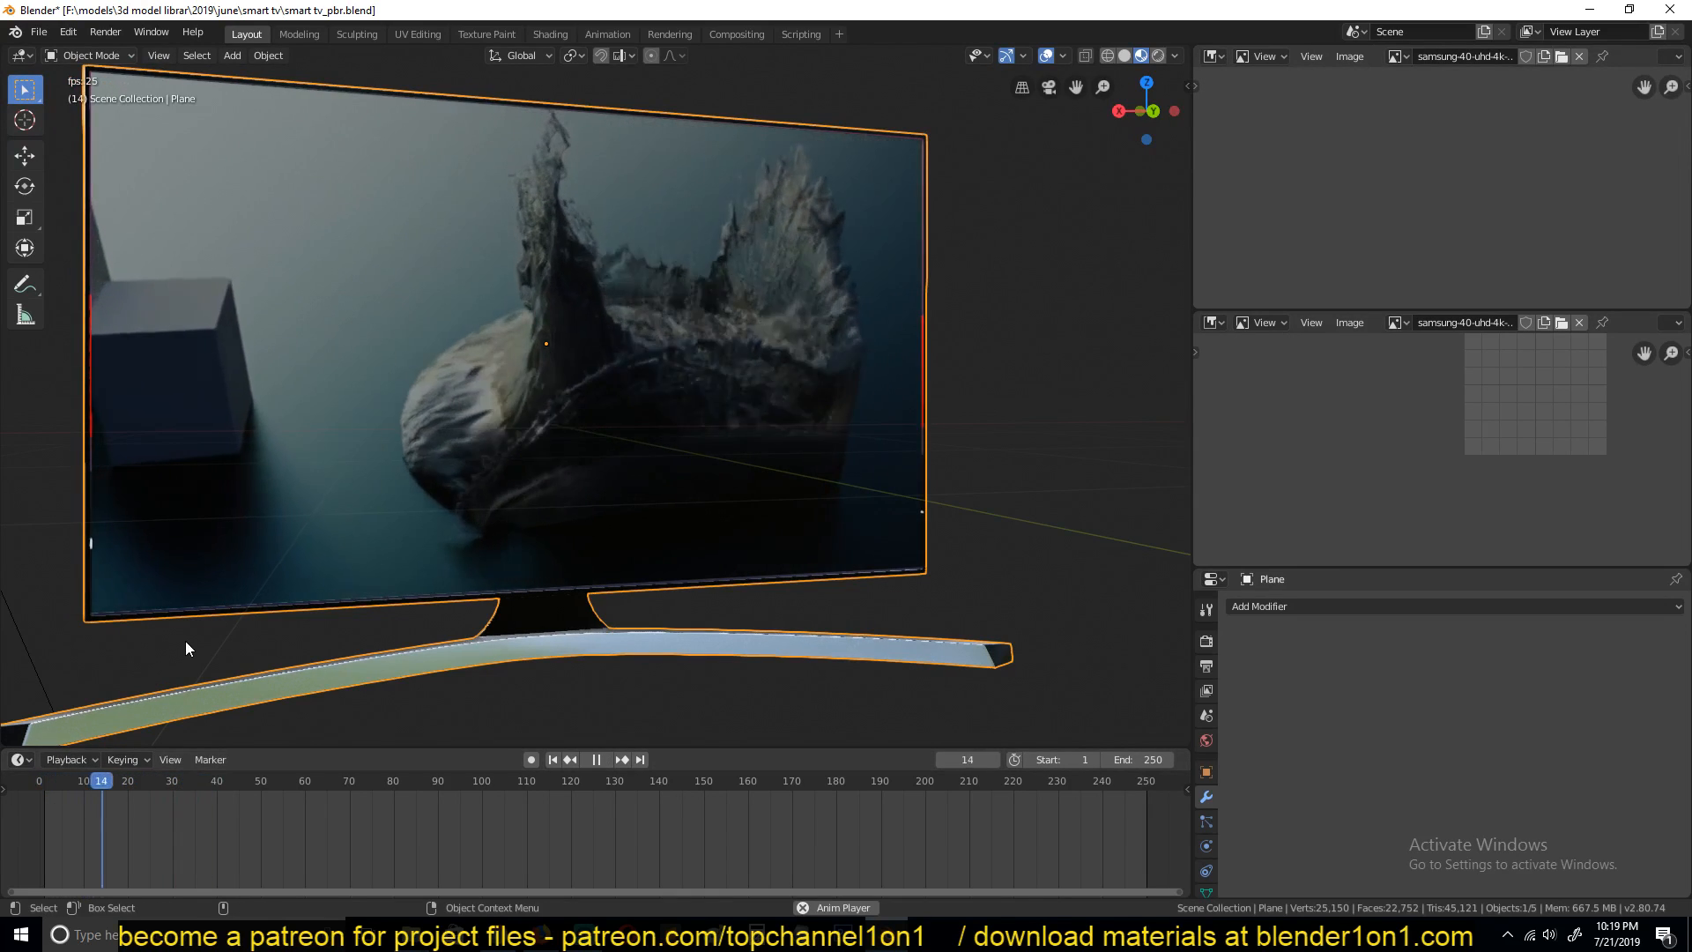
left_click(549, 34)
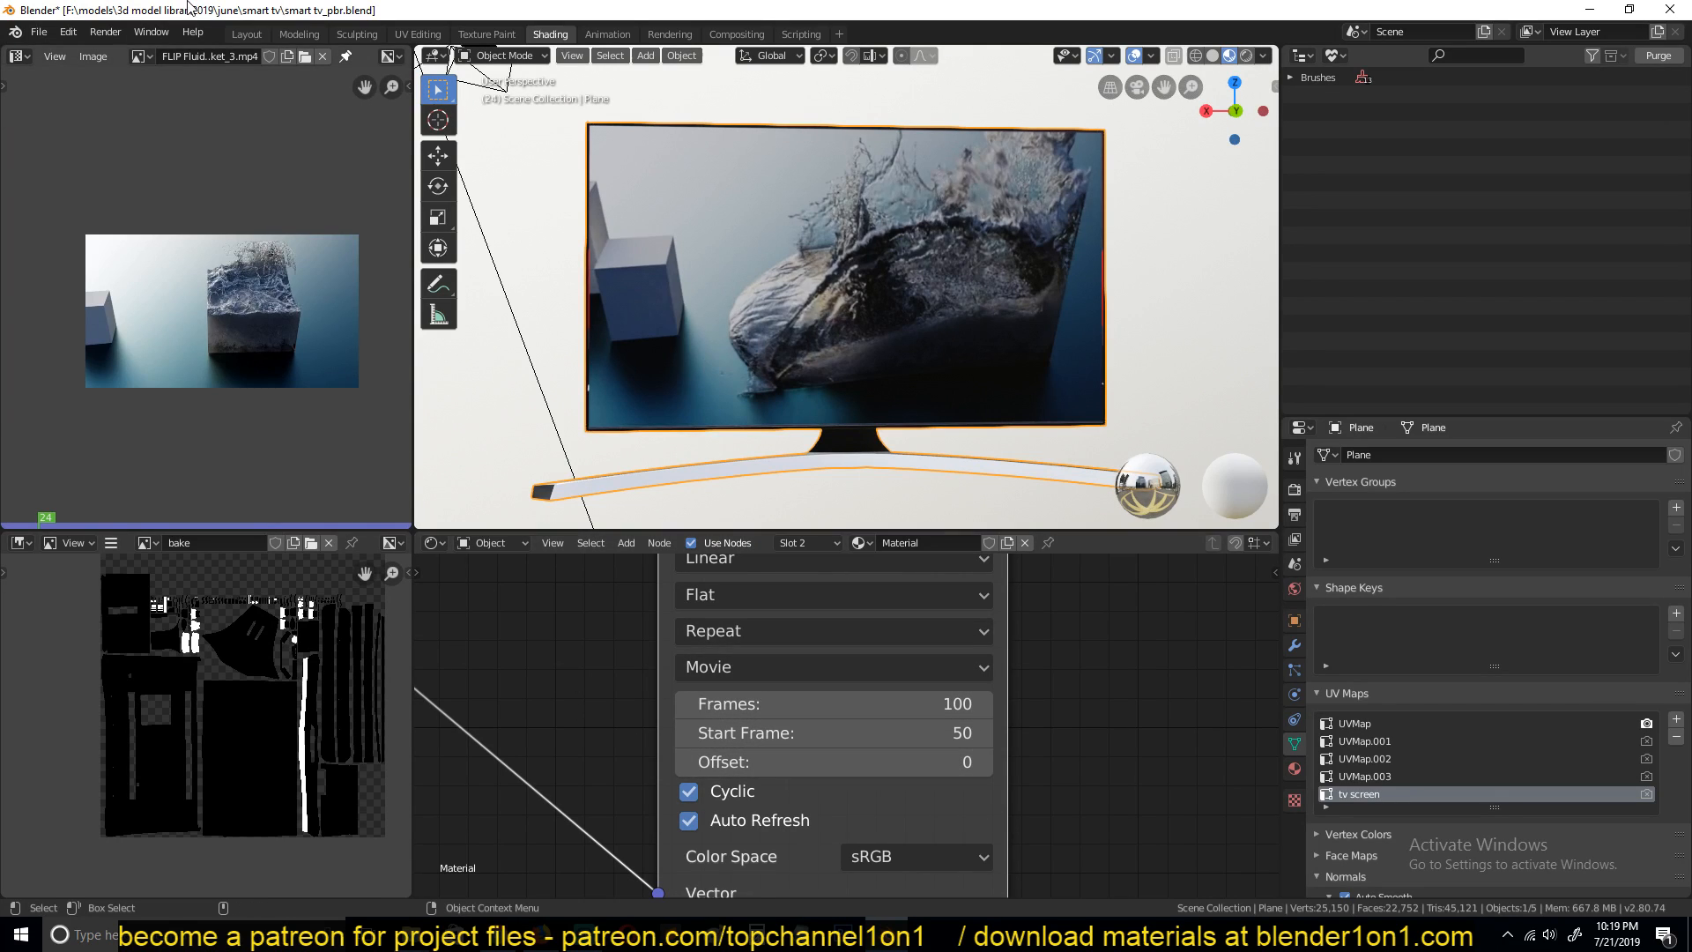
- Give the texture a 20-frame Offset, check frame 25 in Layout, and turn Cyclic off
left_click(245, 34)
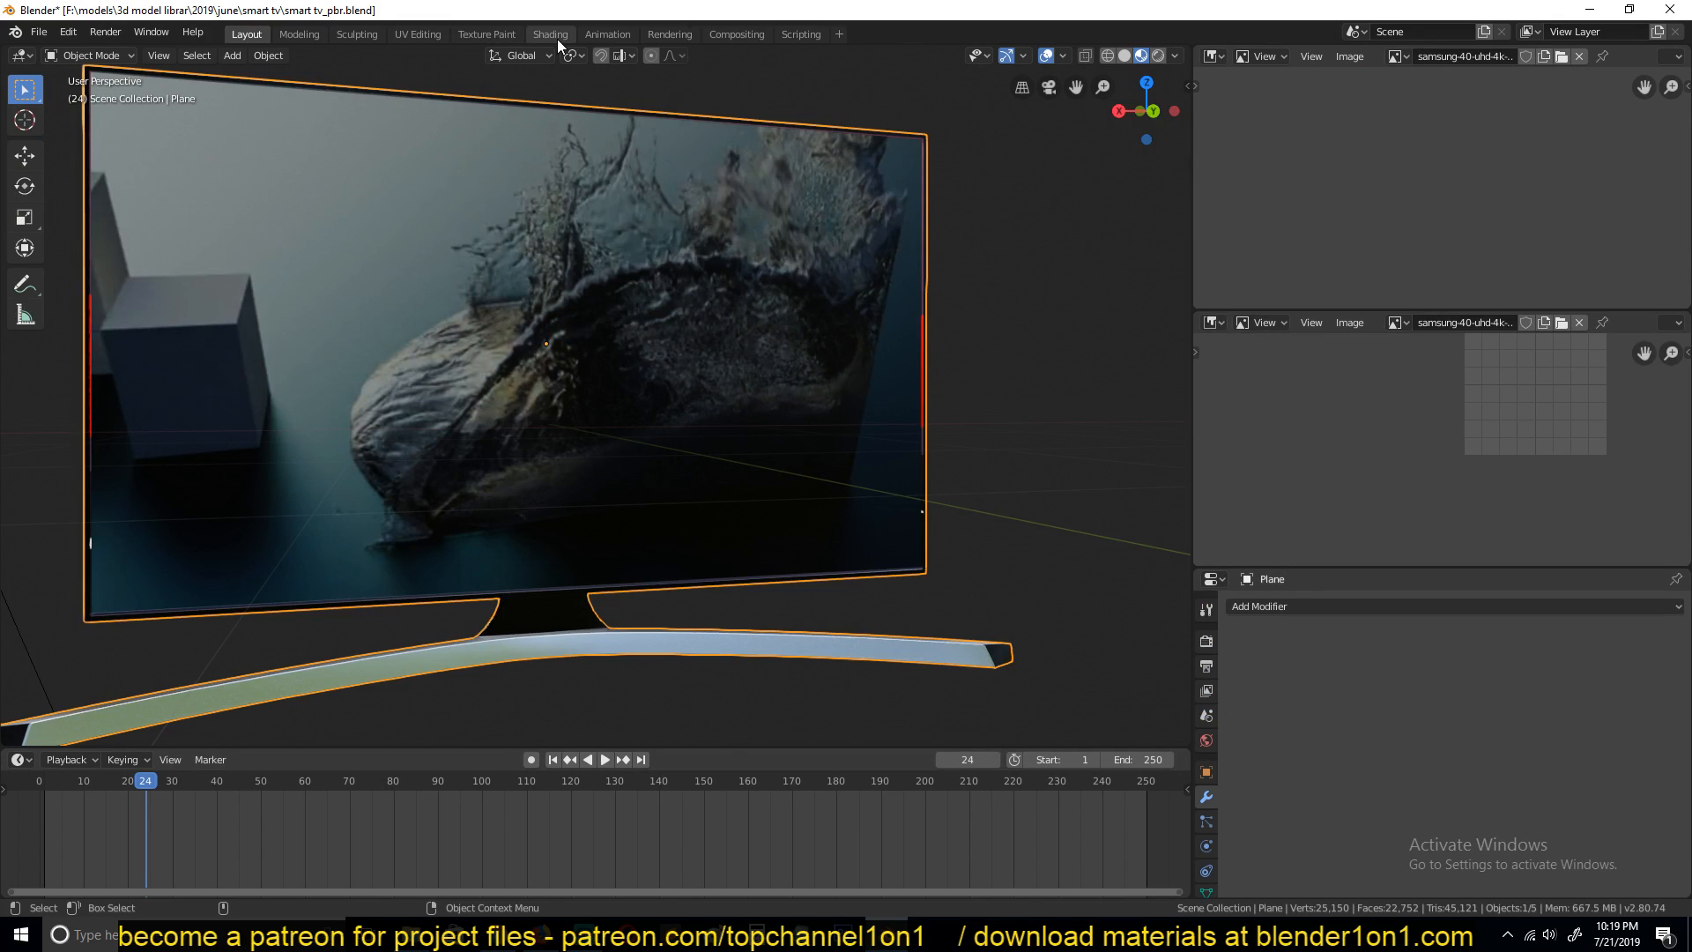
left_click(549, 33)
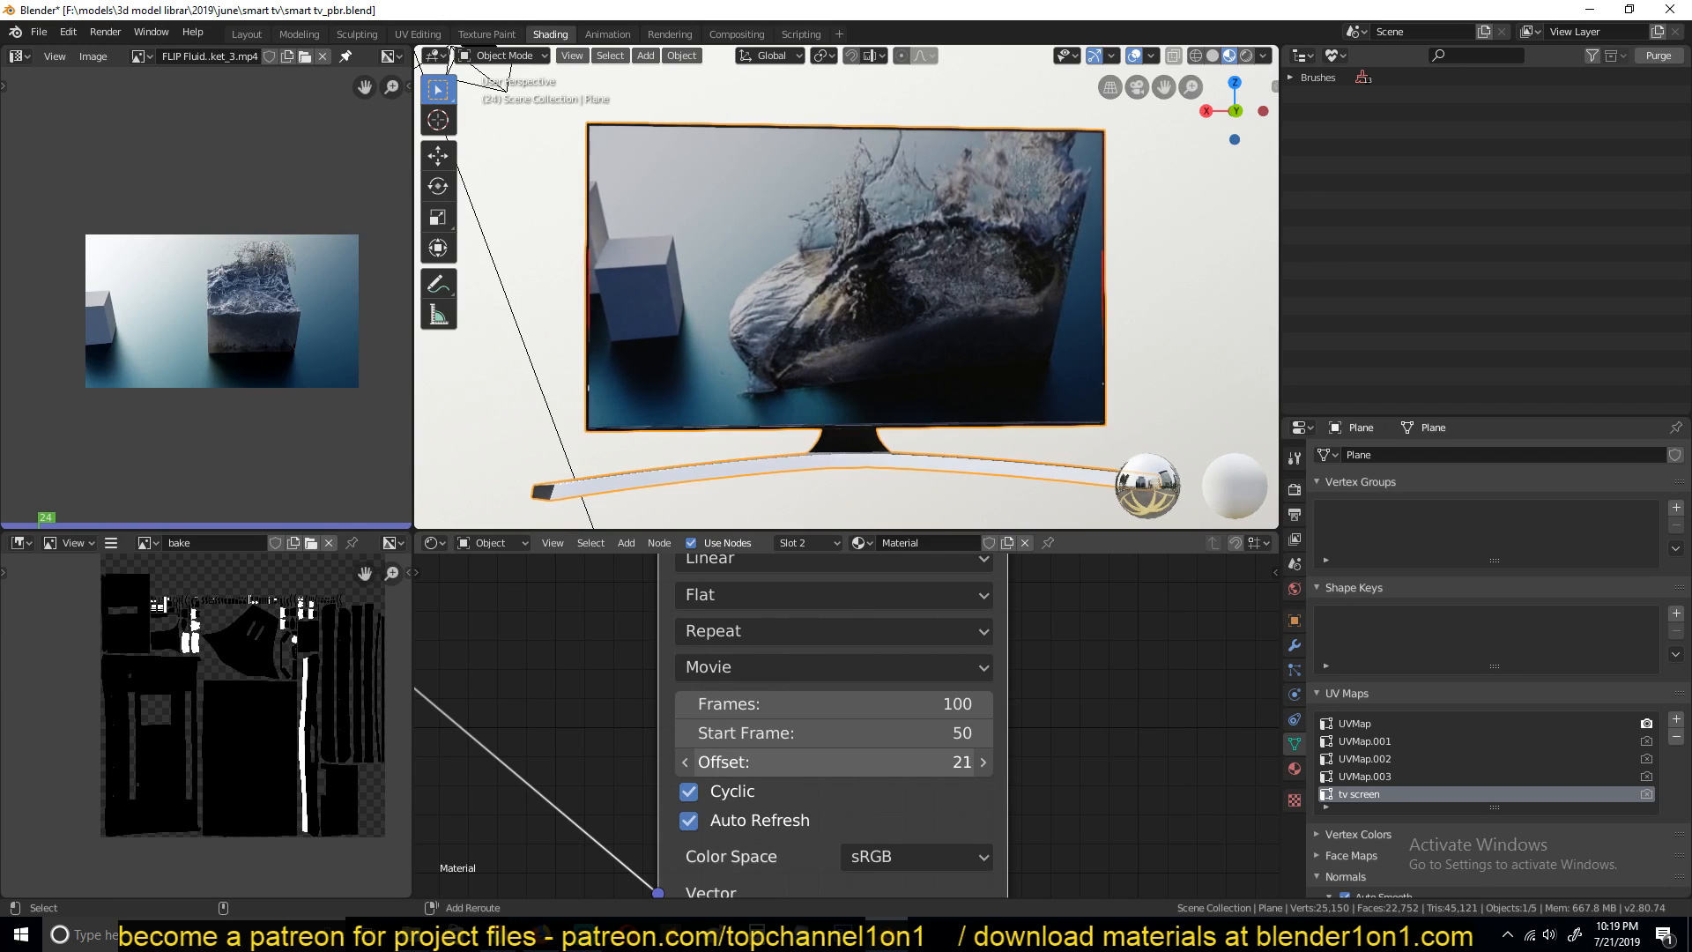
left_click(245, 33)
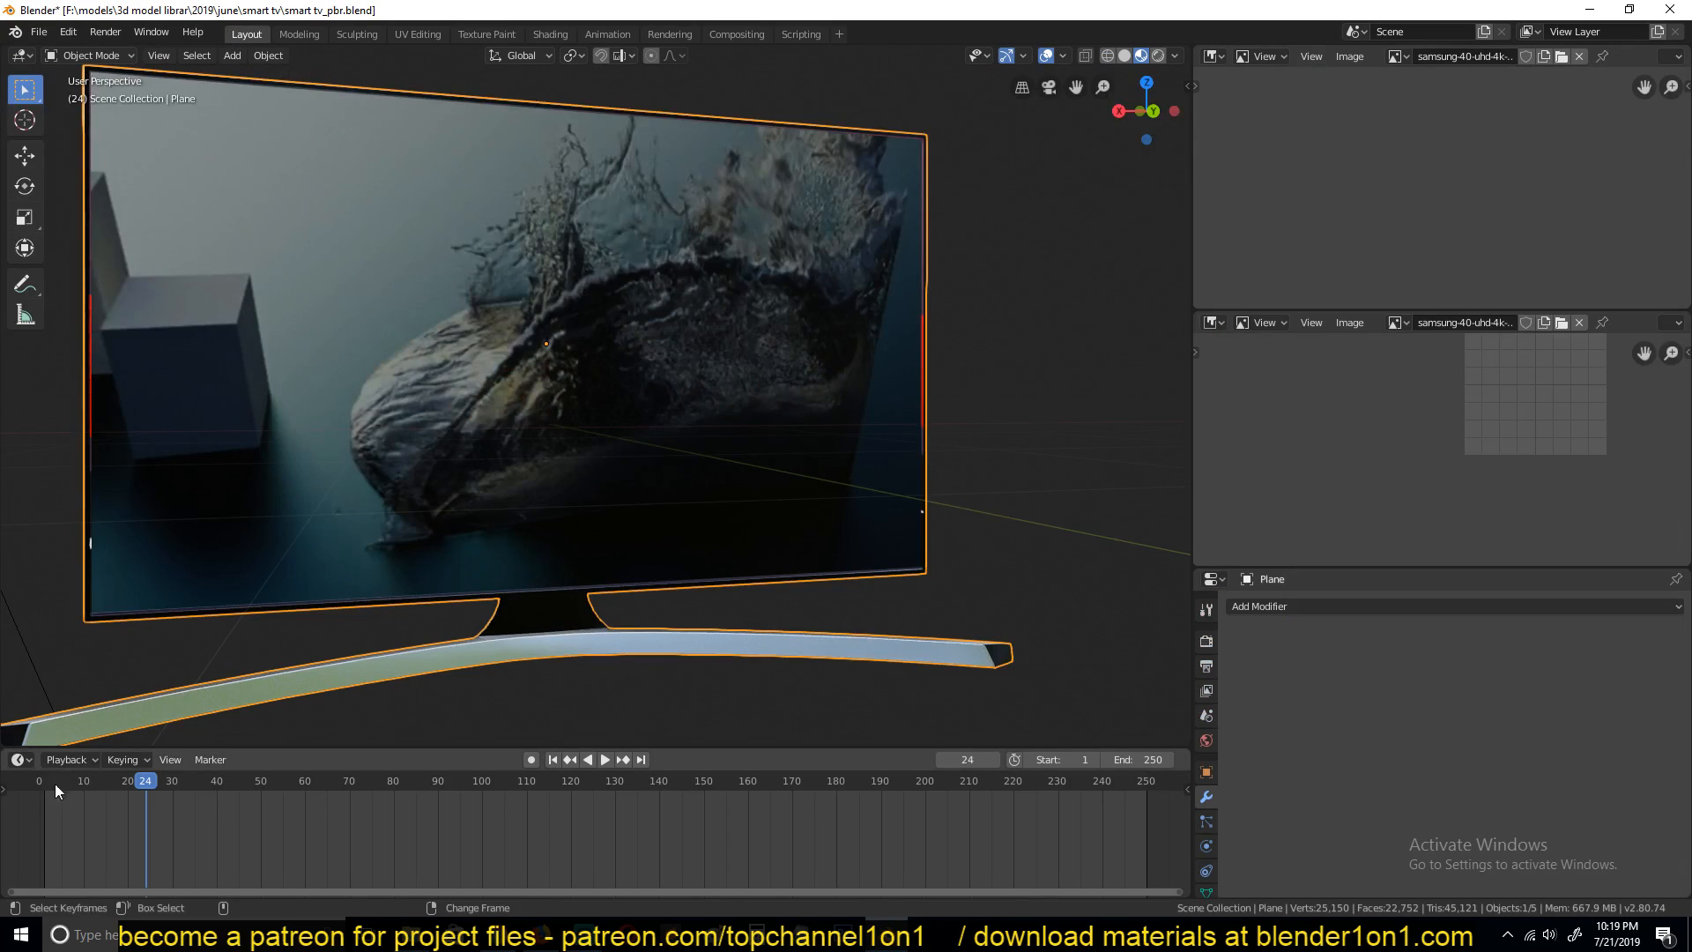
left_click(604, 759)
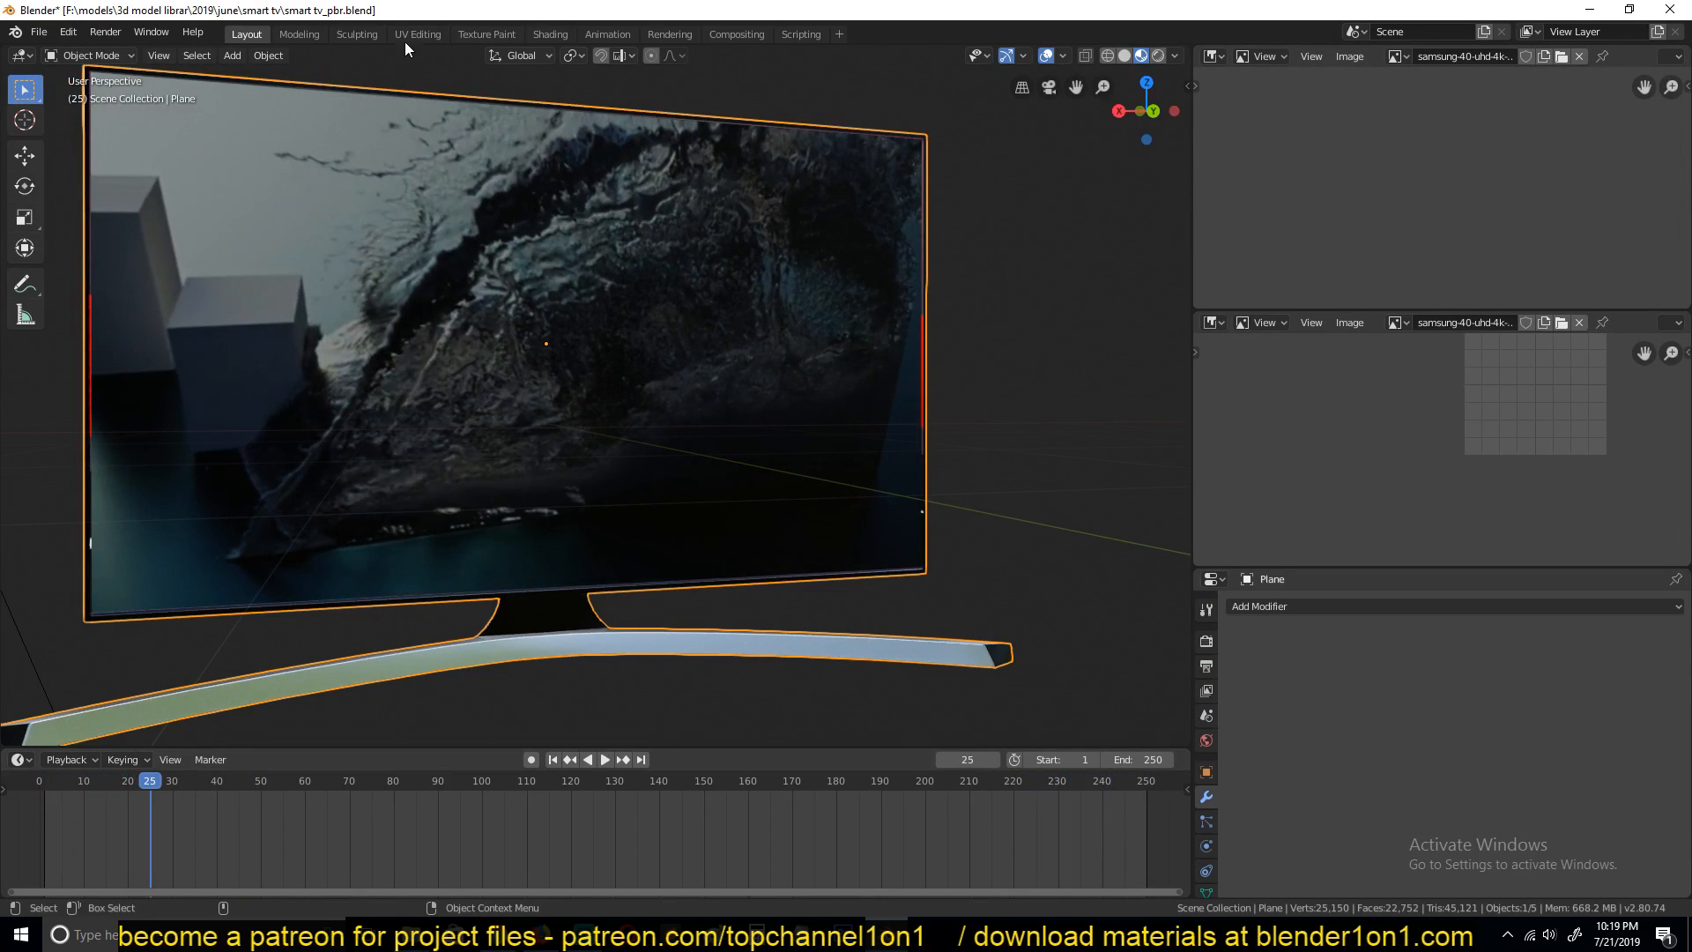
left_click(549, 34)
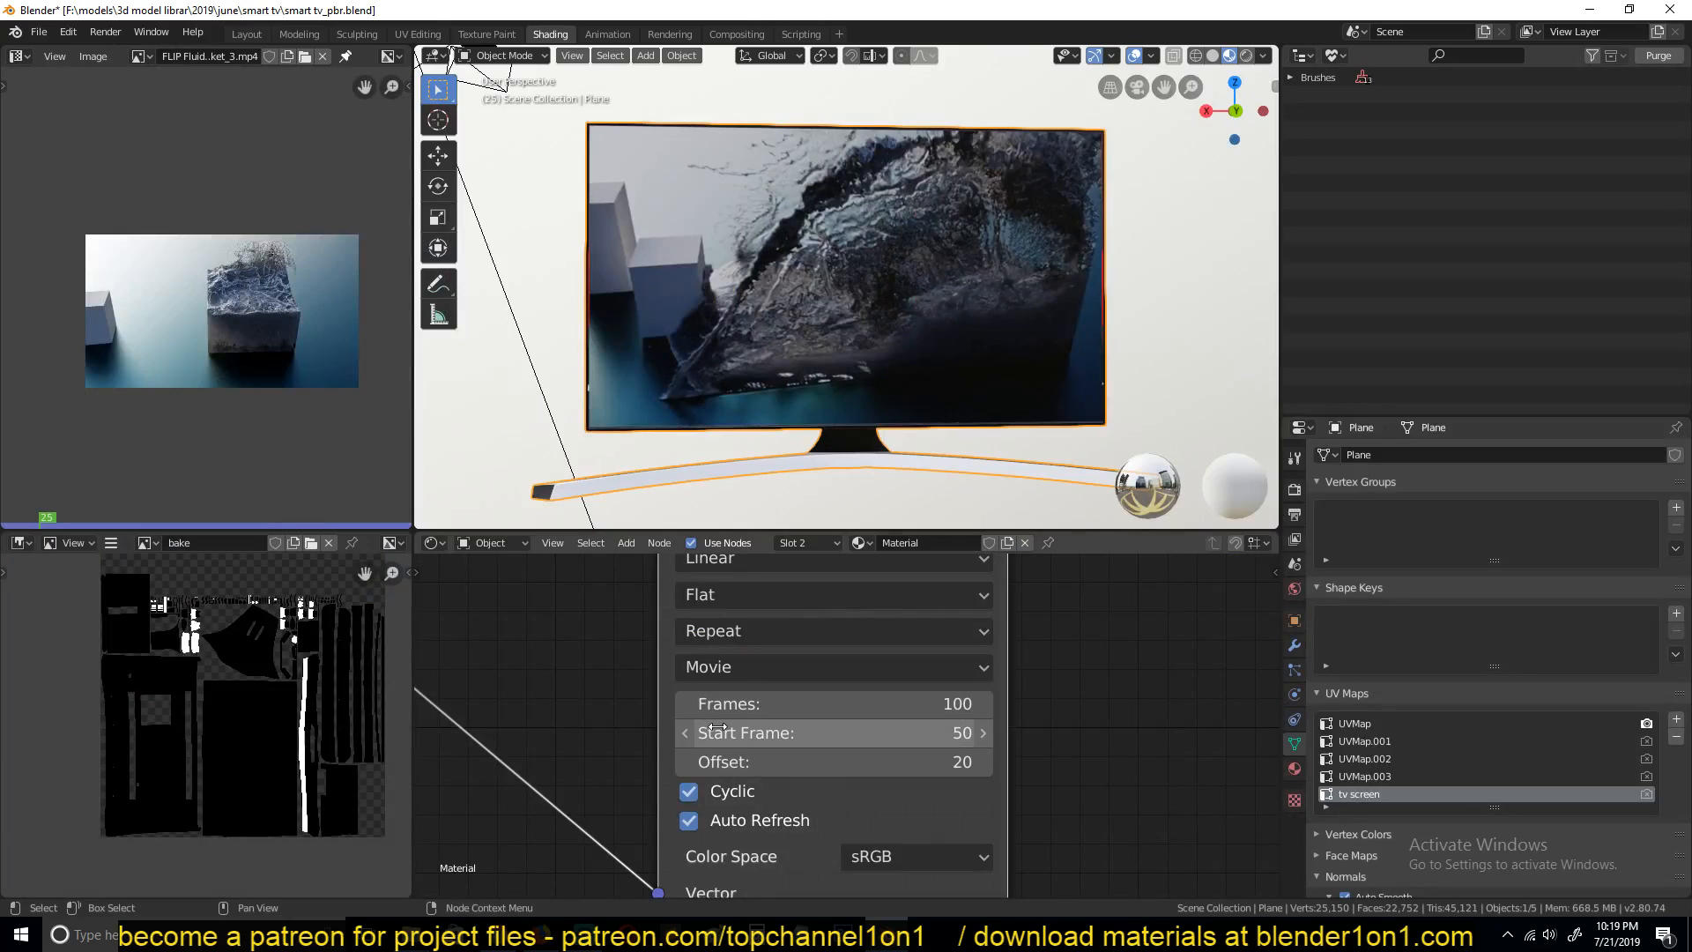
left_click(688, 789)
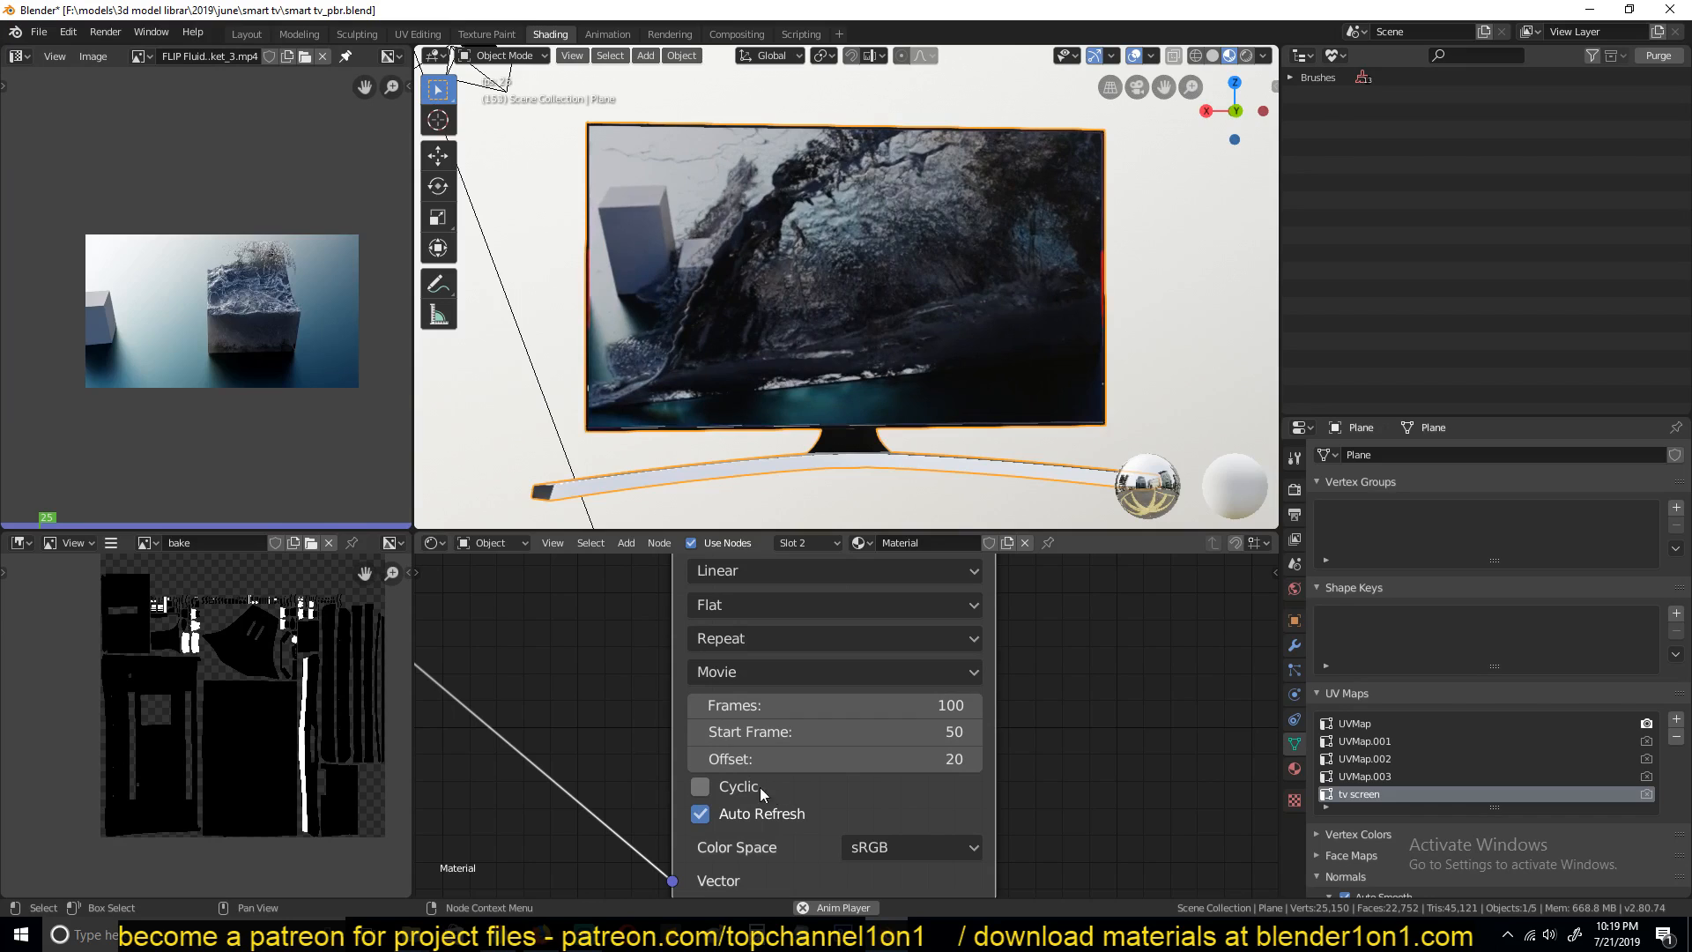
- Disable Cyclic on the movie Image Texture node, then preview the animation in Layout
left_click(700, 785)
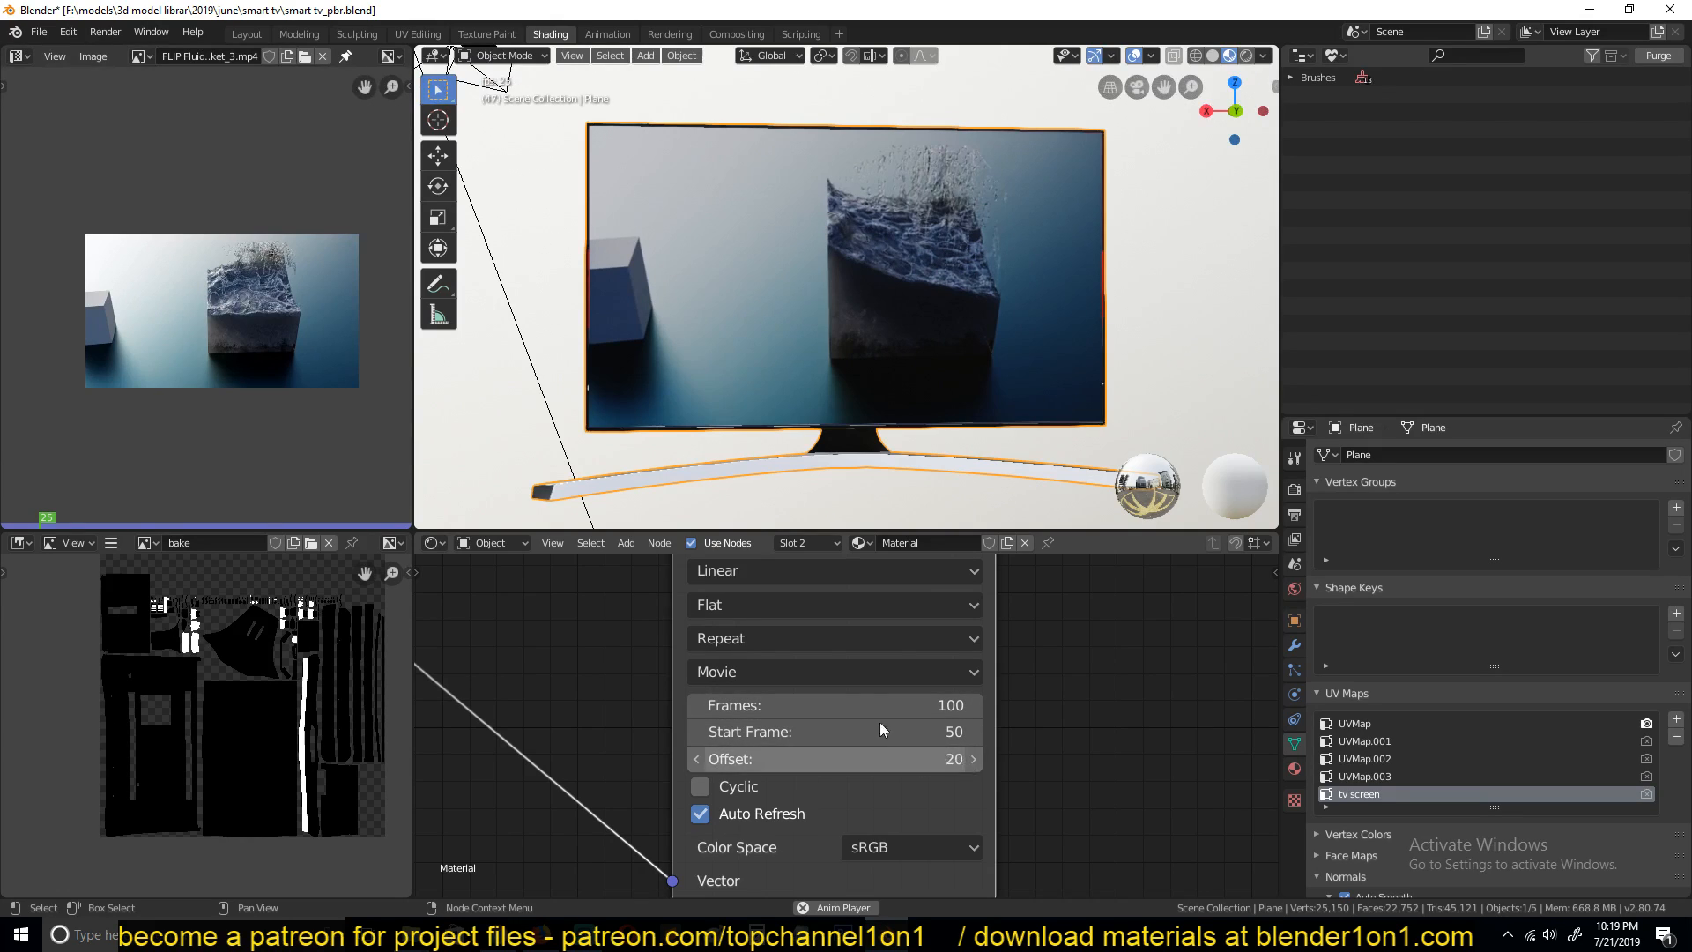
left_click(245, 33)
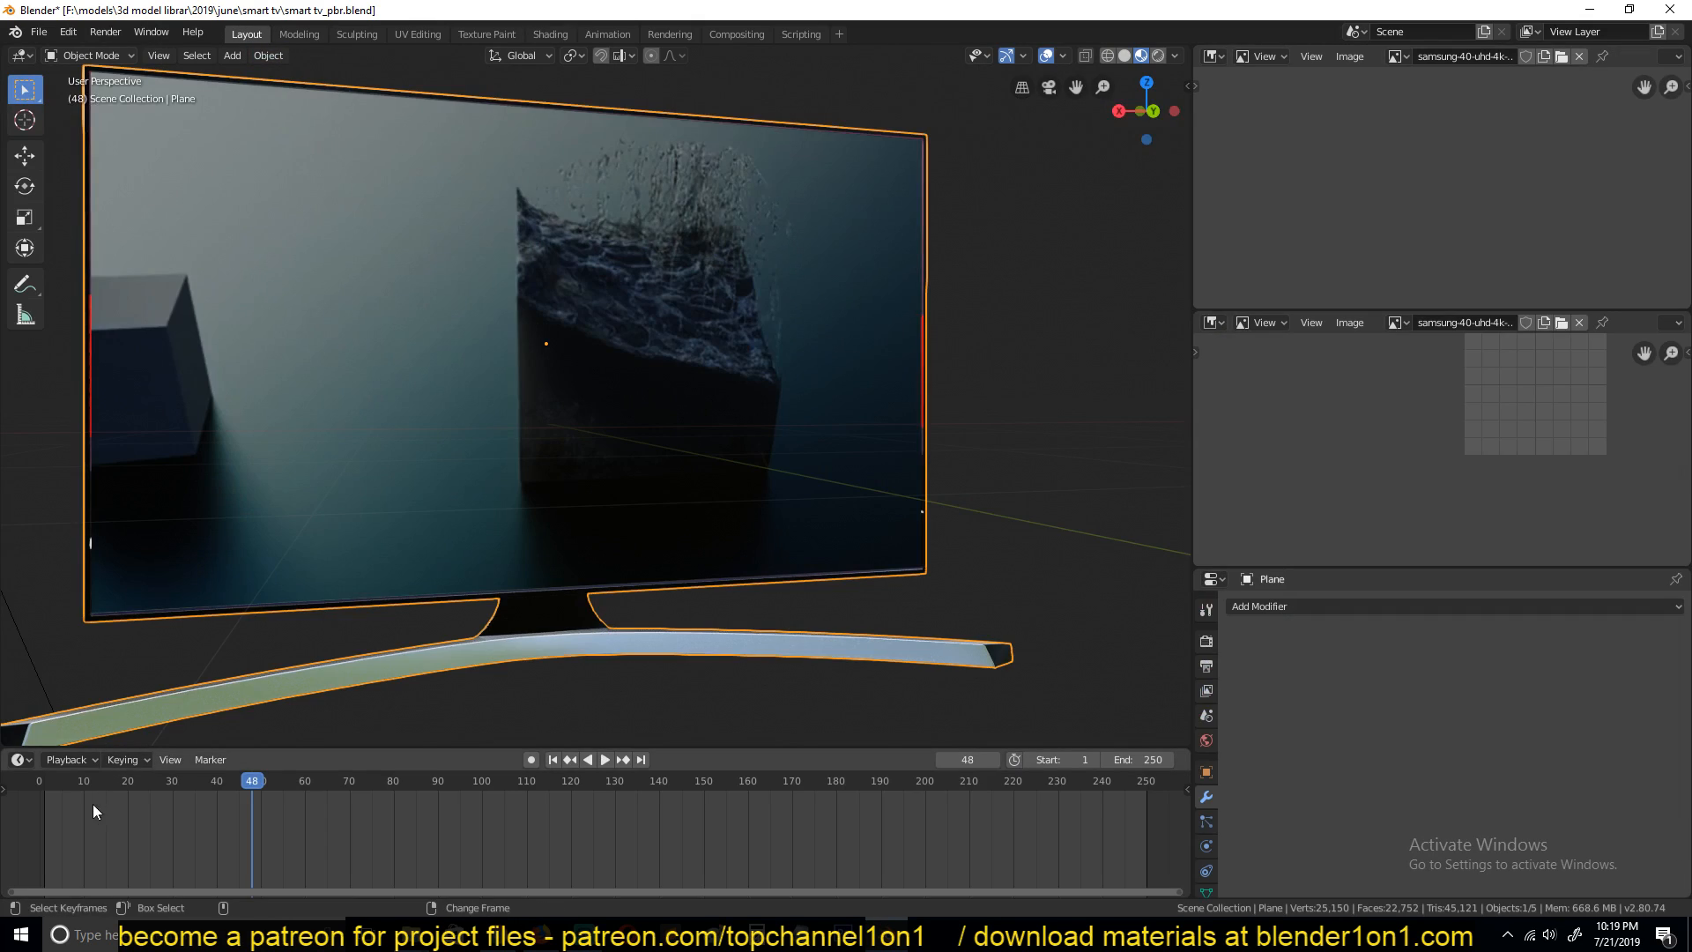
left_click(604, 760)
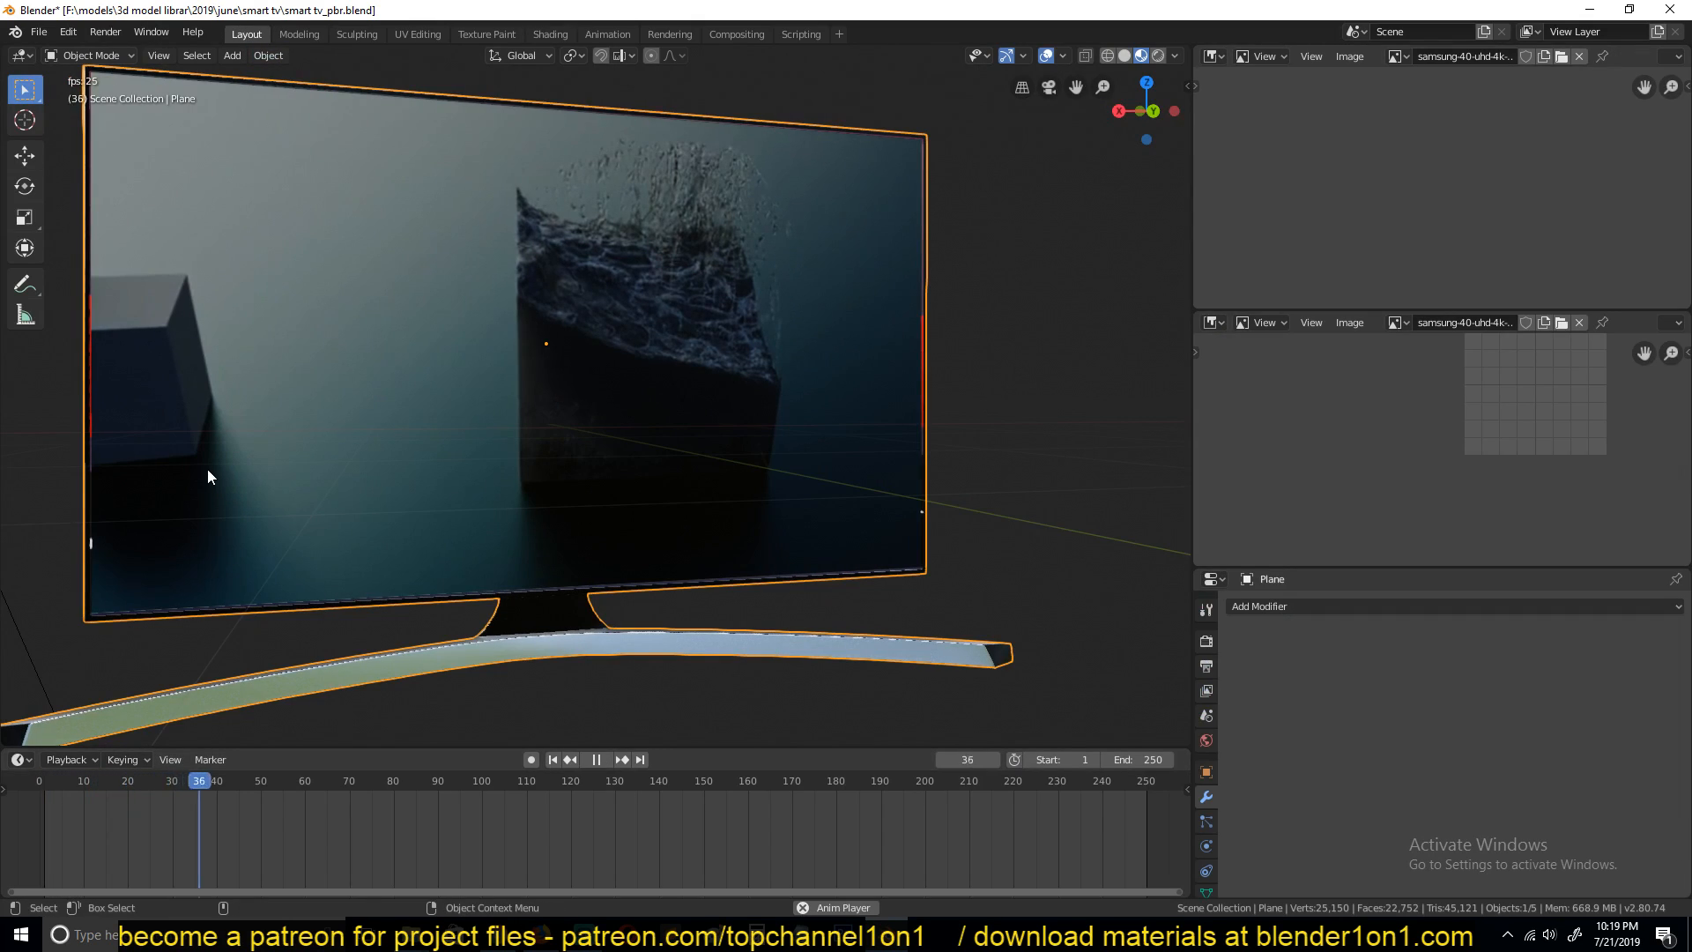
left_click(412, 779)
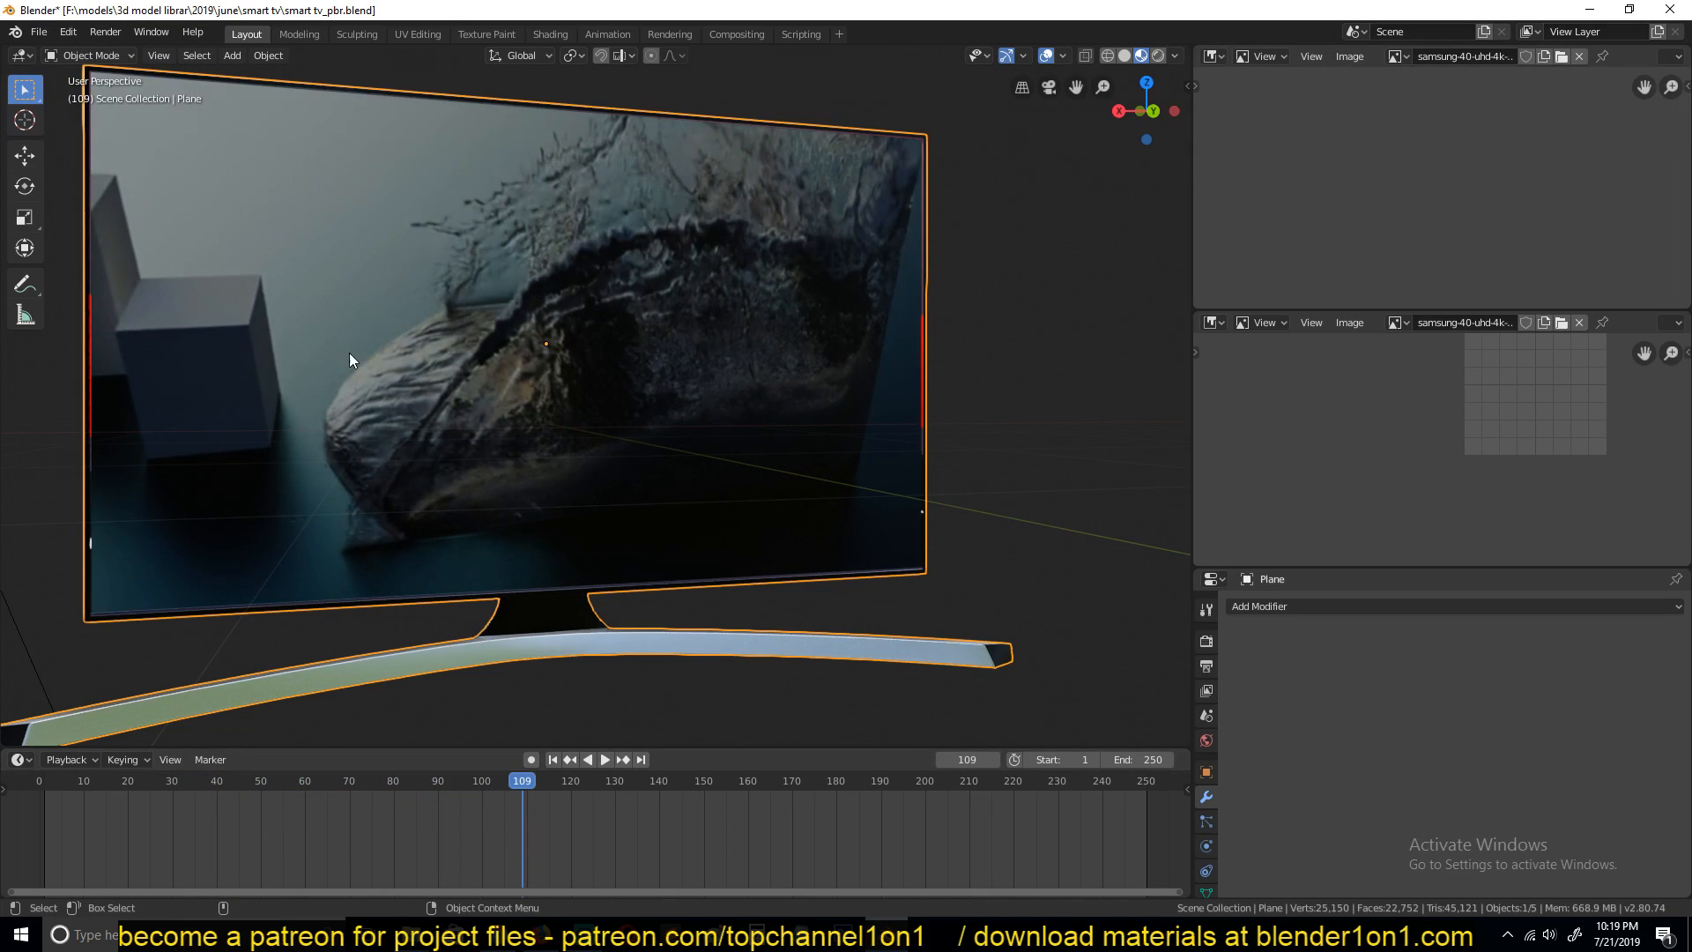
mouse_move(559, 386)
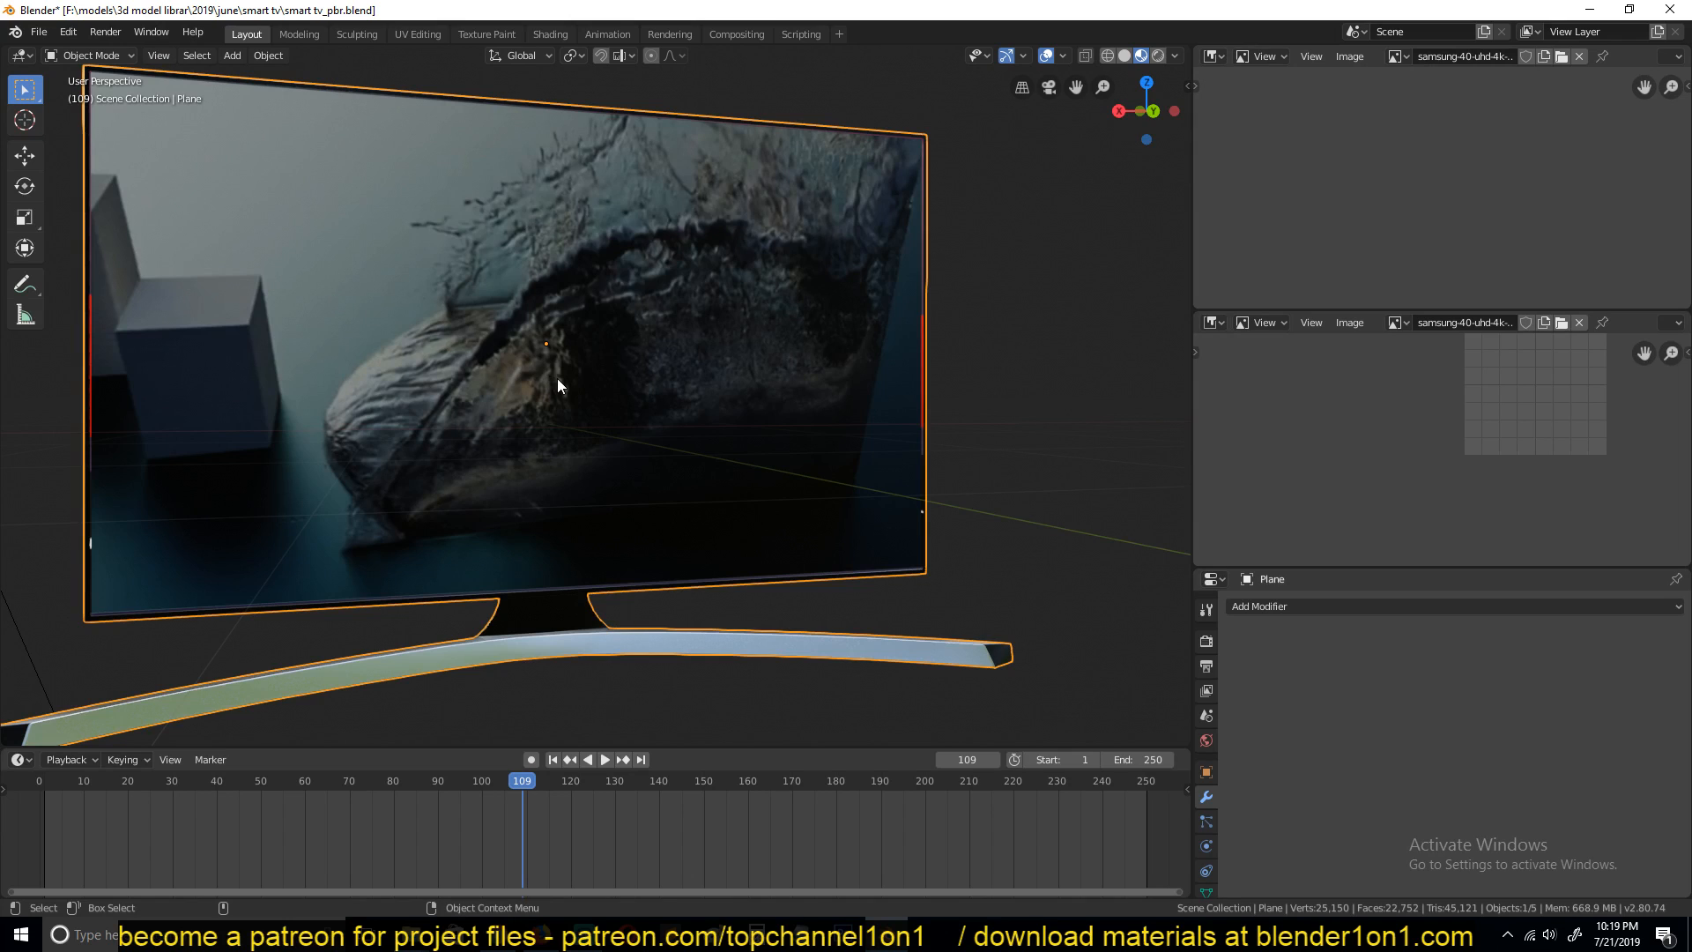